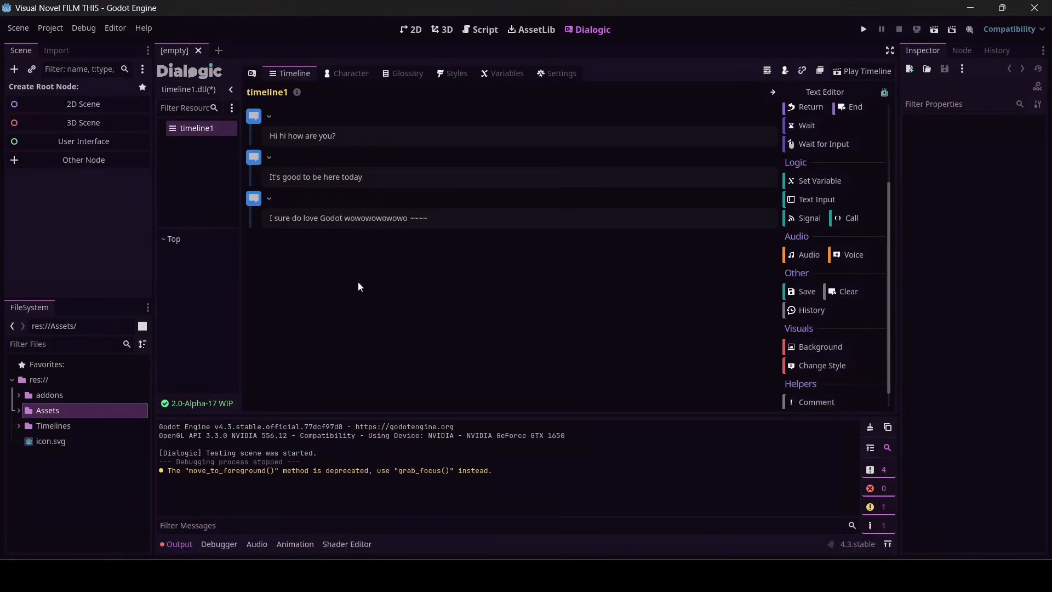
pyautogui.moveTo(447, 209)
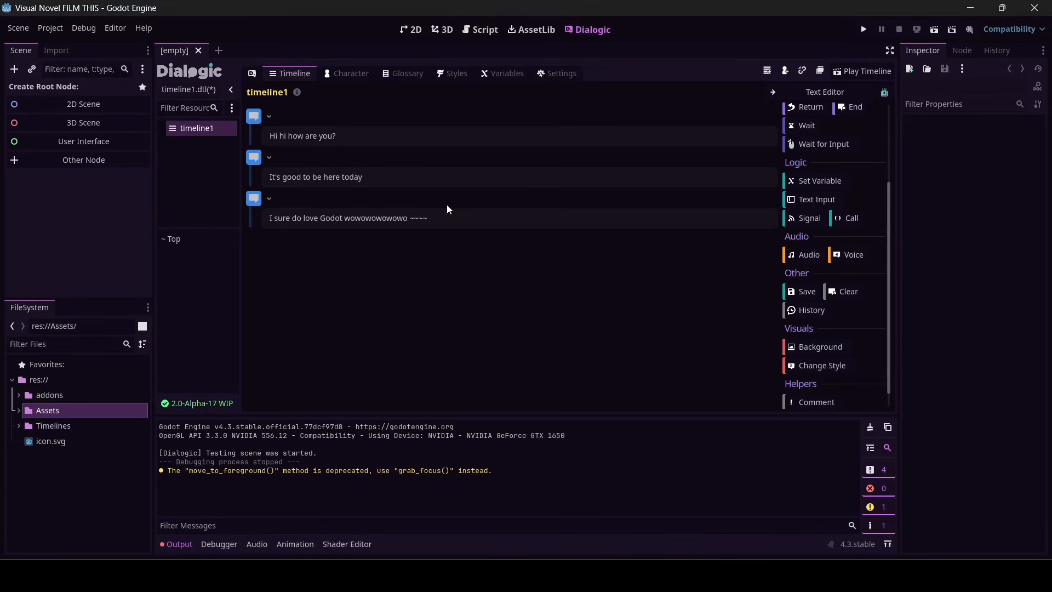
pyautogui.moveTo(351, 121)
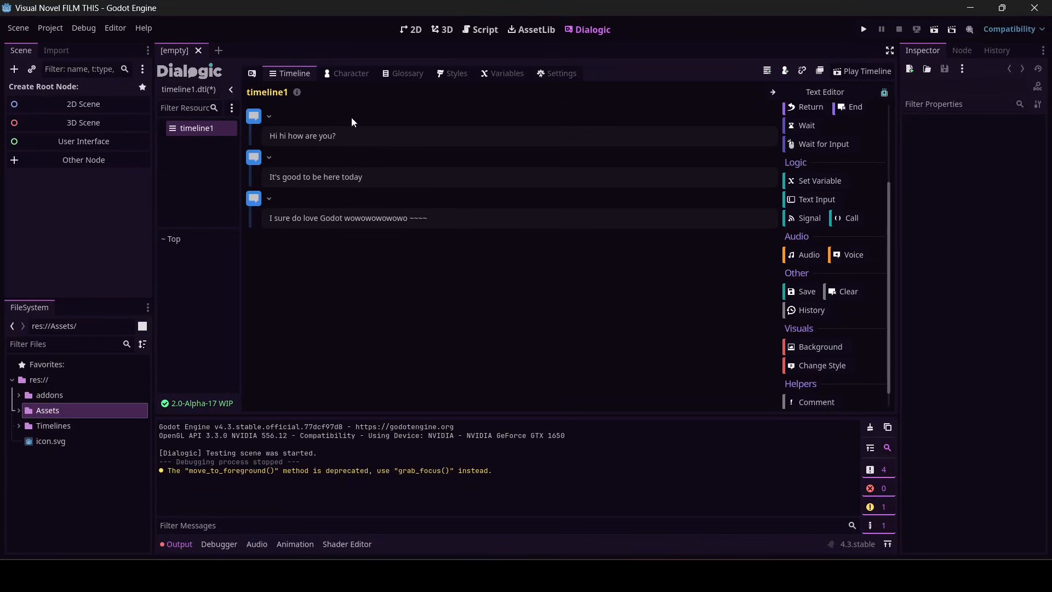
pyautogui.moveTo(419, 395)
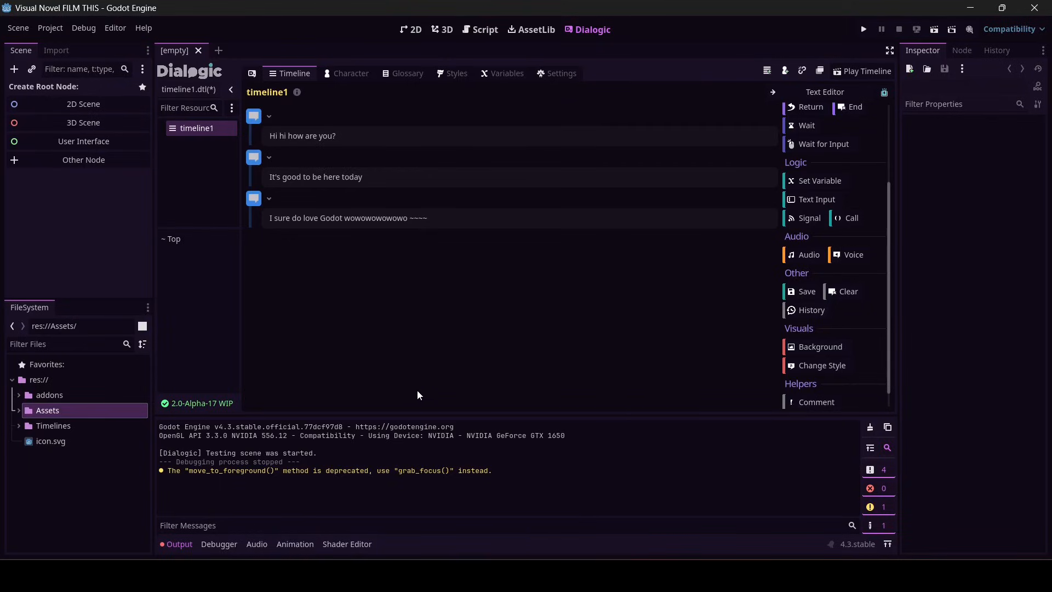
pyautogui.moveTo(891, 266)
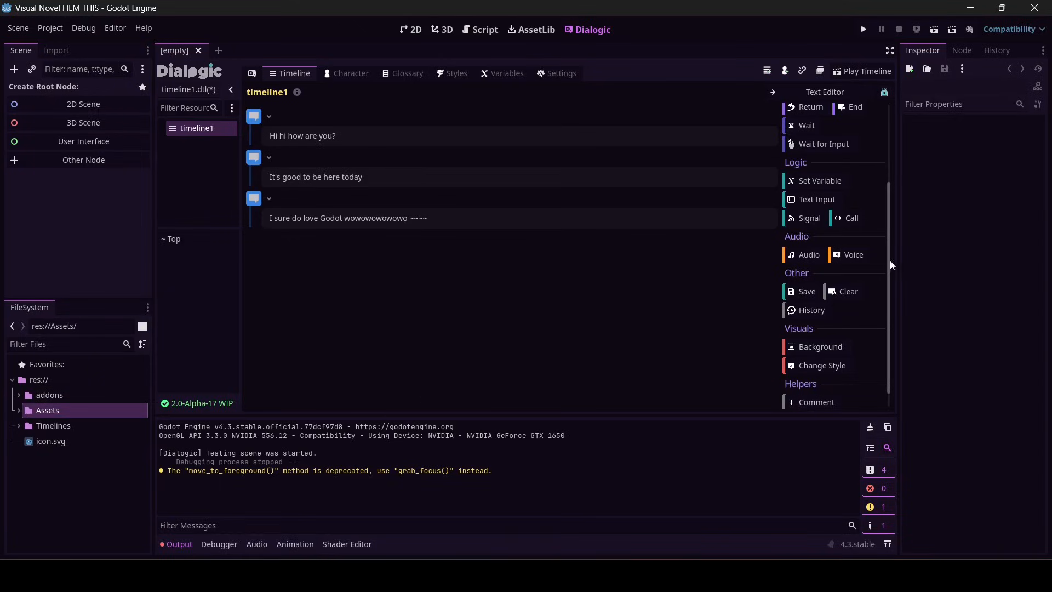
# - Test-play the timeline's dialogue twice, advancing a line and closing the play window
pyautogui.click(866, 70)
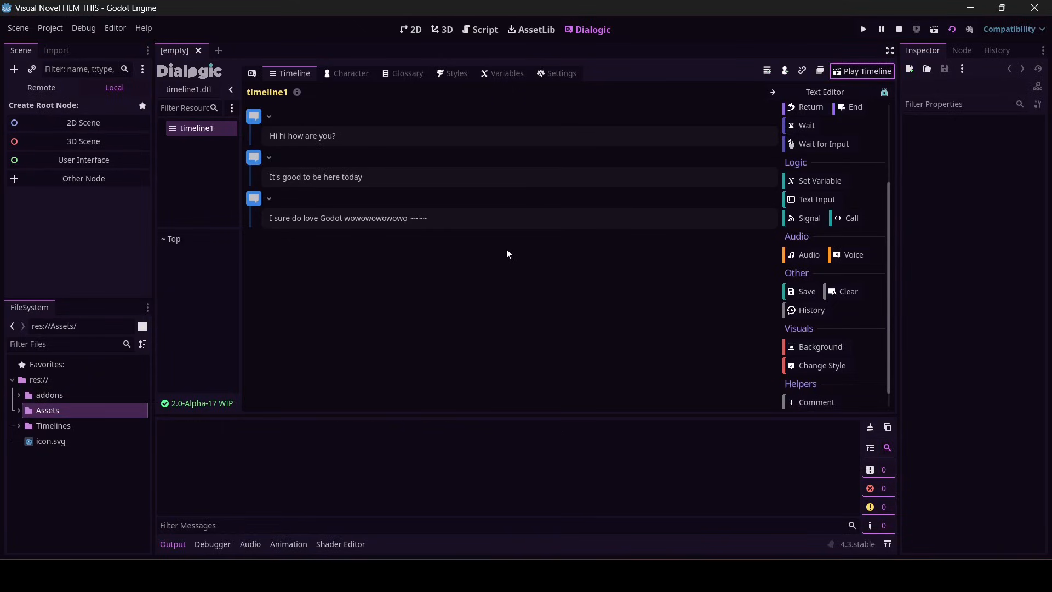
pyautogui.click(863, 29)
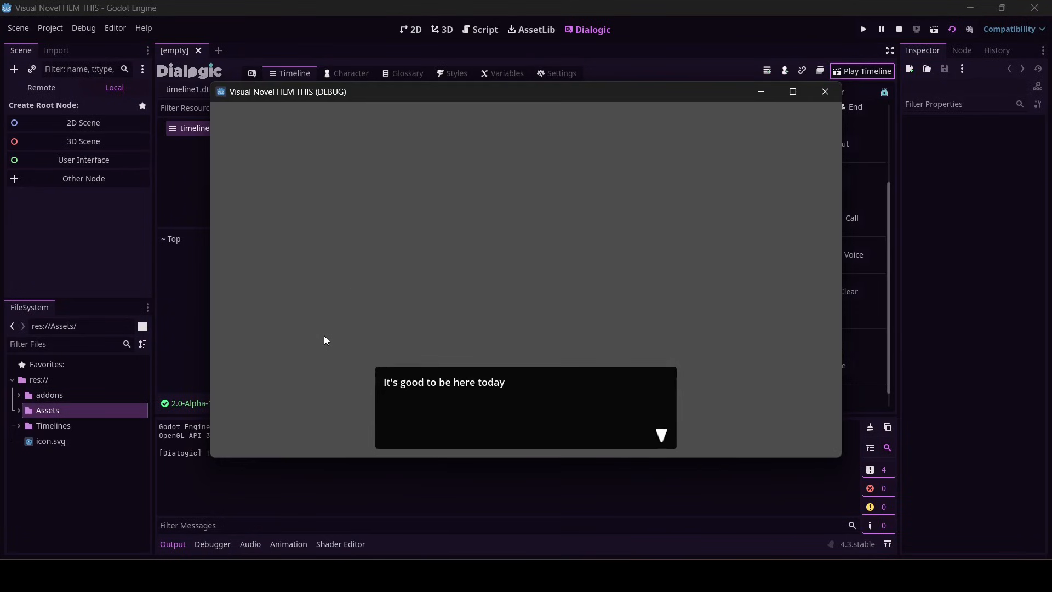
pyautogui.click(824, 91)
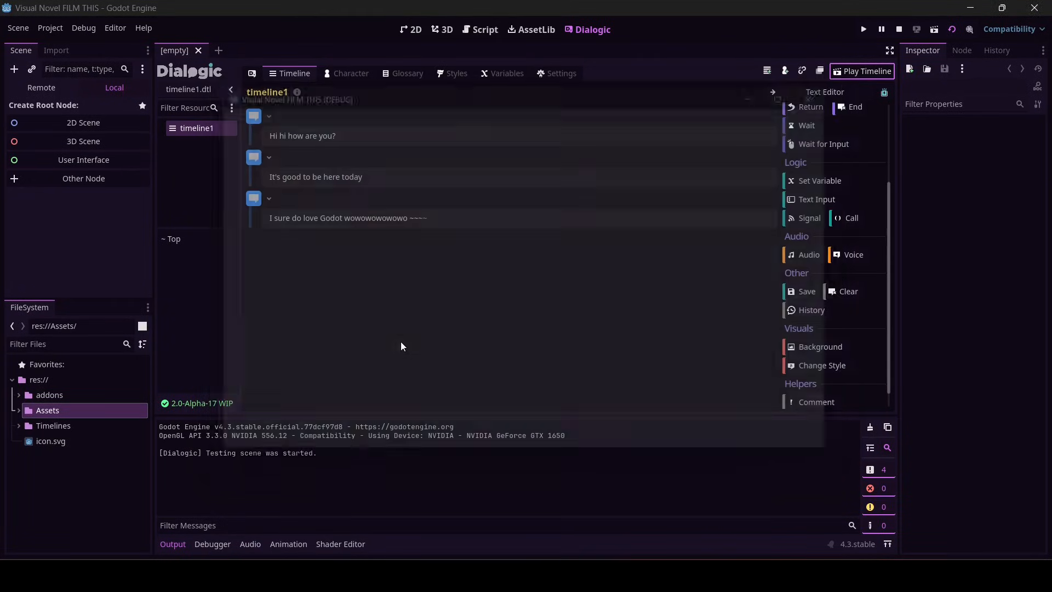
pyautogui.click(881, 28)
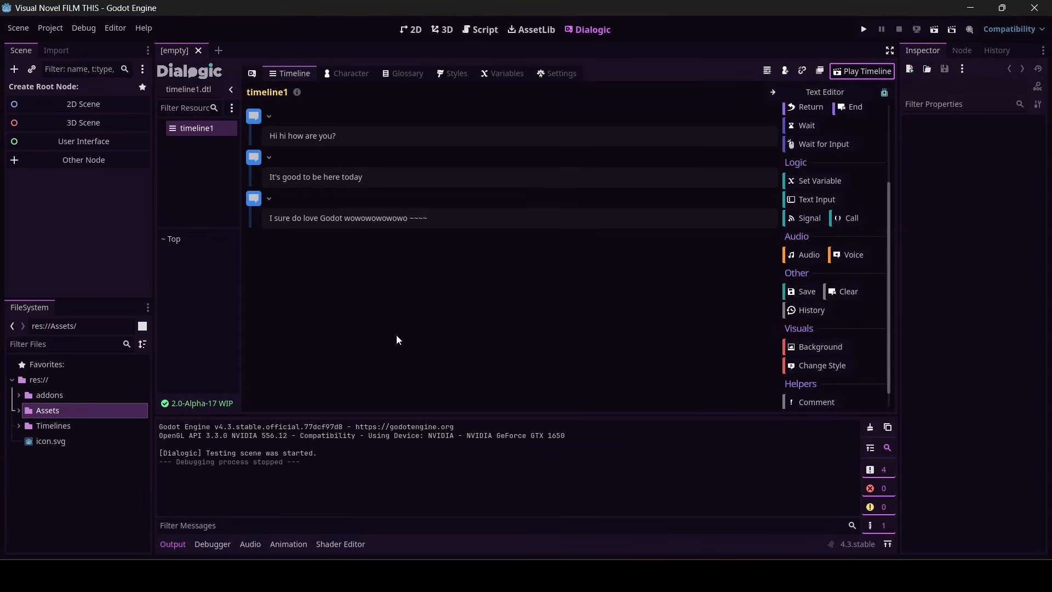
pyautogui.moveTo(504, 309)
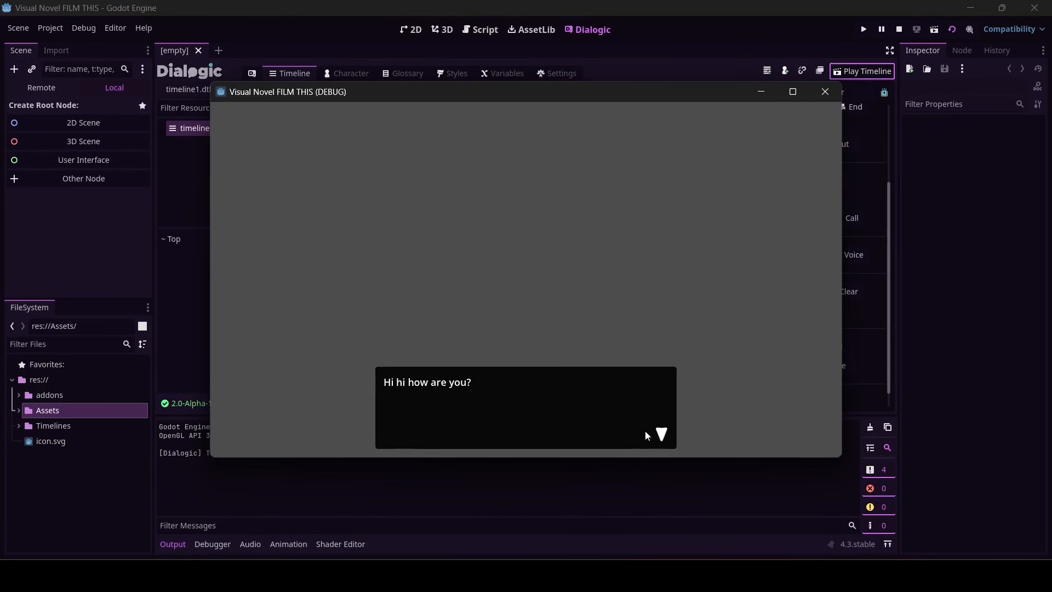
pyautogui.moveTo(848, 118)
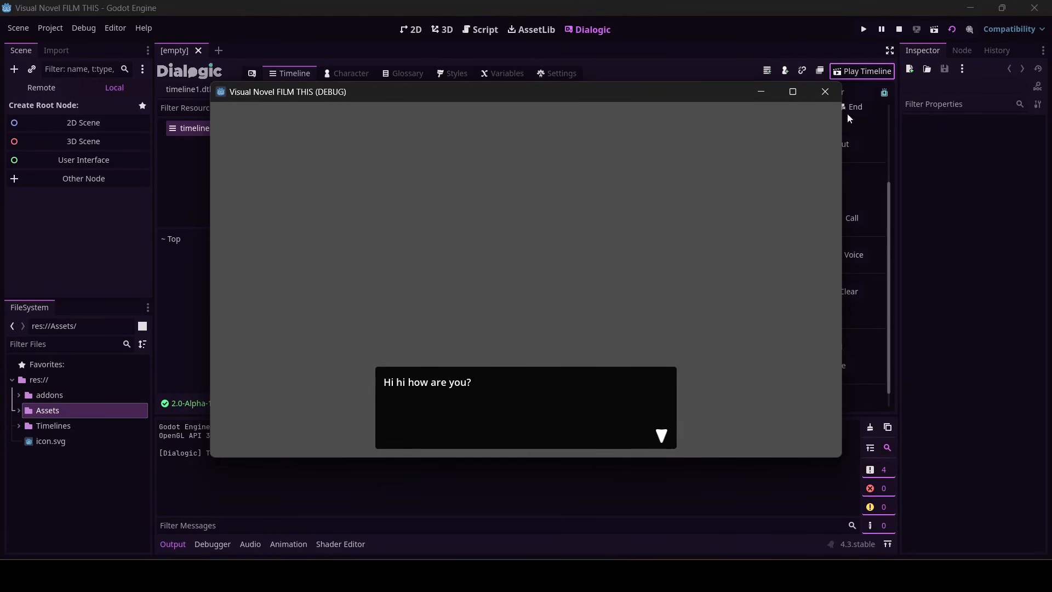
pyautogui.click(824, 91)
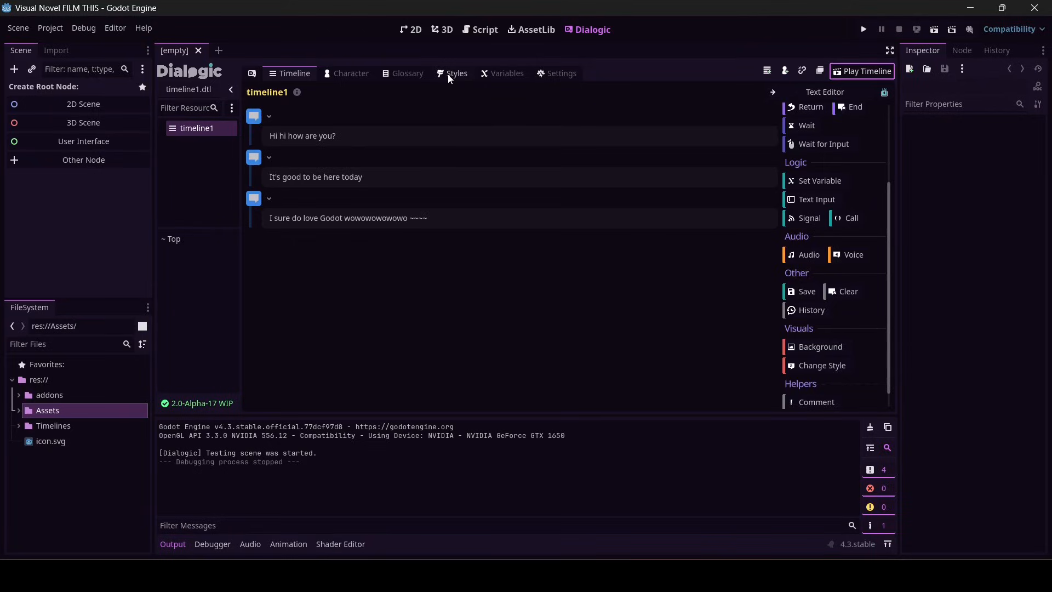
# - Bring up the premade style browser from the Dialogic Styles editor's add-style menu
pyautogui.click(456, 74)
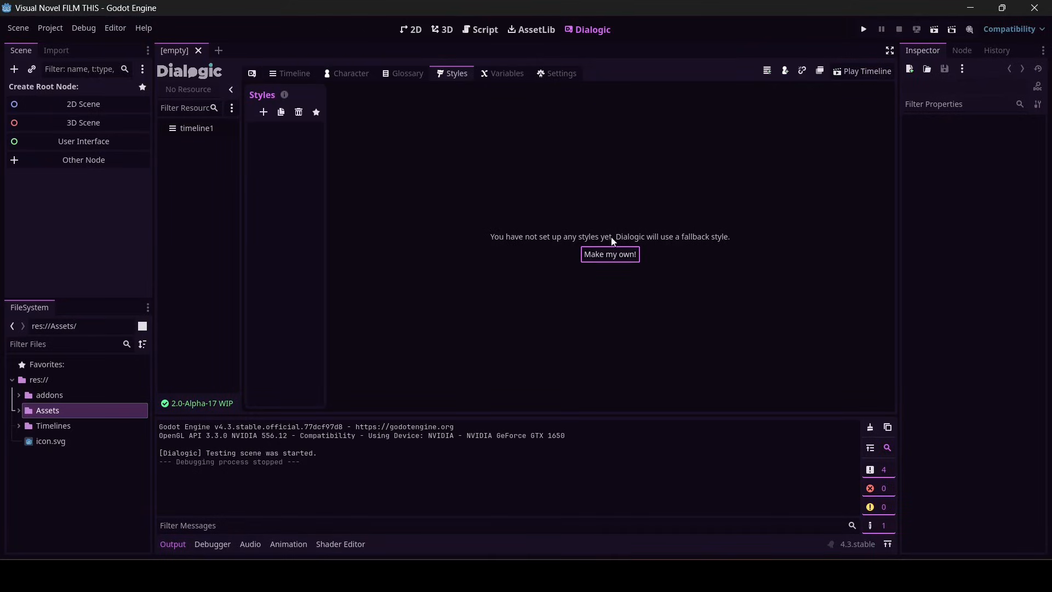
pyautogui.moveTo(267, 124)
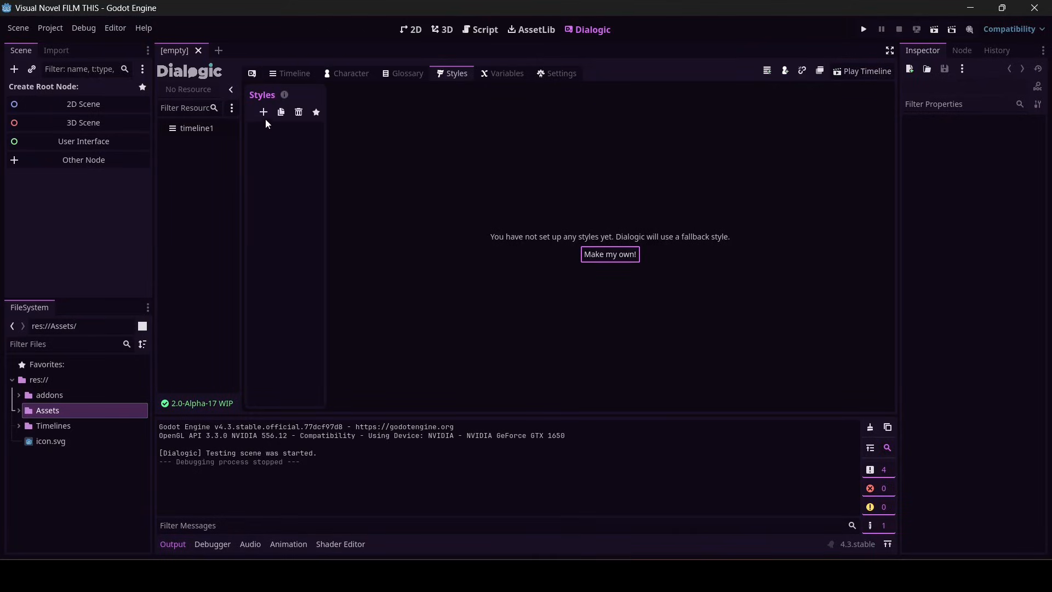
pyautogui.click(262, 112)
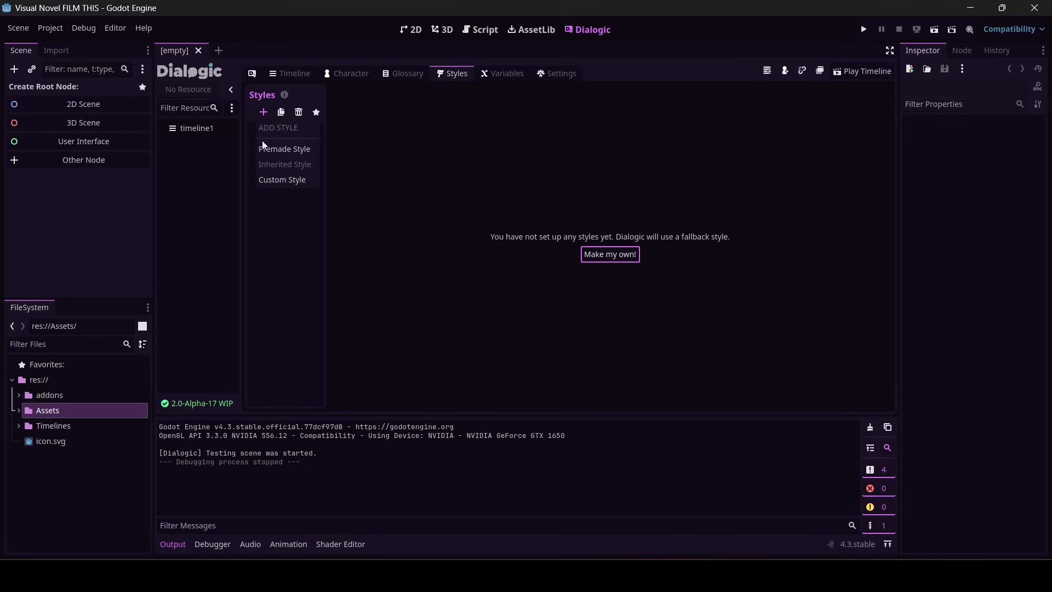
pyautogui.click(284, 148)
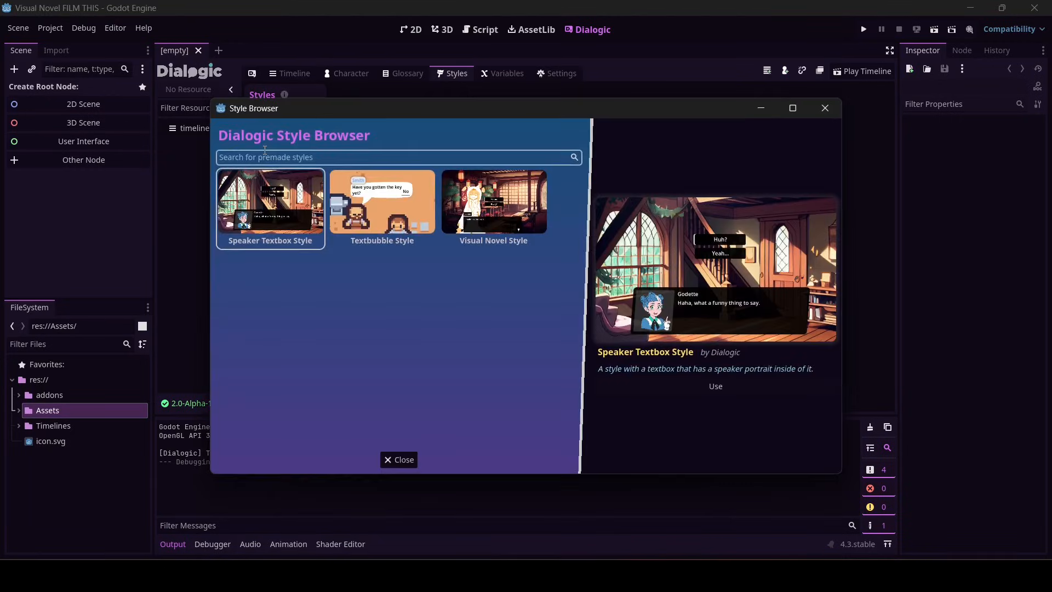
# - Preview Visual Novel, Textbubble and Speaker Textbox styles, then create a style from Visual Novel Style
pyautogui.click(492, 205)
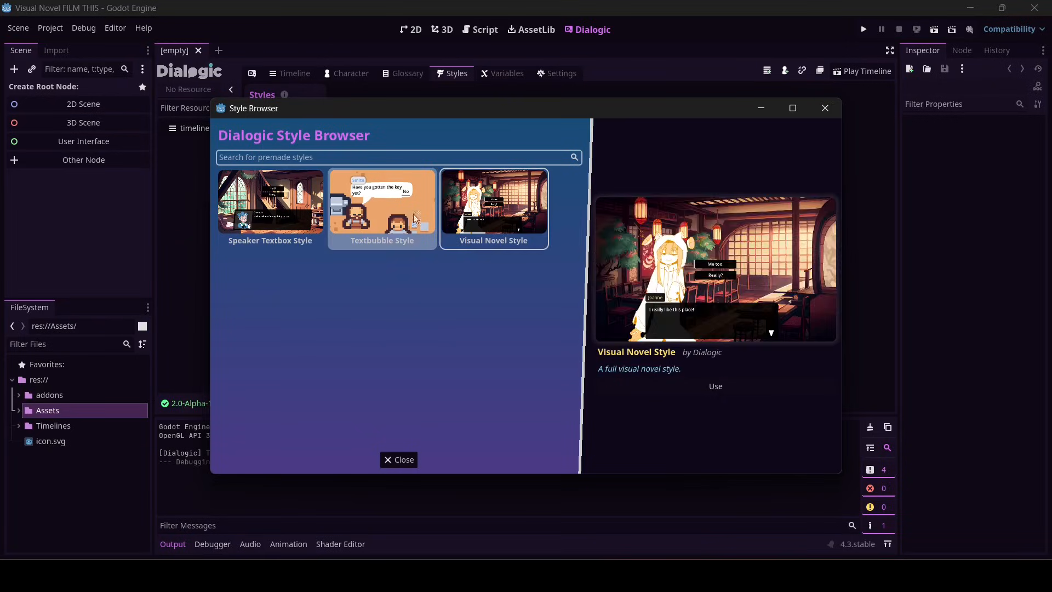
pyautogui.click(381, 205)
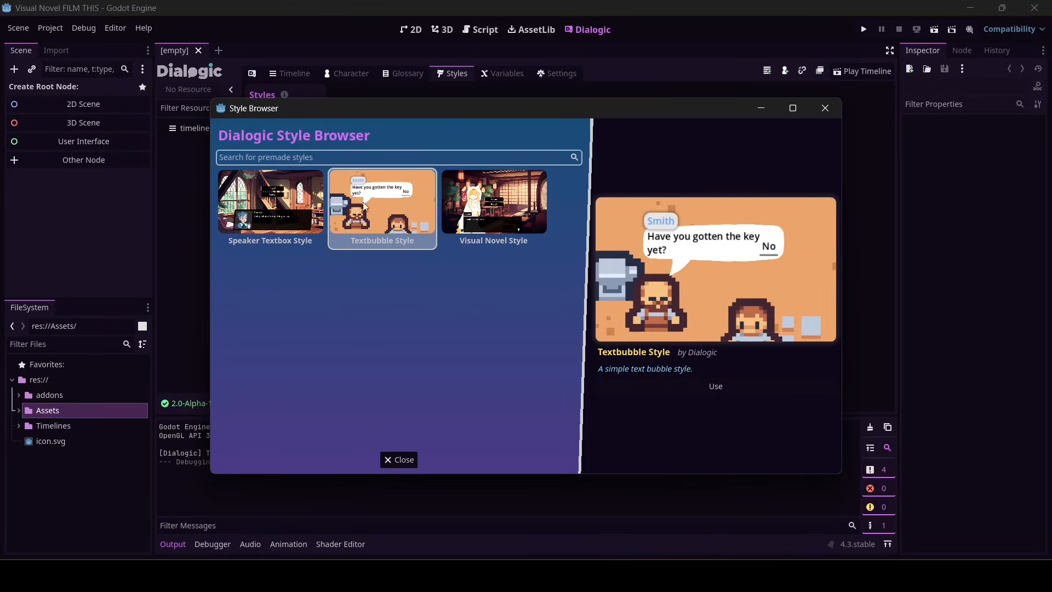
pyautogui.click(270, 202)
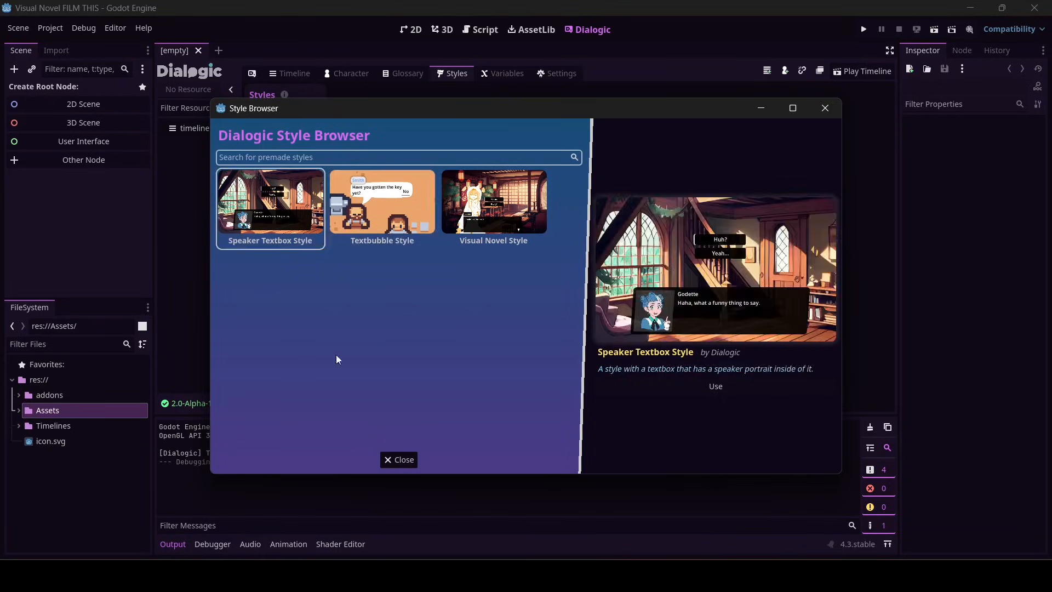
pyautogui.moveTo(335, 197)
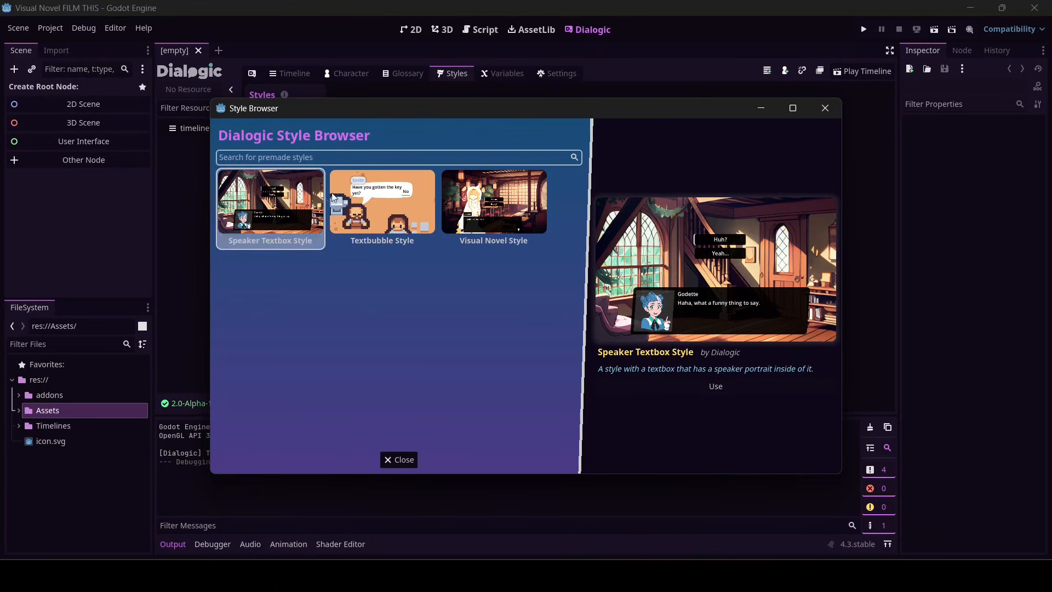
pyautogui.click(493, 202)
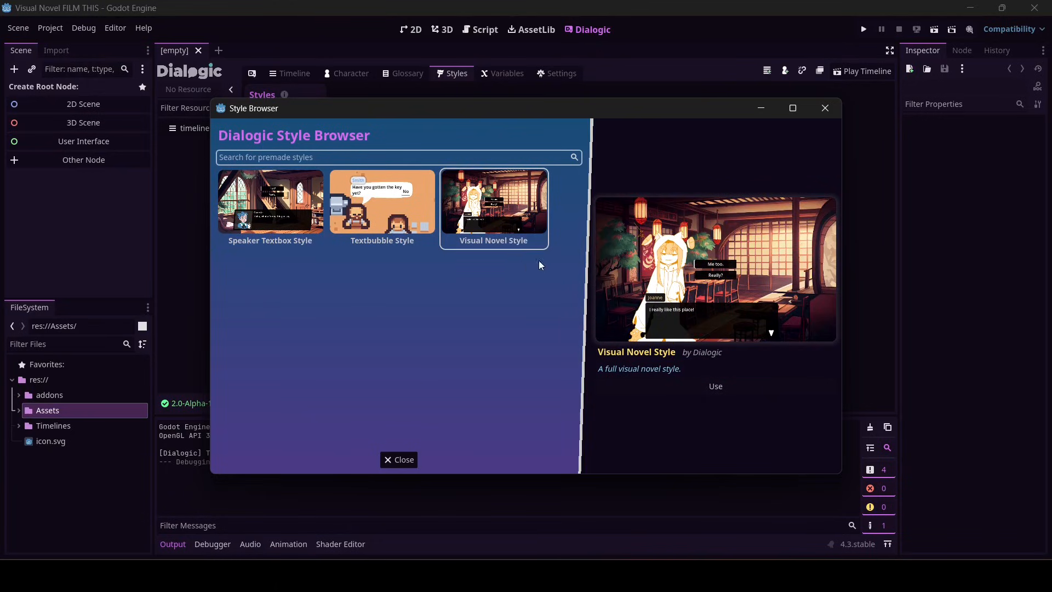
pyautogui.moveTo(403, 459)
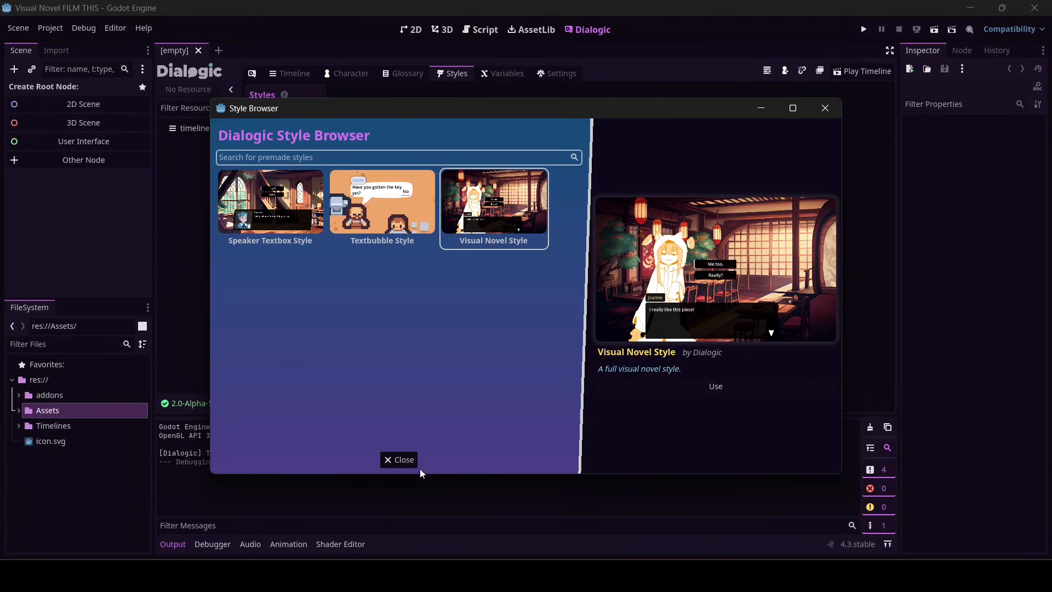
pyautogui.moveTo(716, 386)
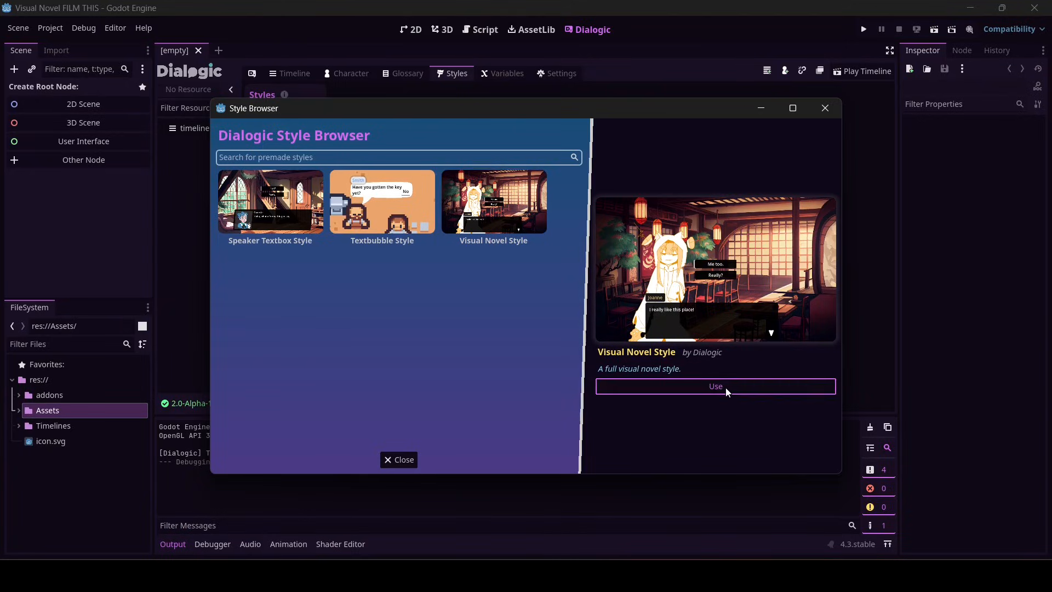
pyautogui.click(716, 386)
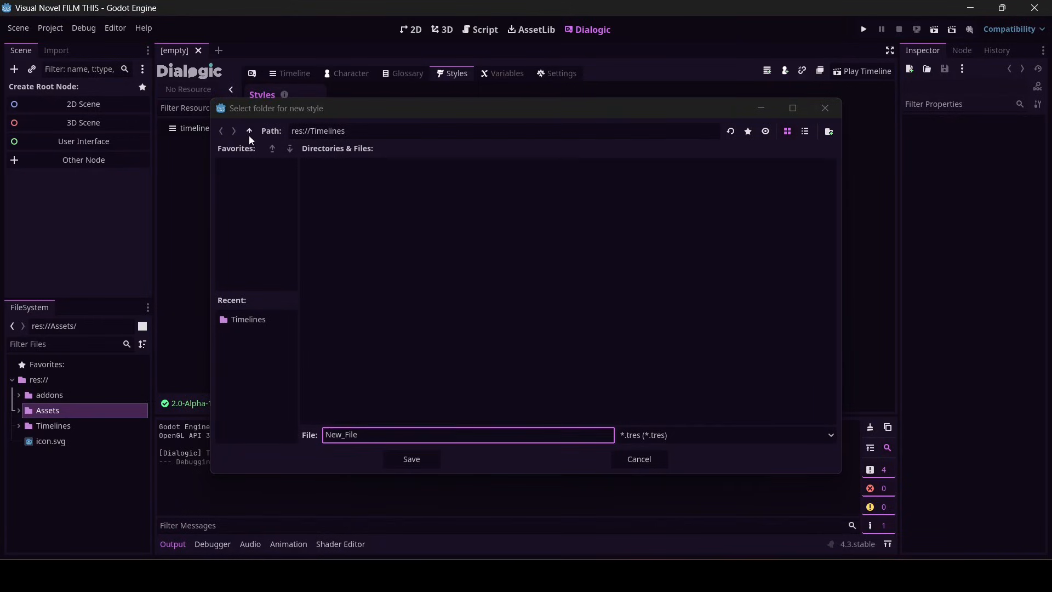
# - Save the style as new_style inside a newly created Styles folder at res://
pyautogui.click(249, 130)
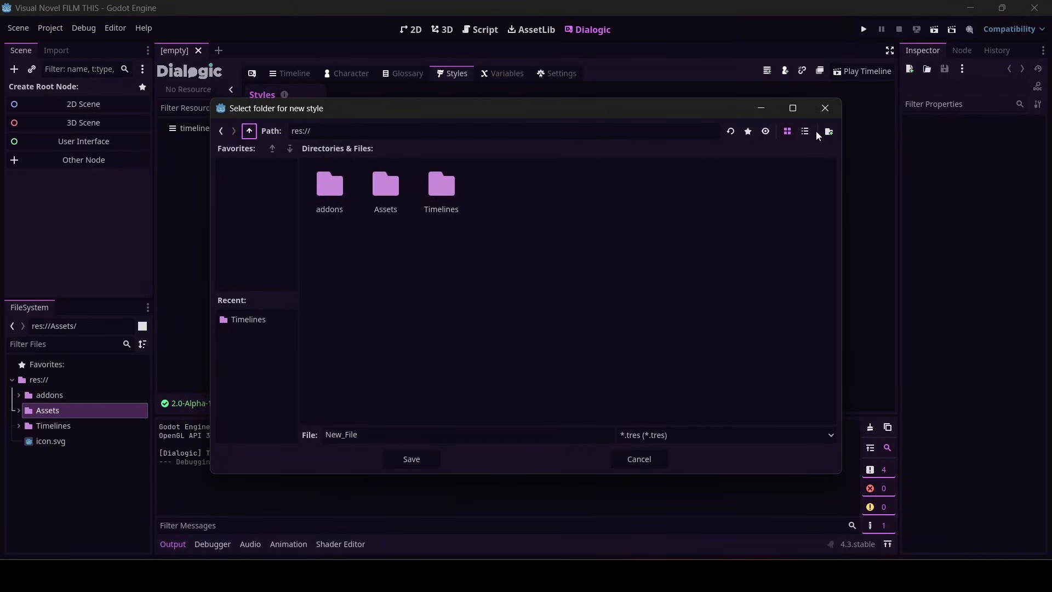
pyautogui.moveTo(806, 150)
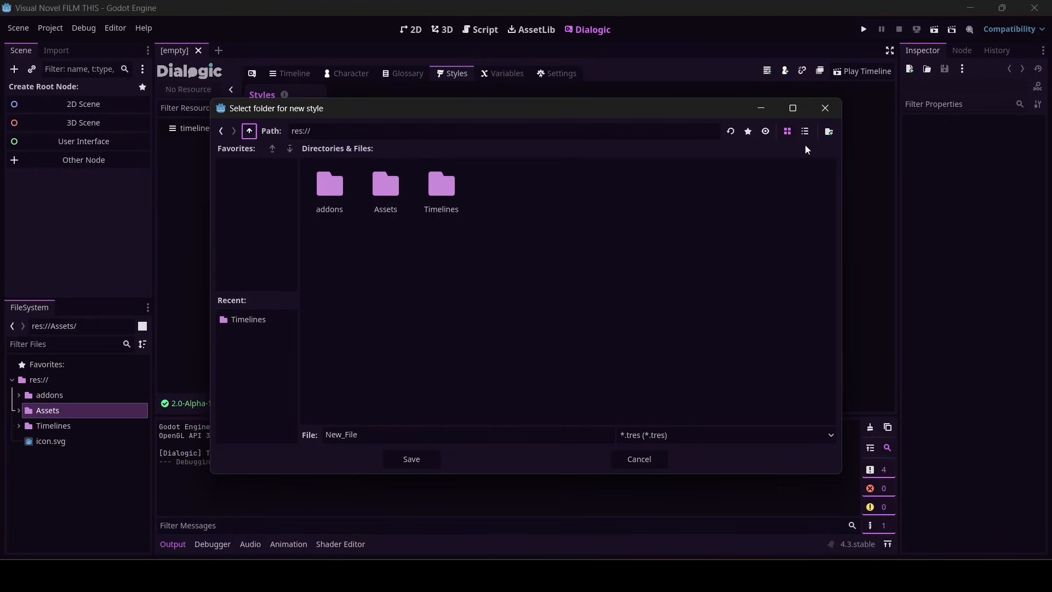
pyautogui.click(829, 130)
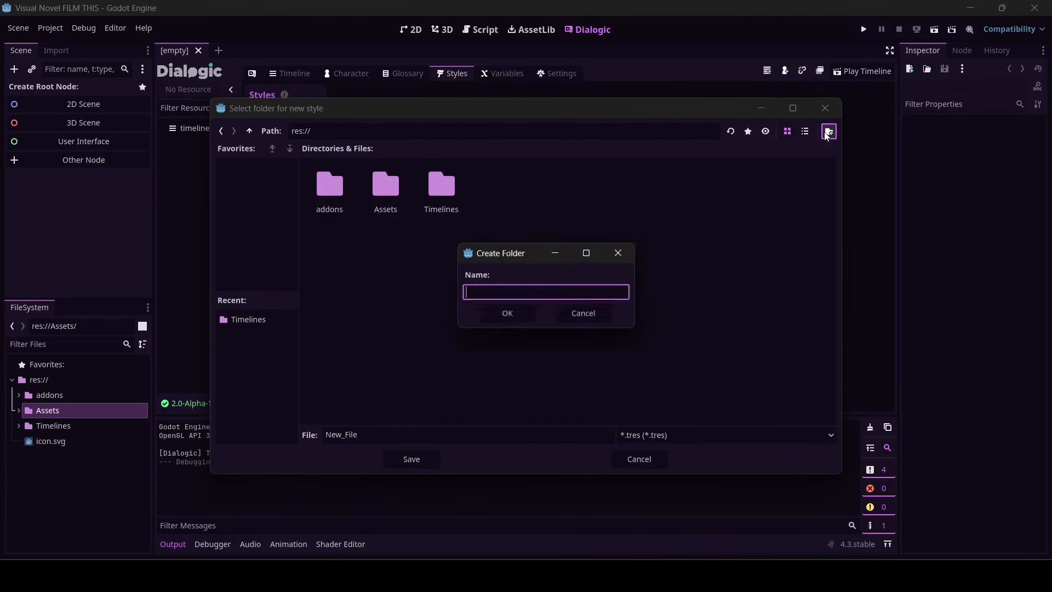
pyautogui.write('Styles')
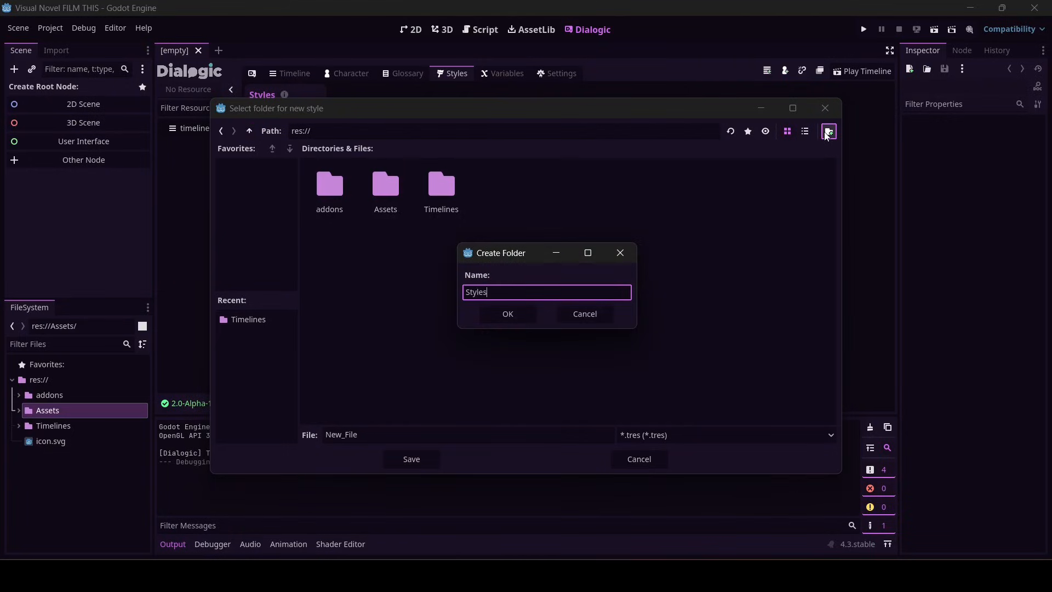
pyautogui.click(507, 314)
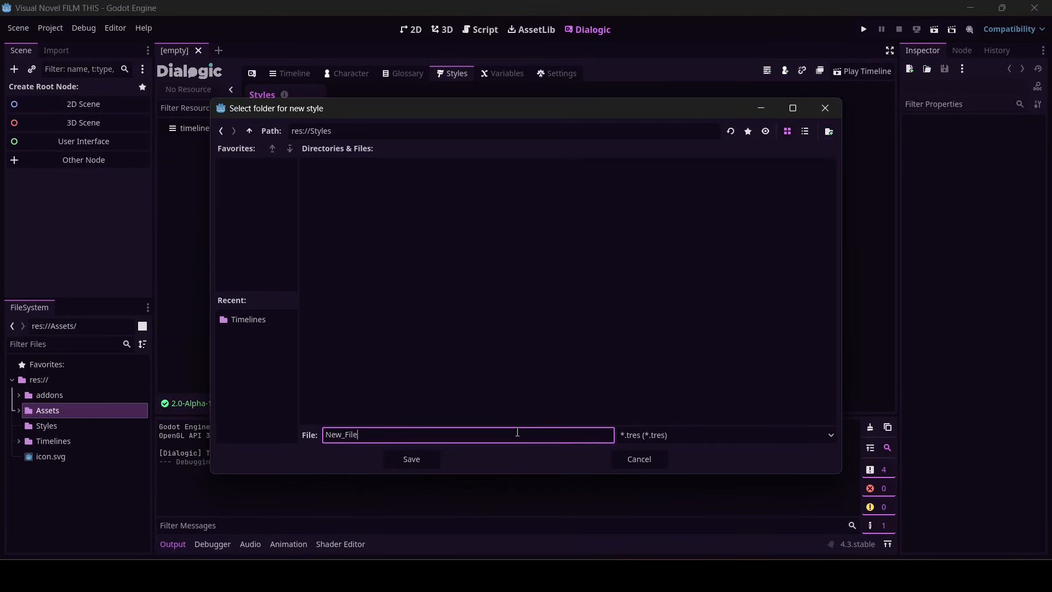
pyautogui.write('nwe')
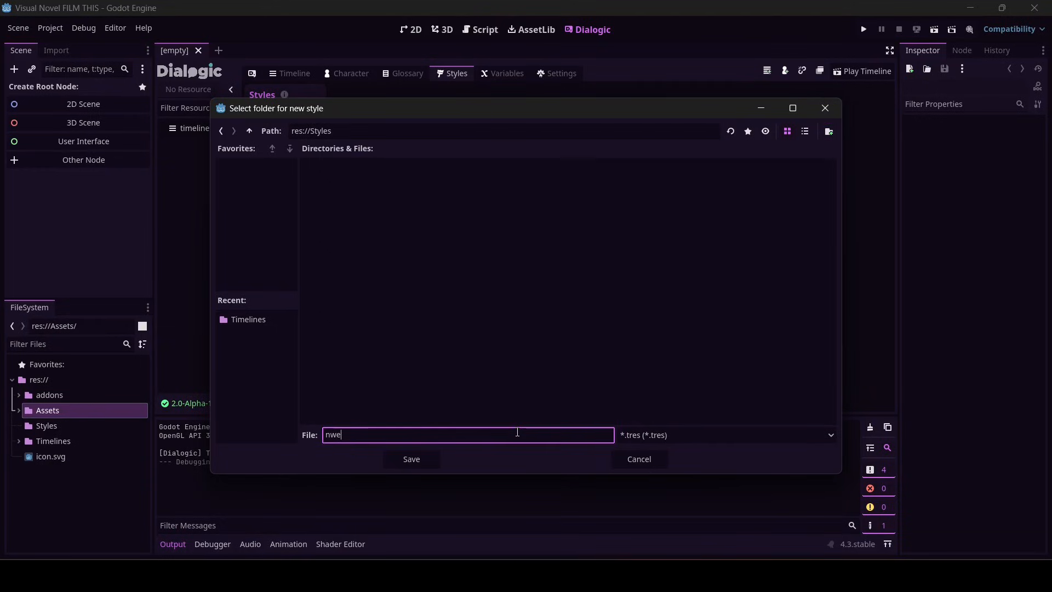
pyautogui.write('new_style')
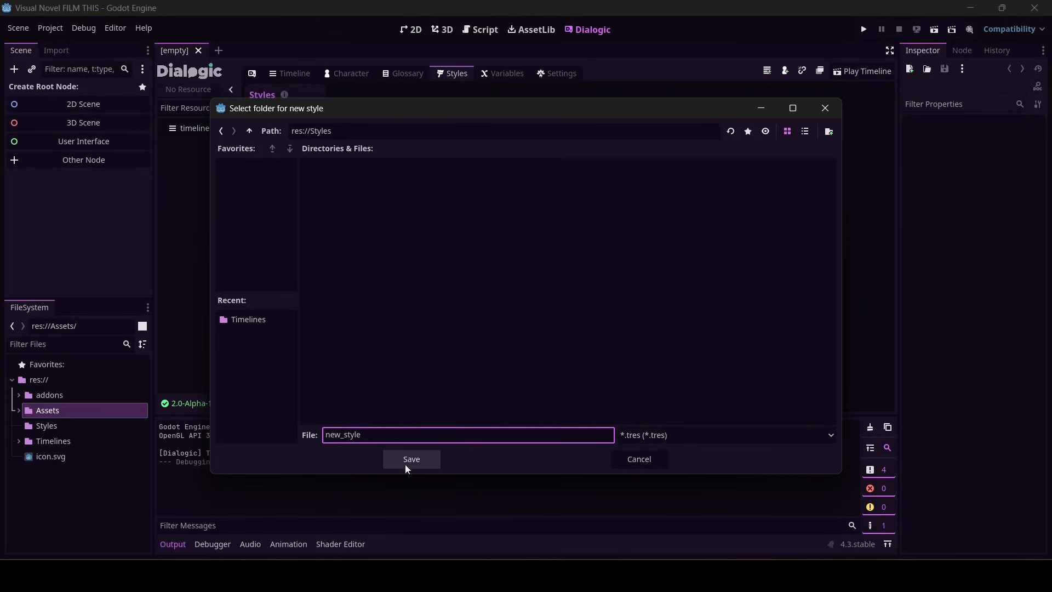
pyautogui.click(411, 459)
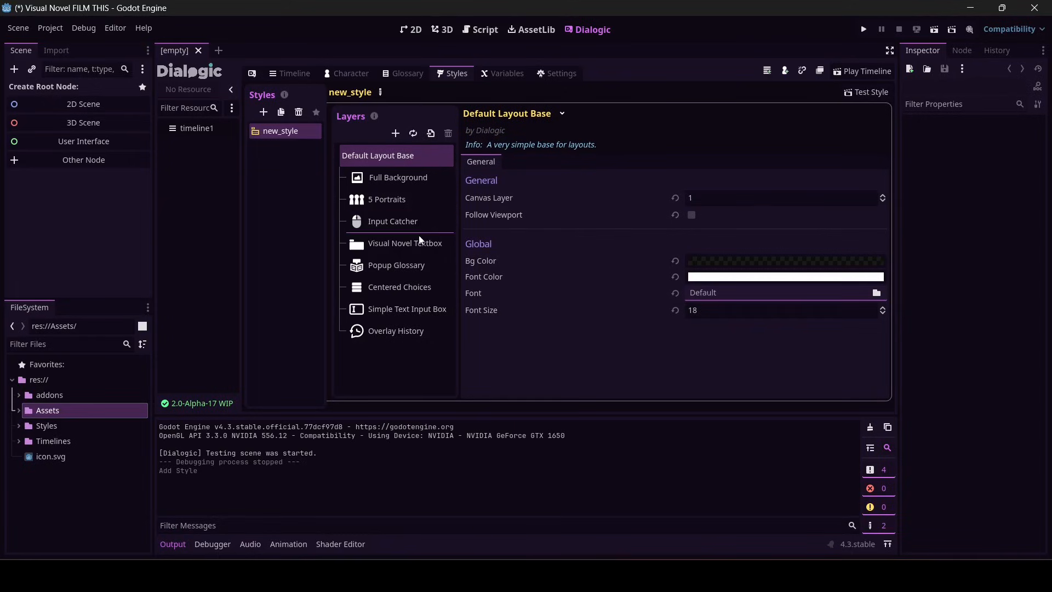
pyautogui.moveTo(371, 175)
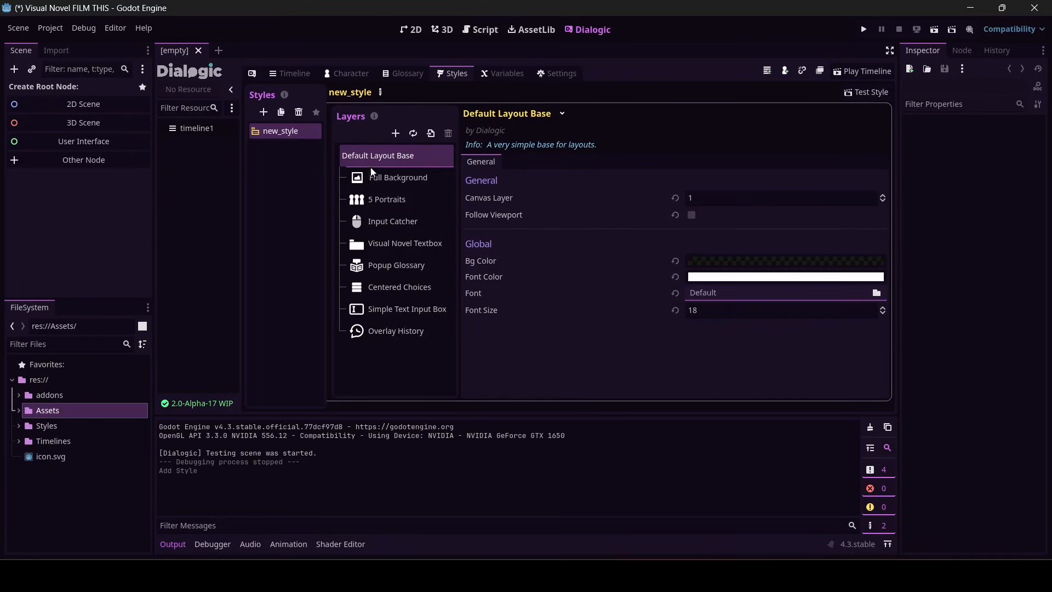
pyautogui.moveTo(934, 112)
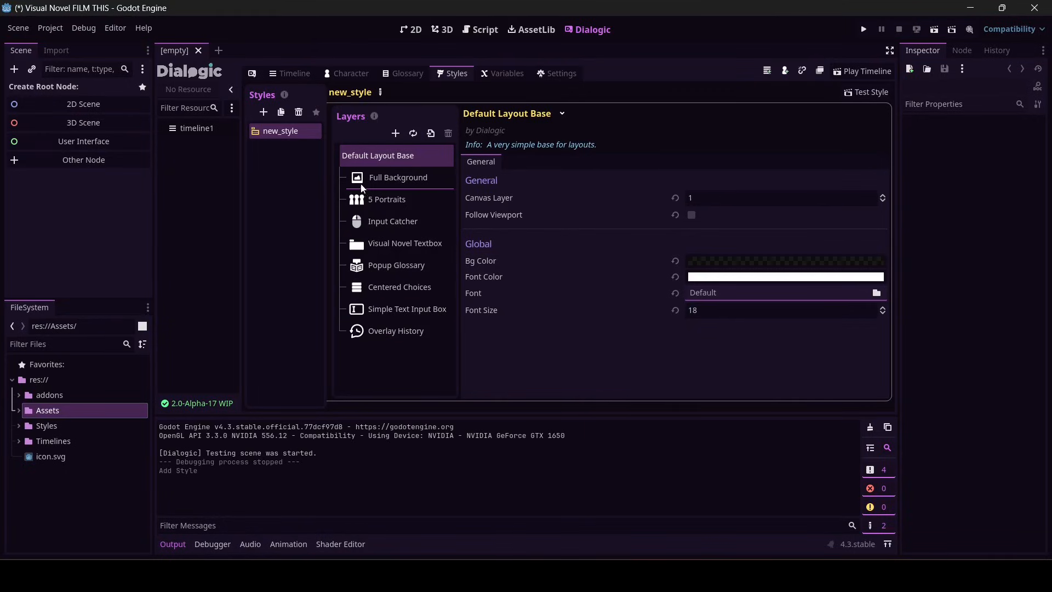
# - View the 5 Portraits layer settings, then the Input Catcher layer settings
pyautogui.click(387, 199)
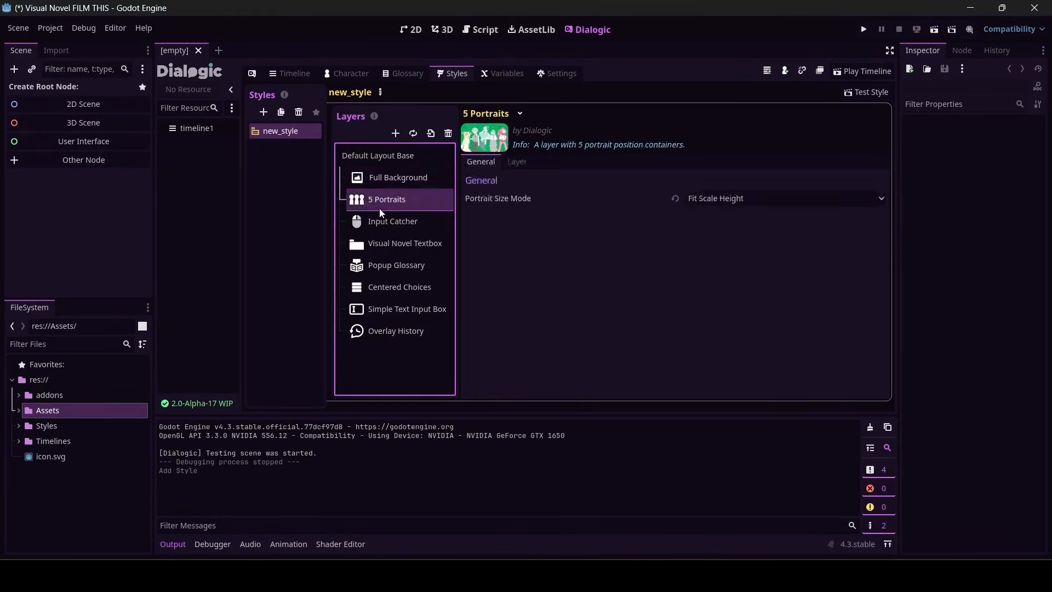
pyautogui.moveTo(468, 143)
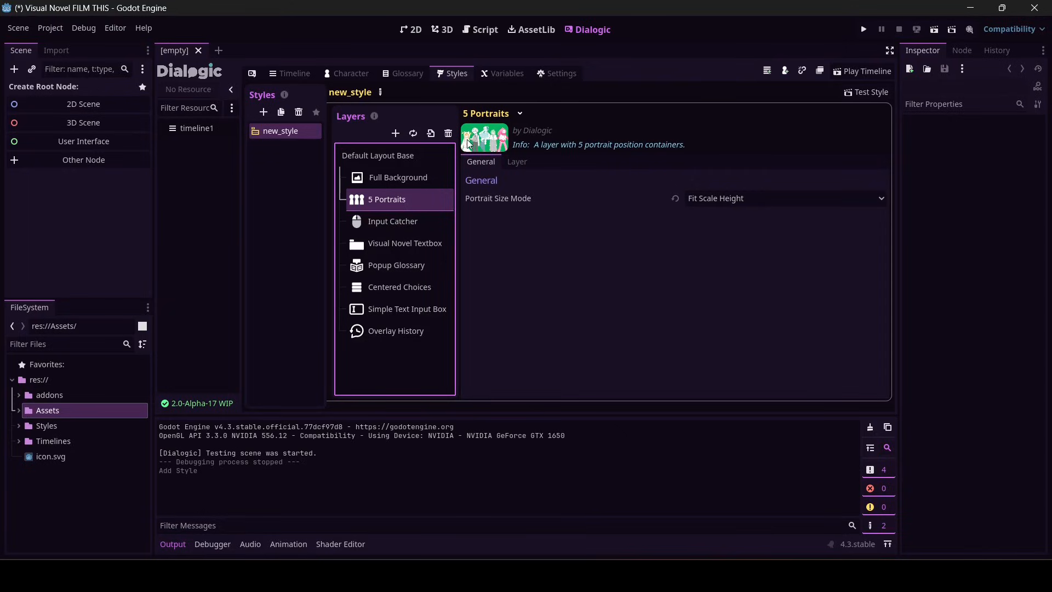
pyautogui.moveTo(498, 141)
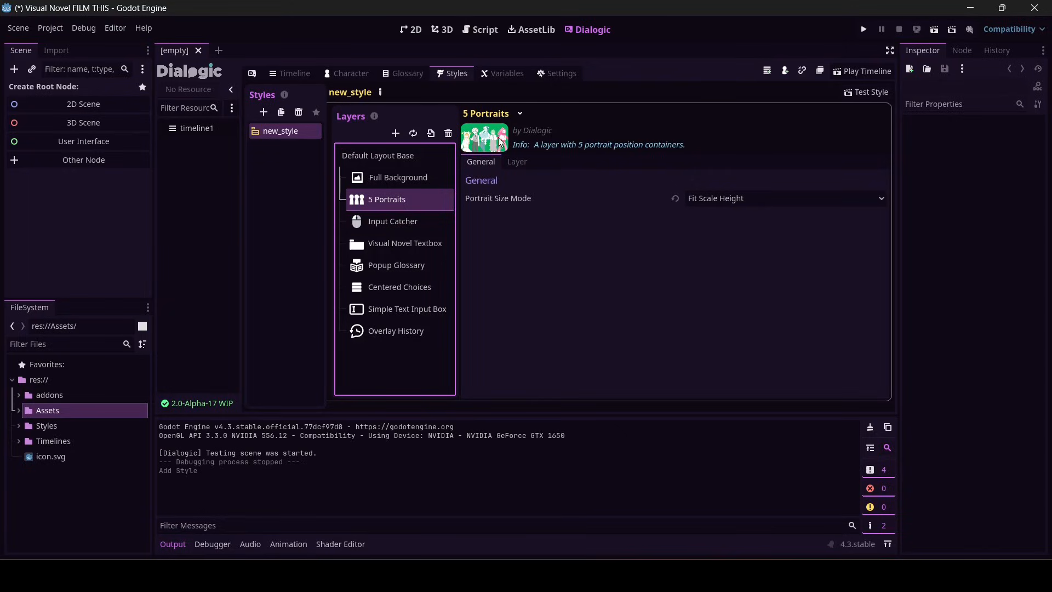
pyautogui.moveTo(404, 223)
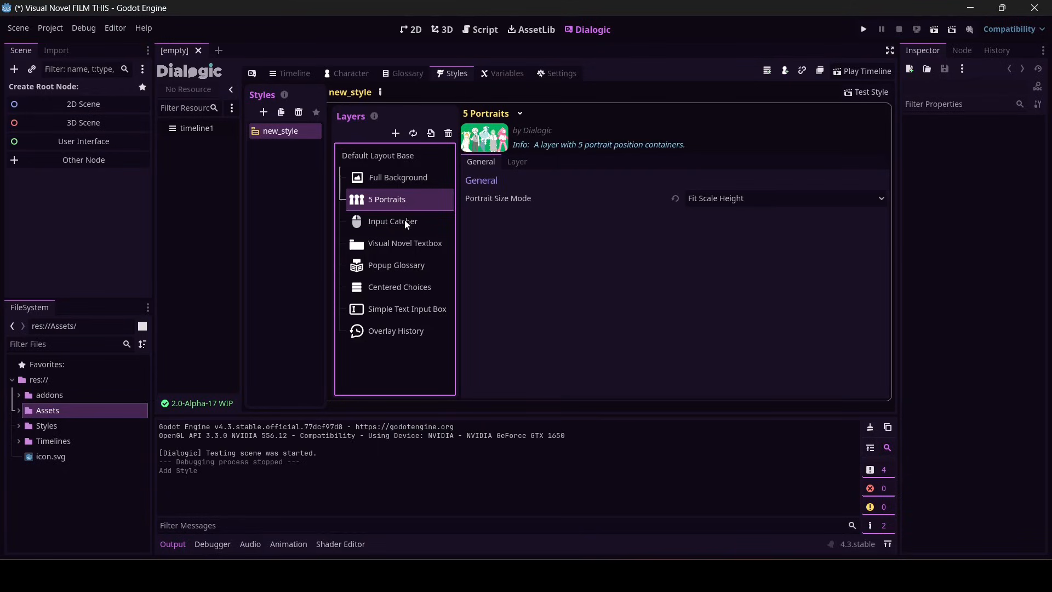
pyautogui.click(393, 220)
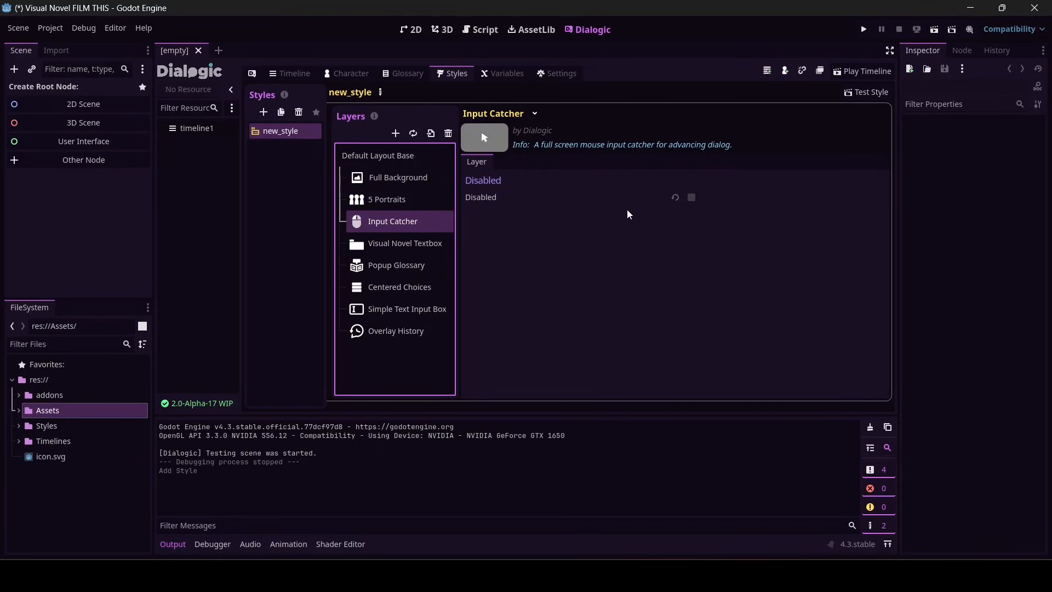
pyautogui.moveTo(417, 250)
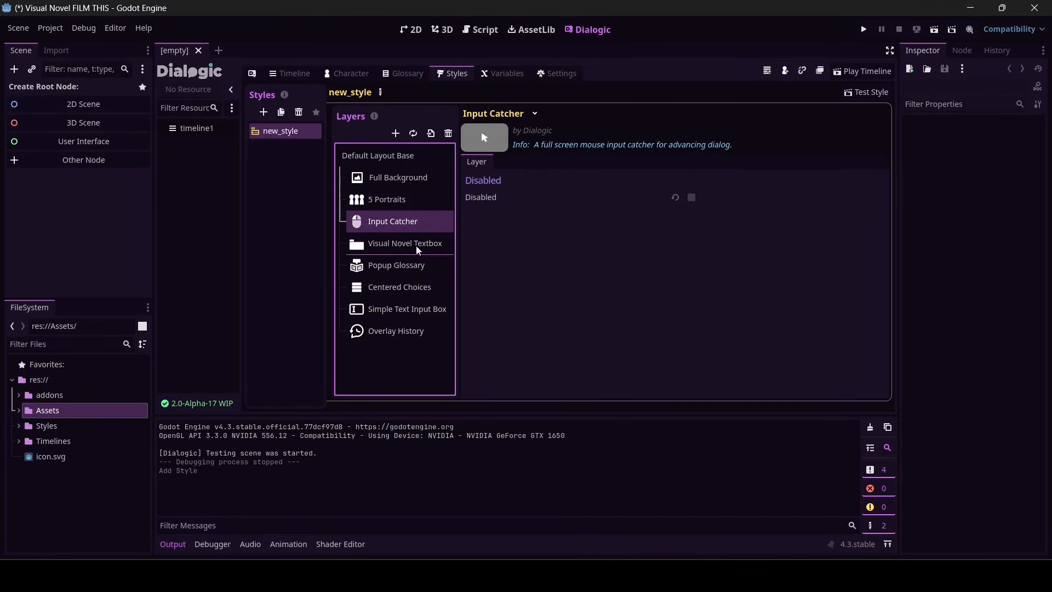
# - Show the Visual Novel Textbox layer's Box settings
pyautogui.click(405, 243)
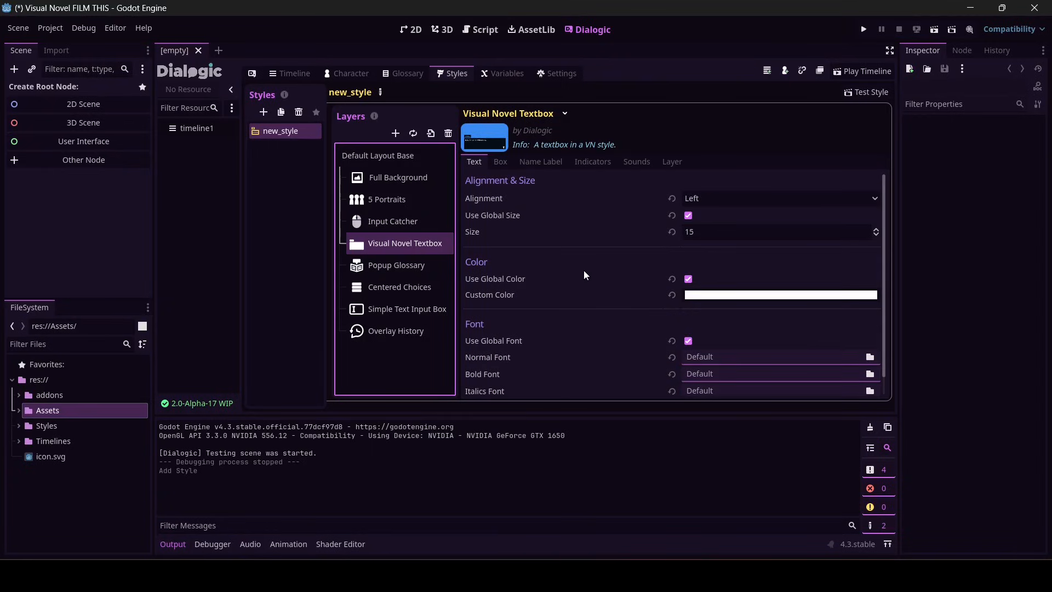
pyautogui.moveTo(495, 238)
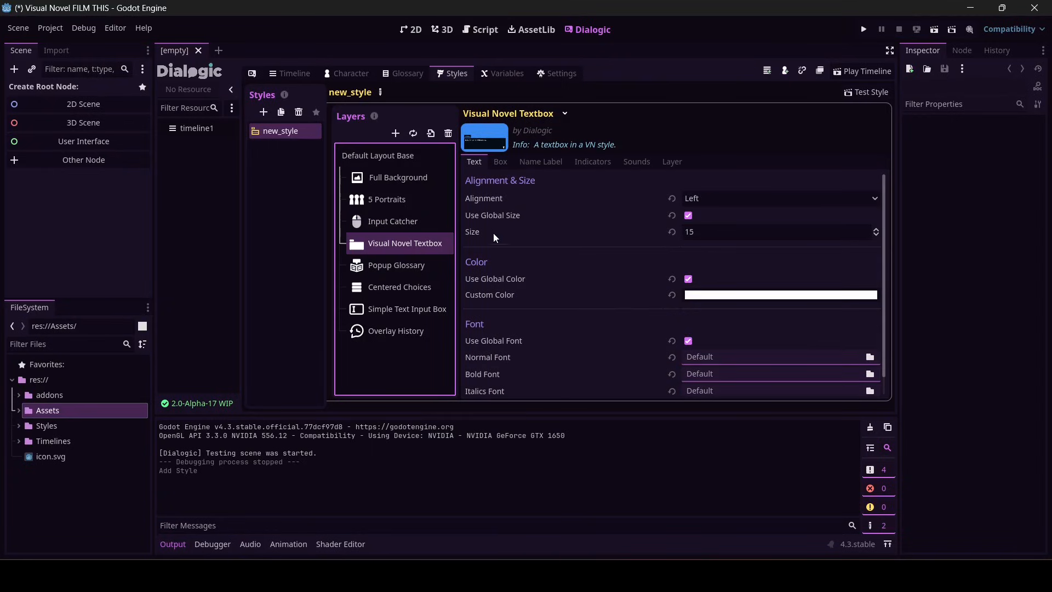
pyautogui.scroll(-3)
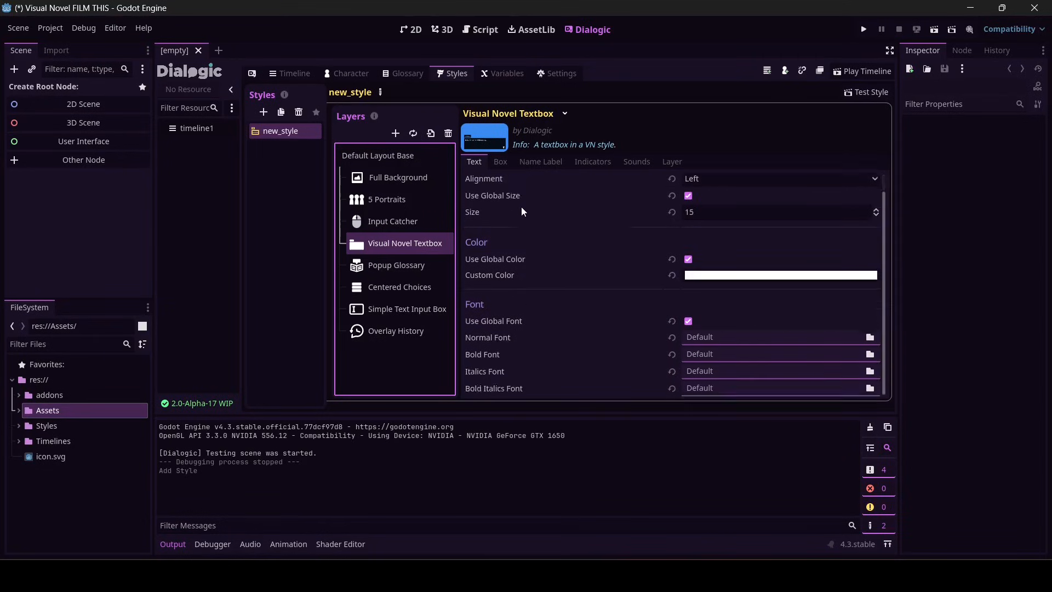
pyautogui.moveTo(489, 173)
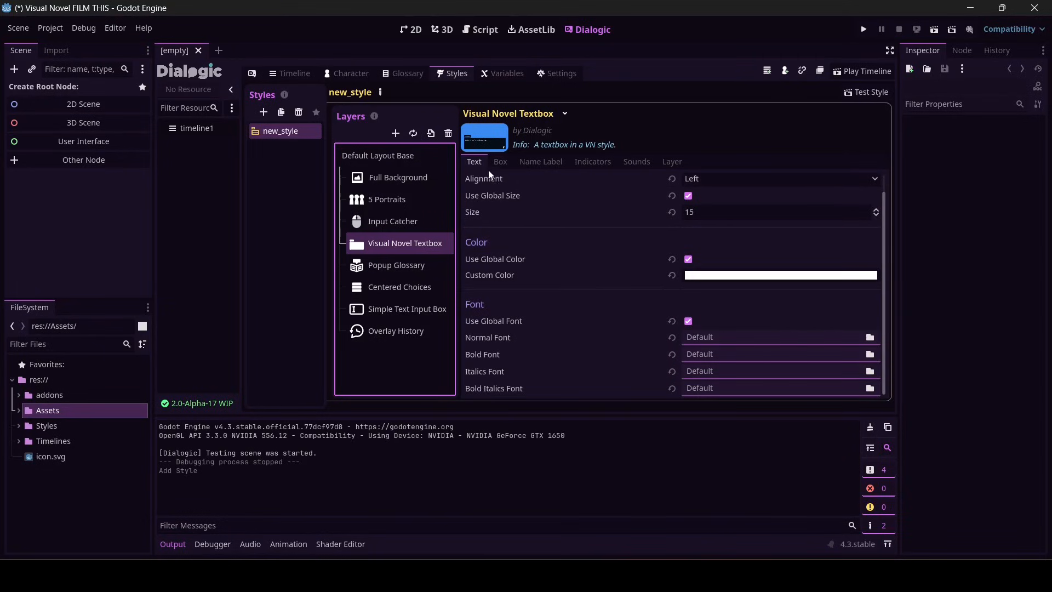
pyautogui.click(500, 162)
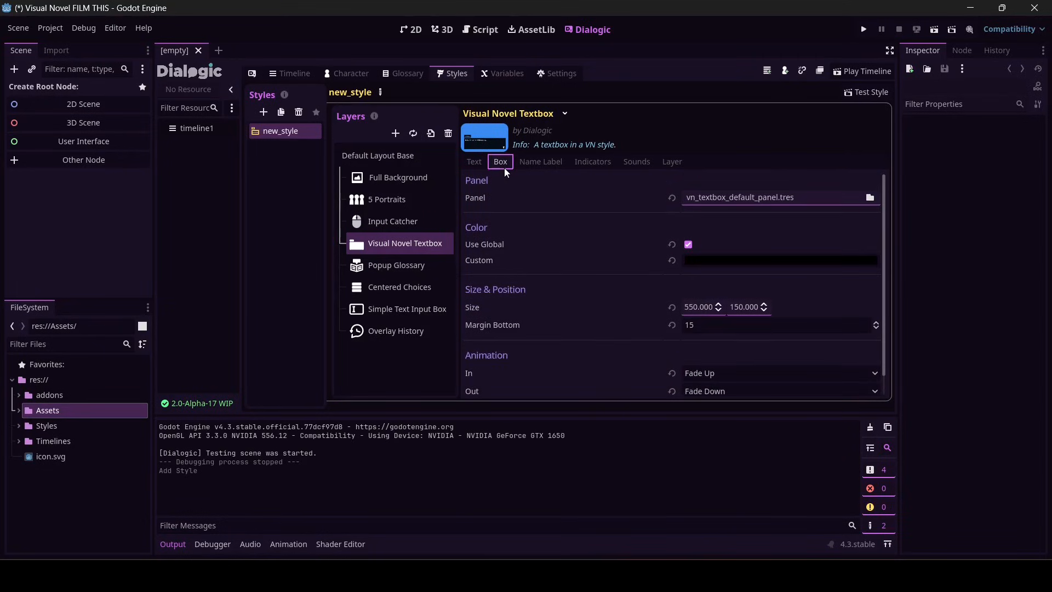
pyautogui.moveTo(475, 202)
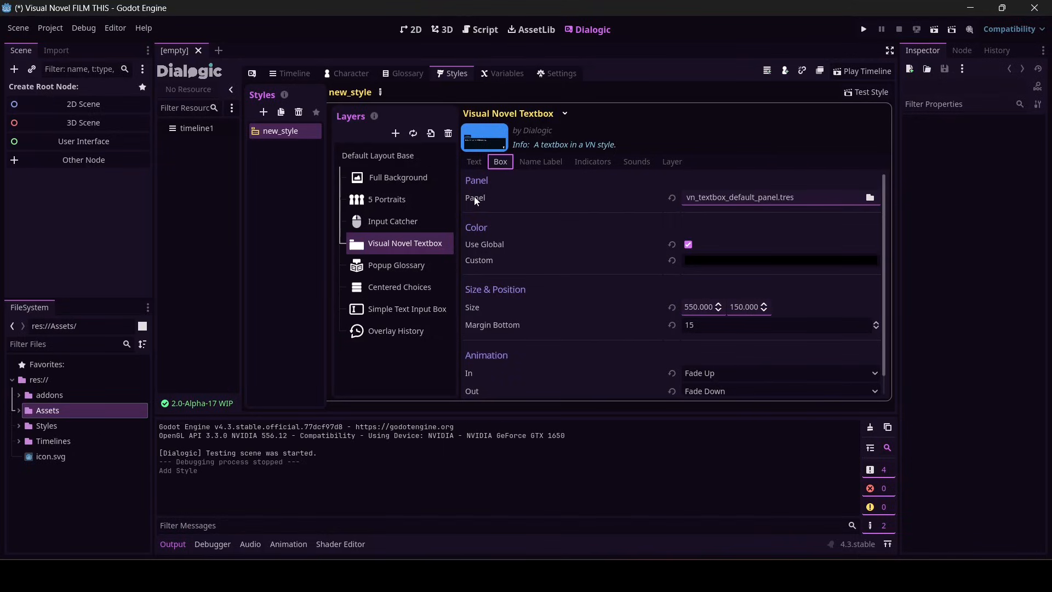
pyautogui.moveTo(752, 200)
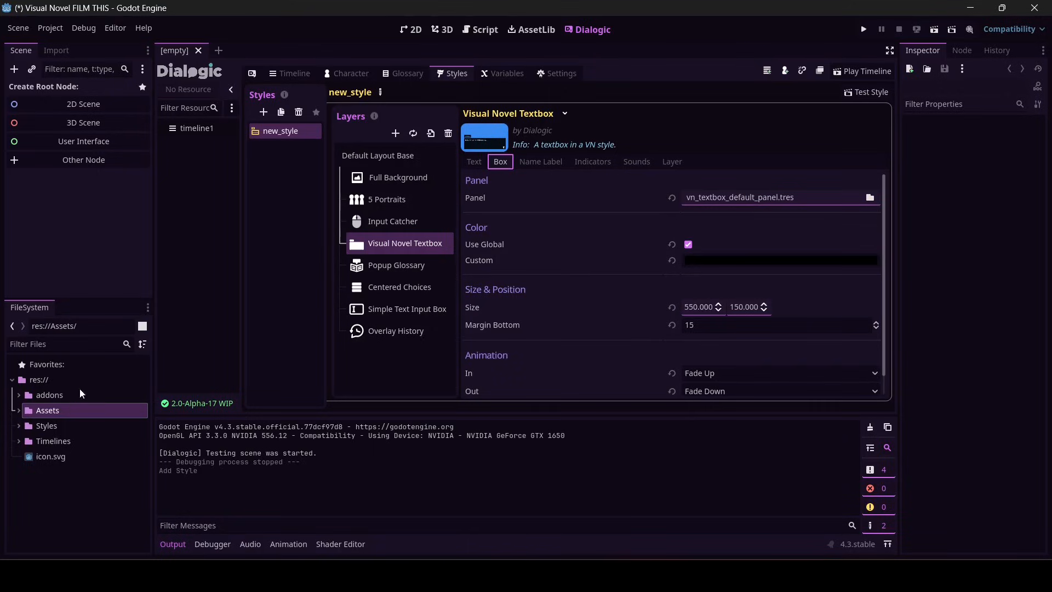
# - Filter the FileSystem for the default panel .tres and load it in the inspector
pyautogui.click(67, 343)
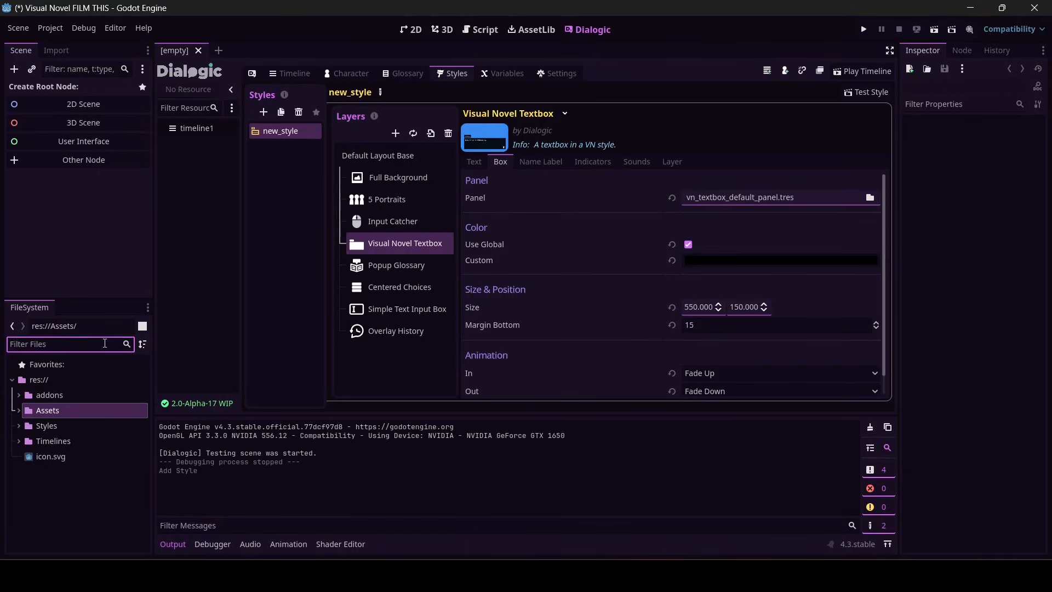
pyautogui.click(778, 196)
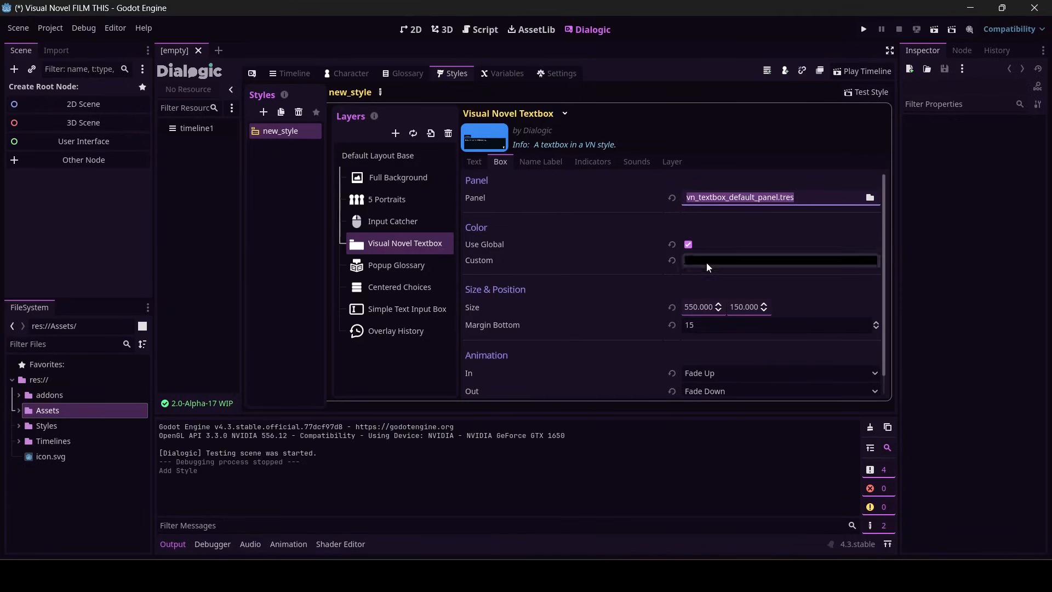
pyautogui.click(869, 196)
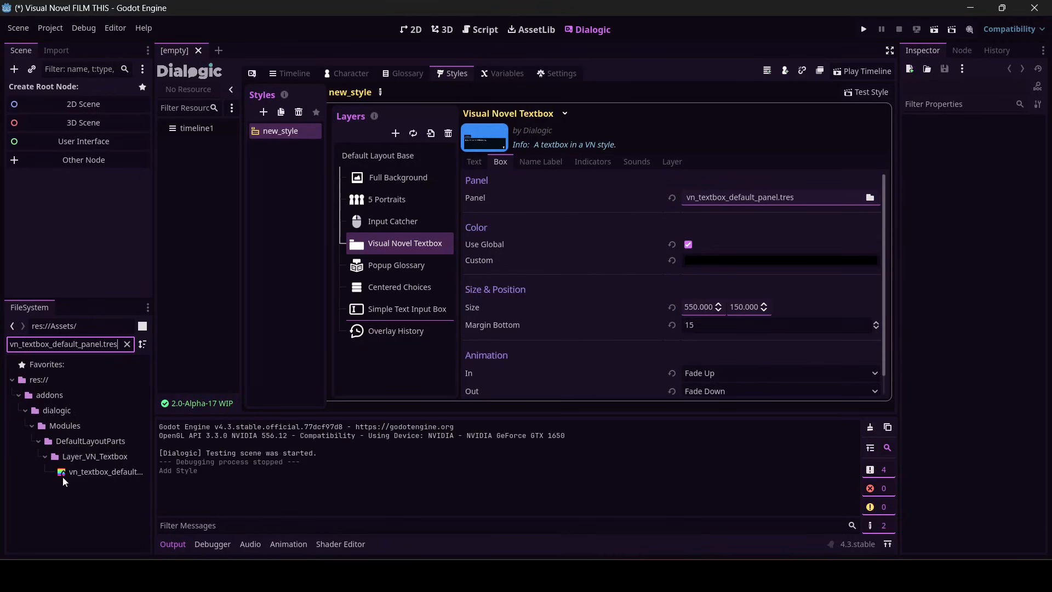
pyautogui.click(105, 471)
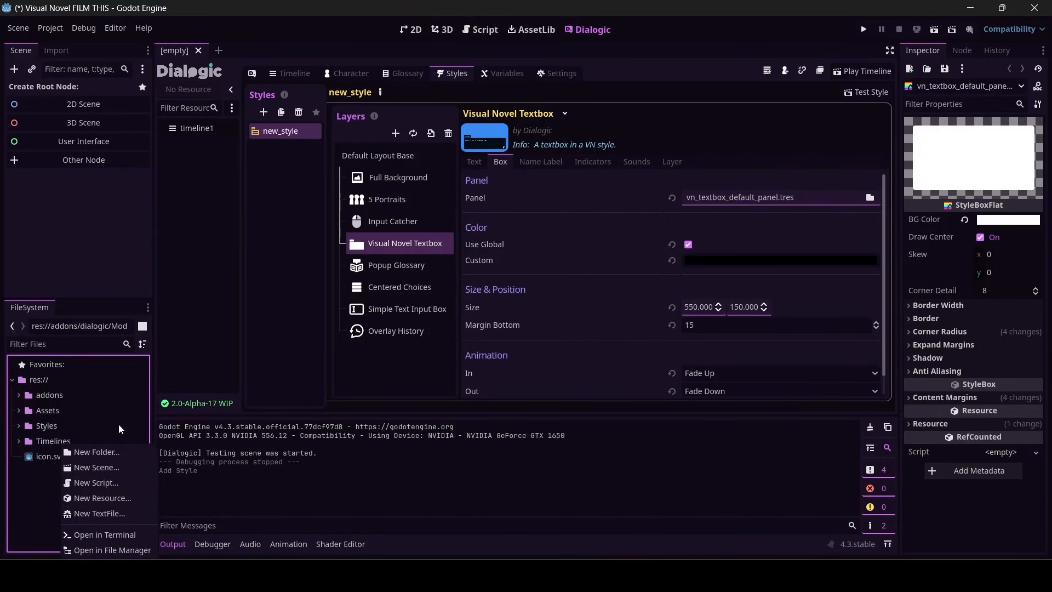
# - Create a new StyleBoxTexture resource and save it in the Styles folder
pyautogui.click(102, 497)
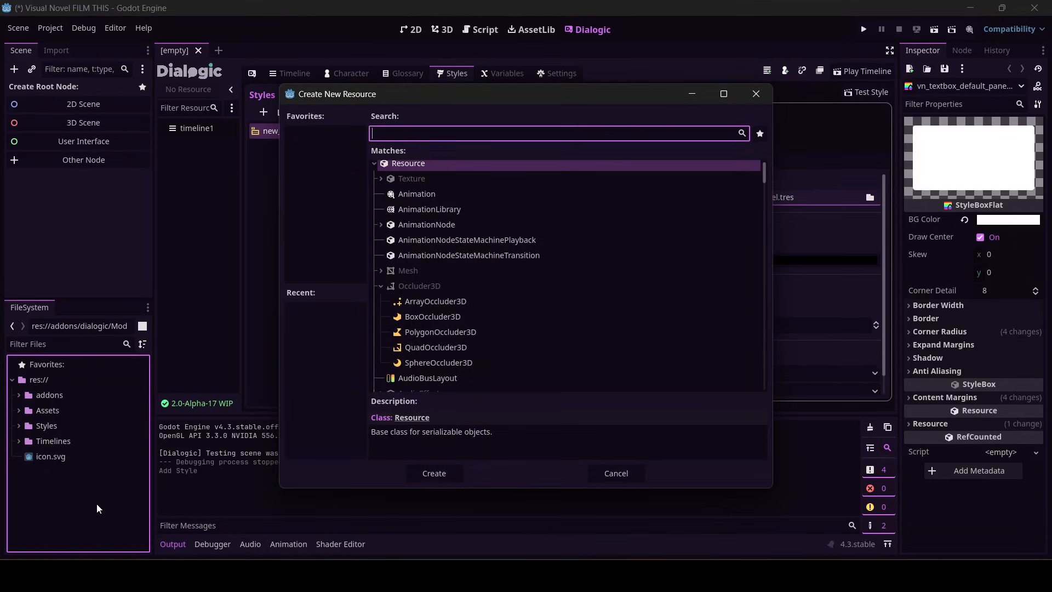
pyautogui.write('STYLE')
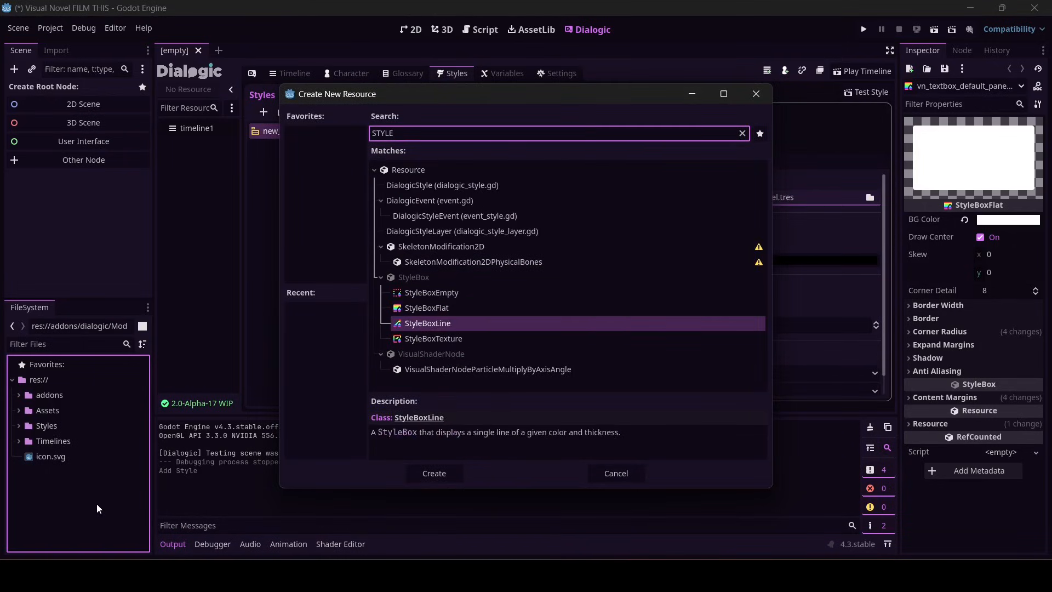
pyautogui.click(433, 338)
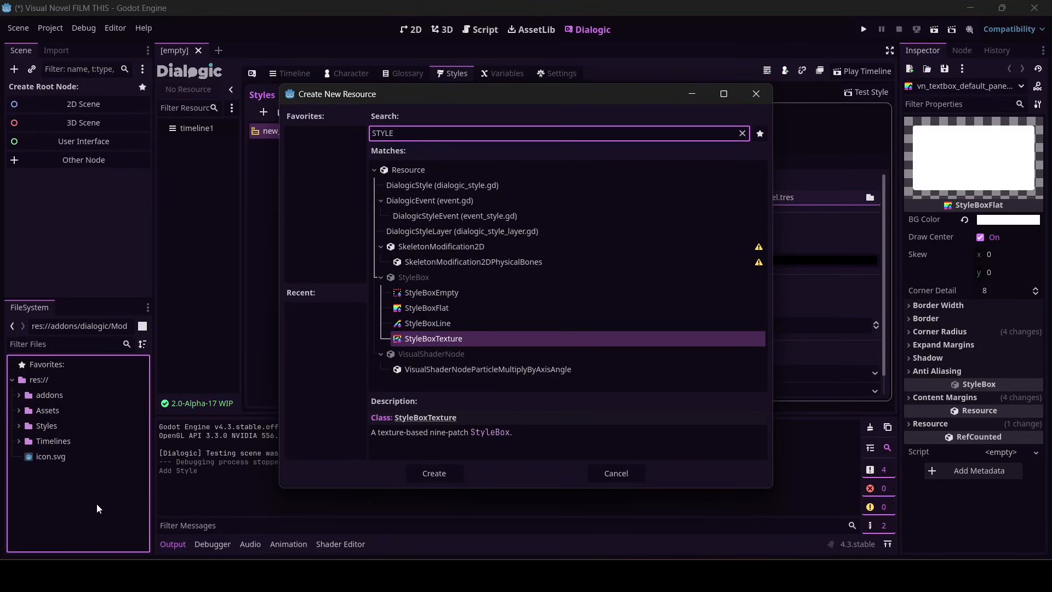
pyautogui.click(434, 473)
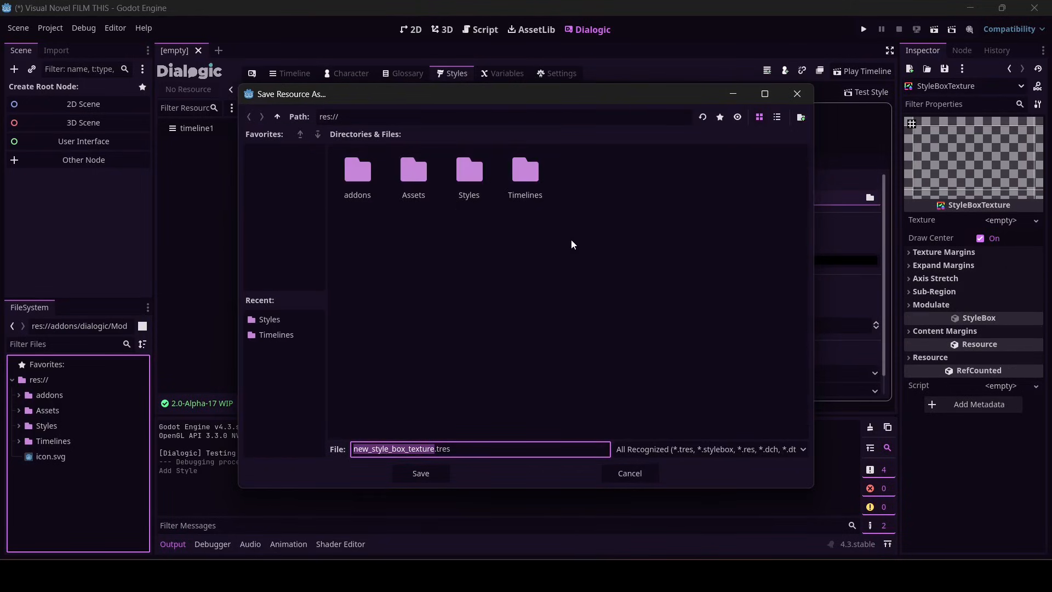
pyautogui.click(468, 172)
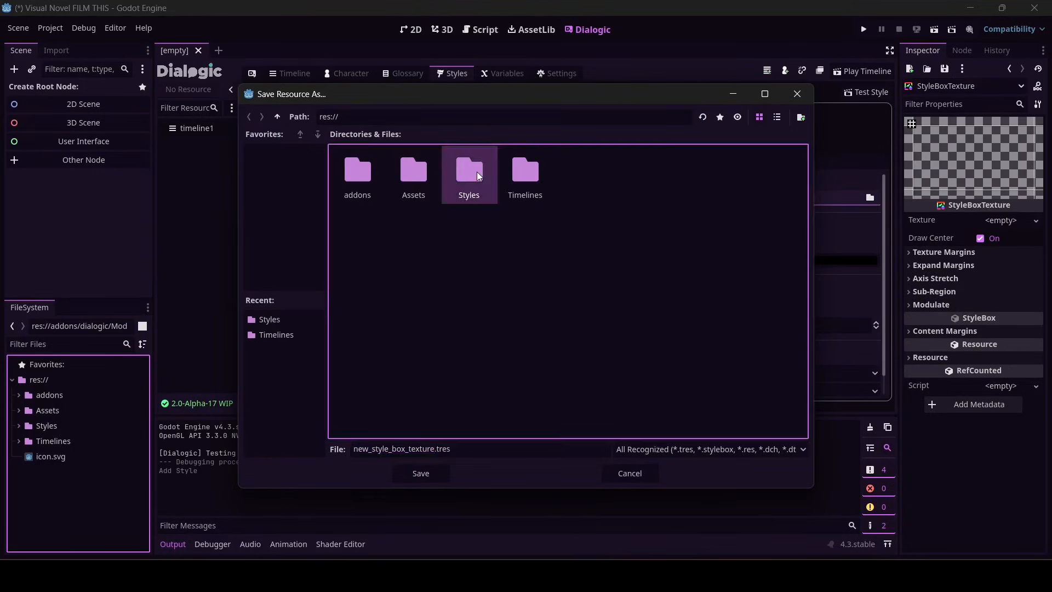
pyautogui.click(421, 474)
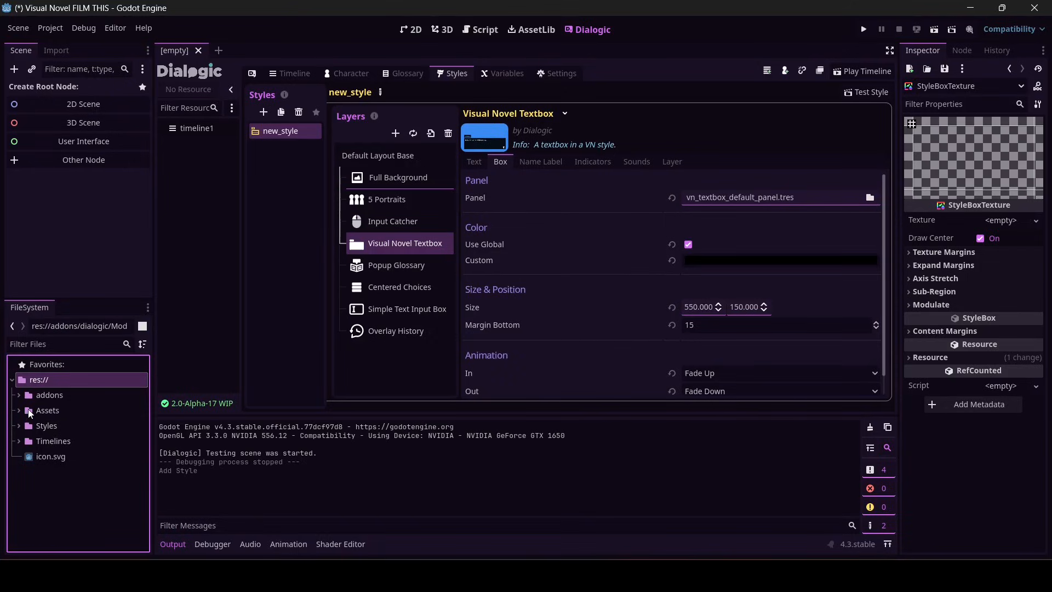
# - Use Assets/nine patch.png as the style box texture with 24 px texture margins on all sides
pyautogui.click(47, 410)
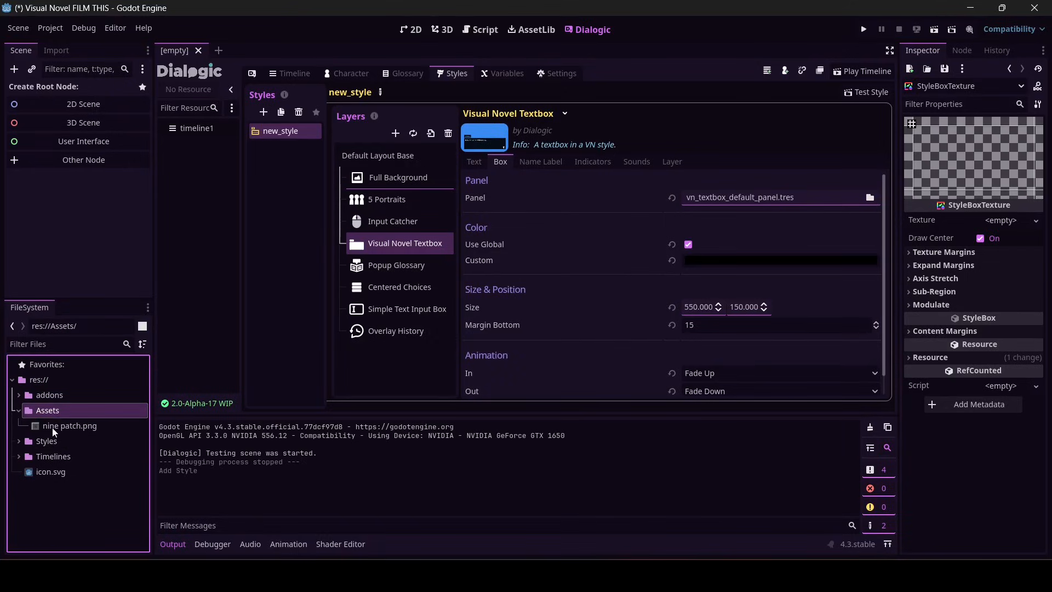
pyautogui.moveTo(69, 425)
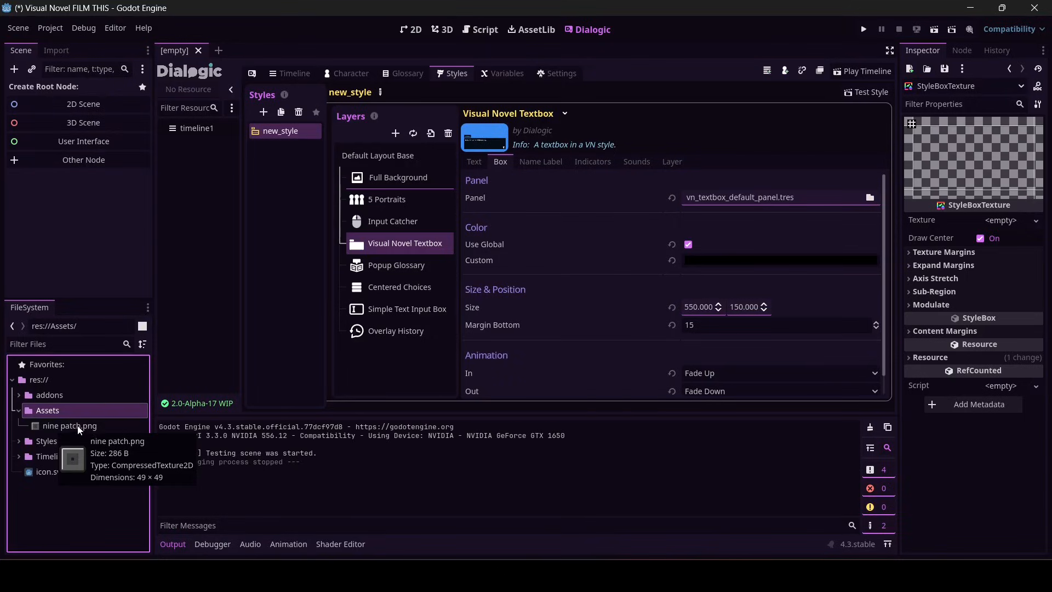
pyautogui.moveTo(44, 430)
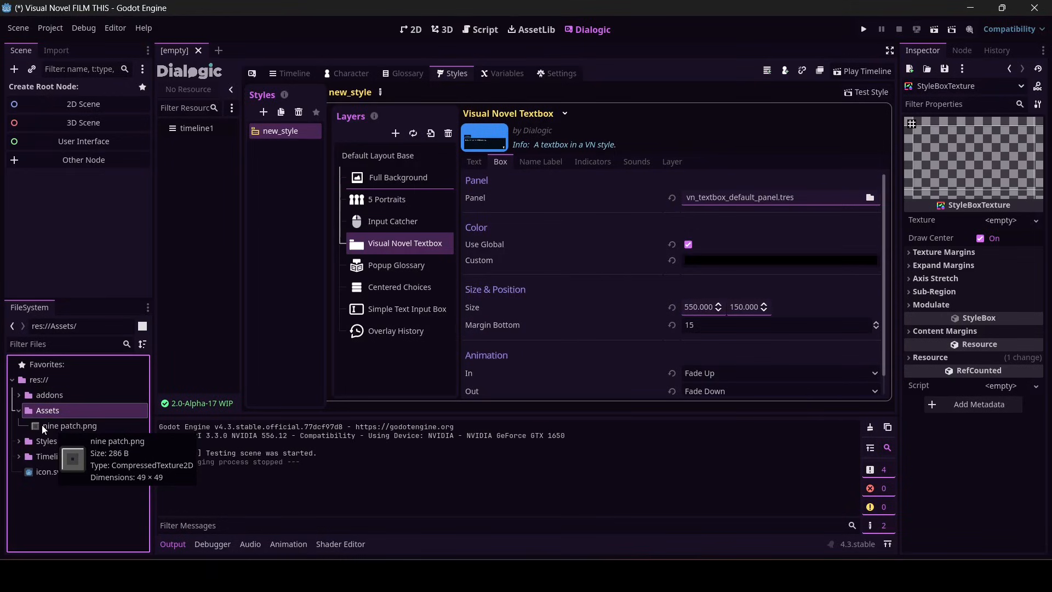
pyautogui.click(69, 426)
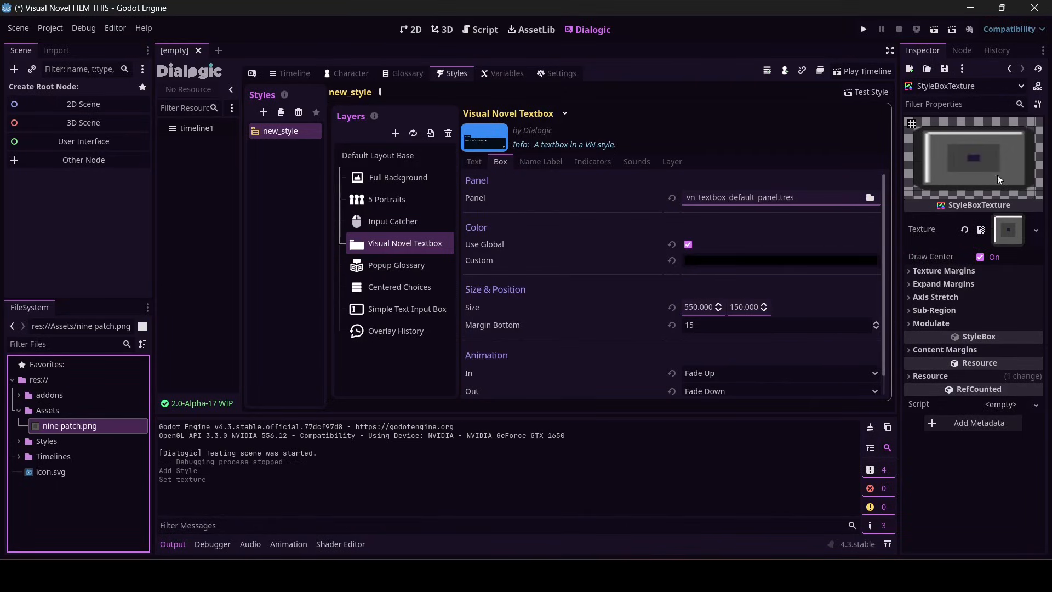
pyautogui.click(943, 271)
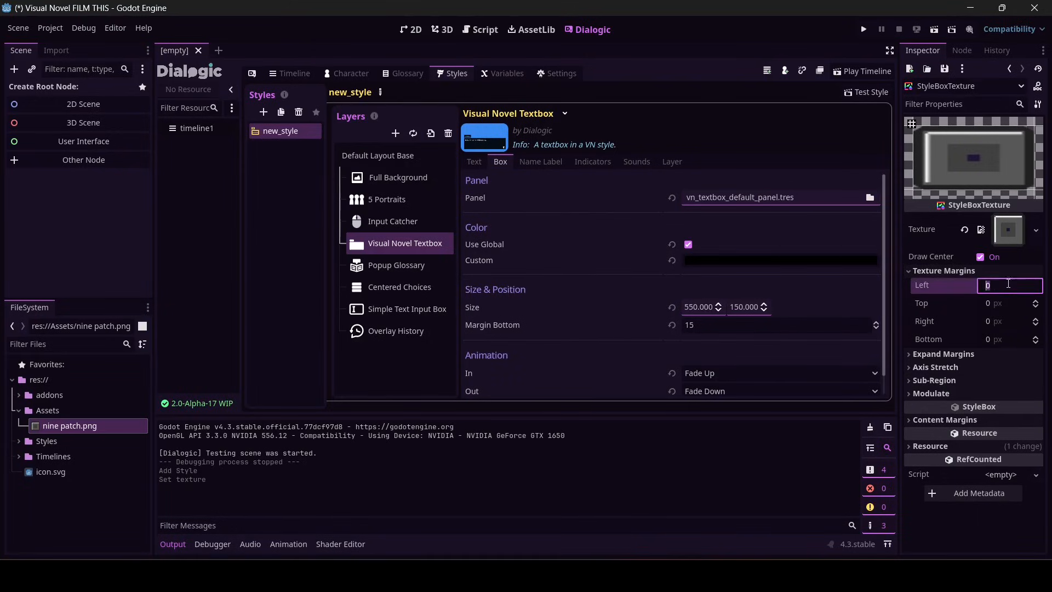
pyautogui.write('24')
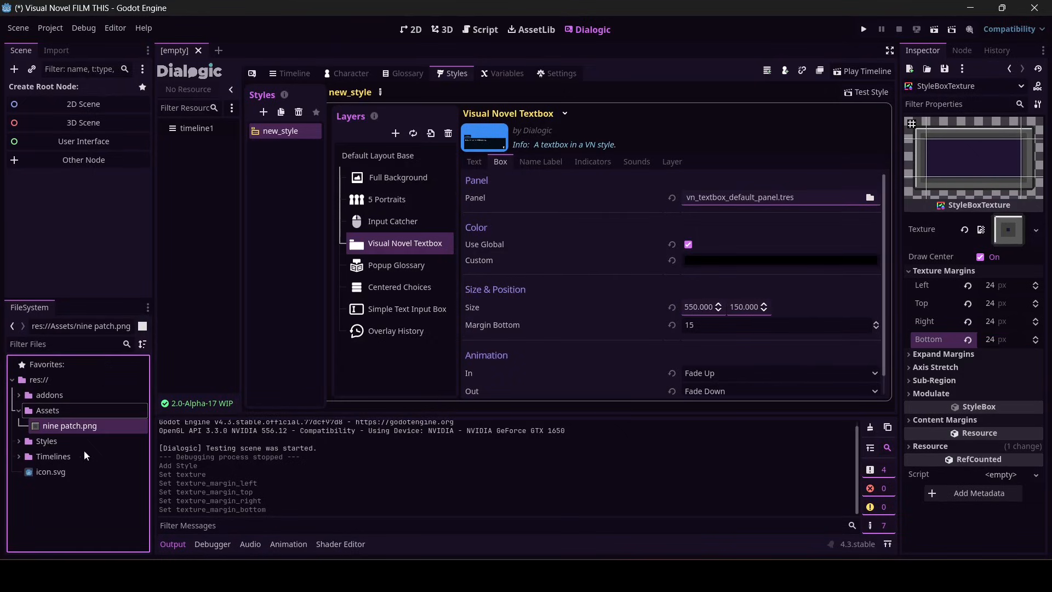
# - Save the modified style box resource and run a style test, still showing a plain black textbox
pyautogui.click(46, 441)
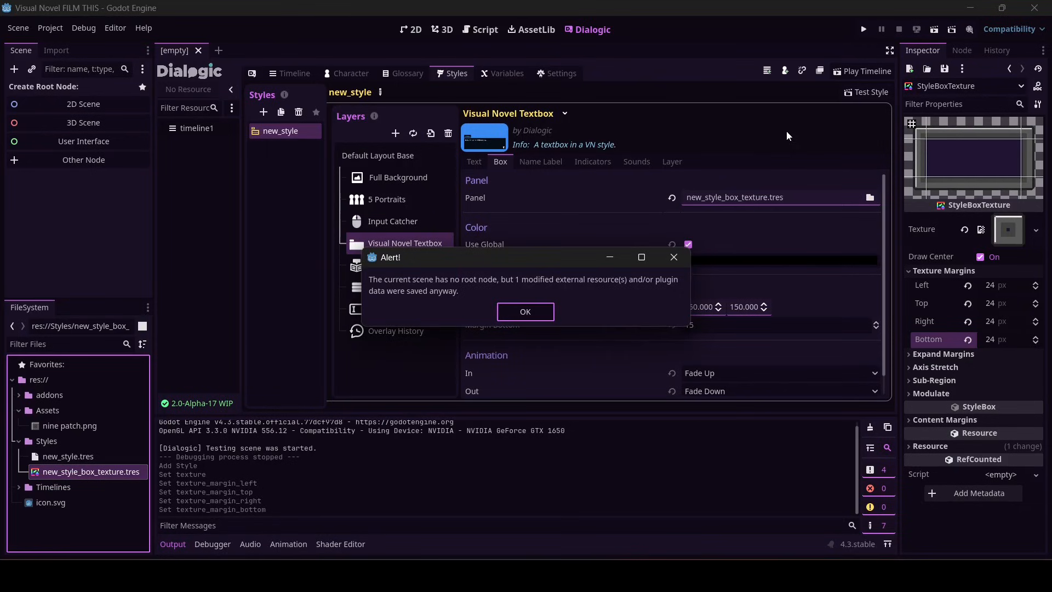
pyautogui.moveTo(404, 285)
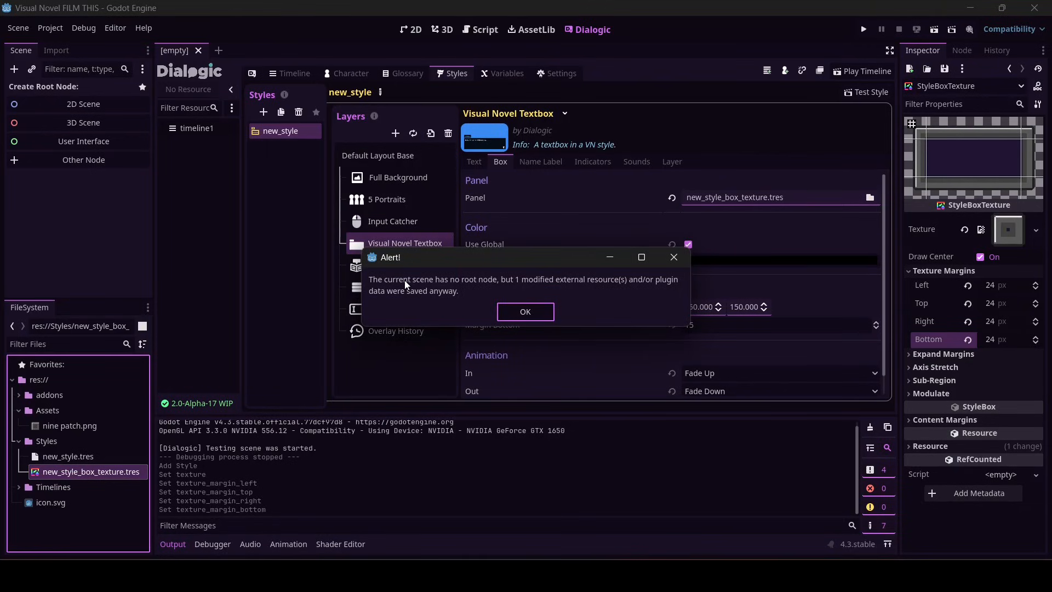
pyautogui.moveTo(524, 302)
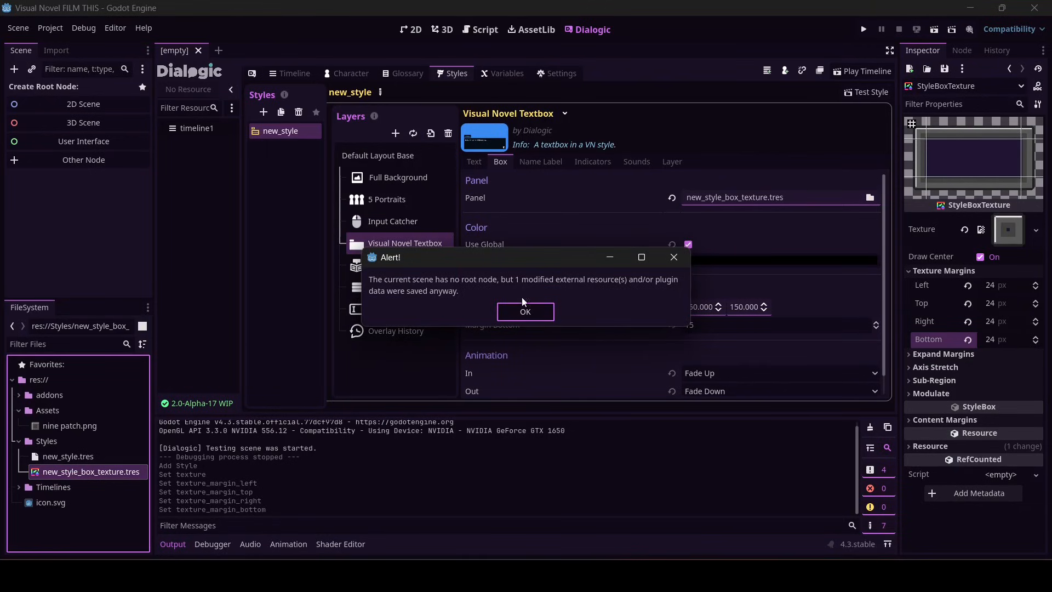
pyautogui.click(525, 311)
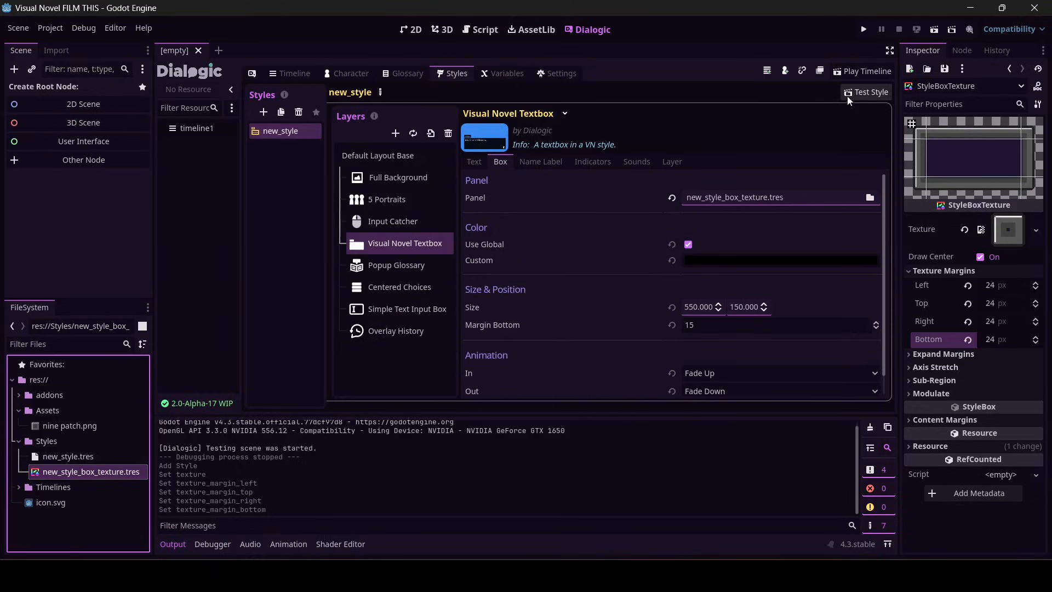
pyautogui.click(866, 92)
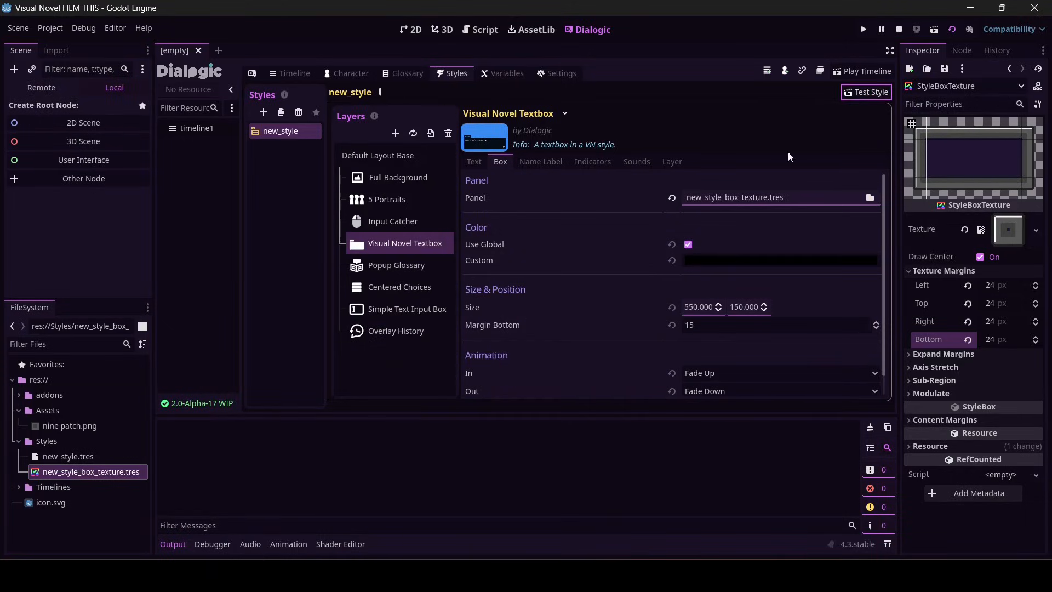
pyautogui.click(863, 29)
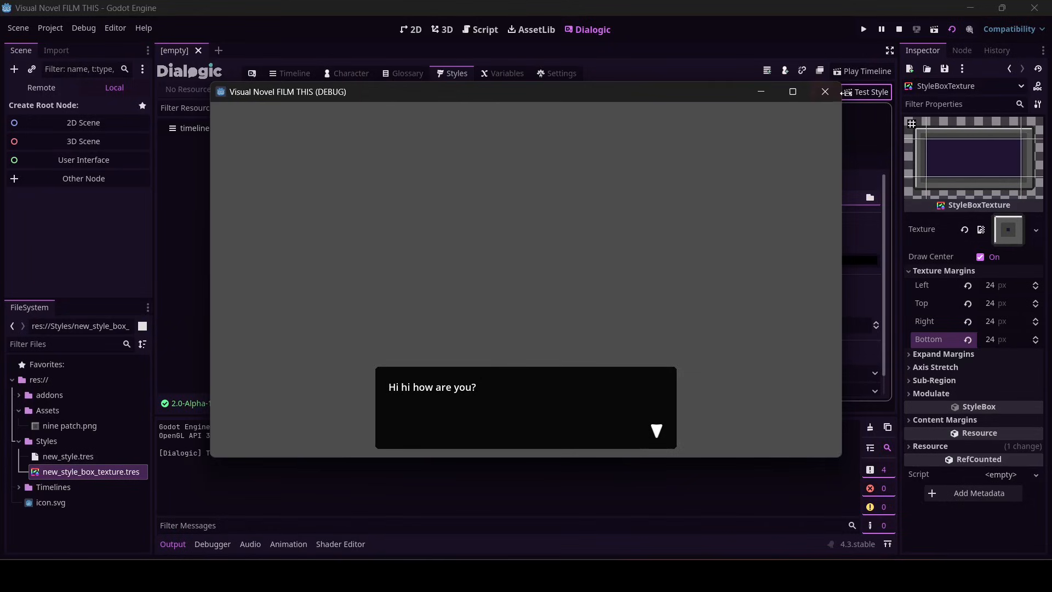
pyautogui.click(824, 91)
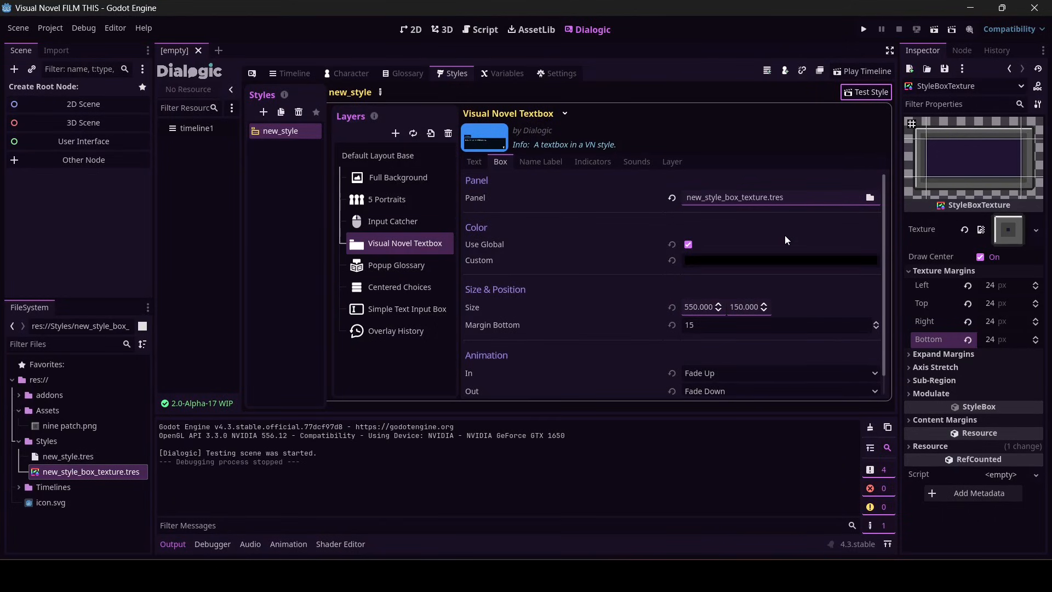
pyautogui.moveTo(1035, 8)
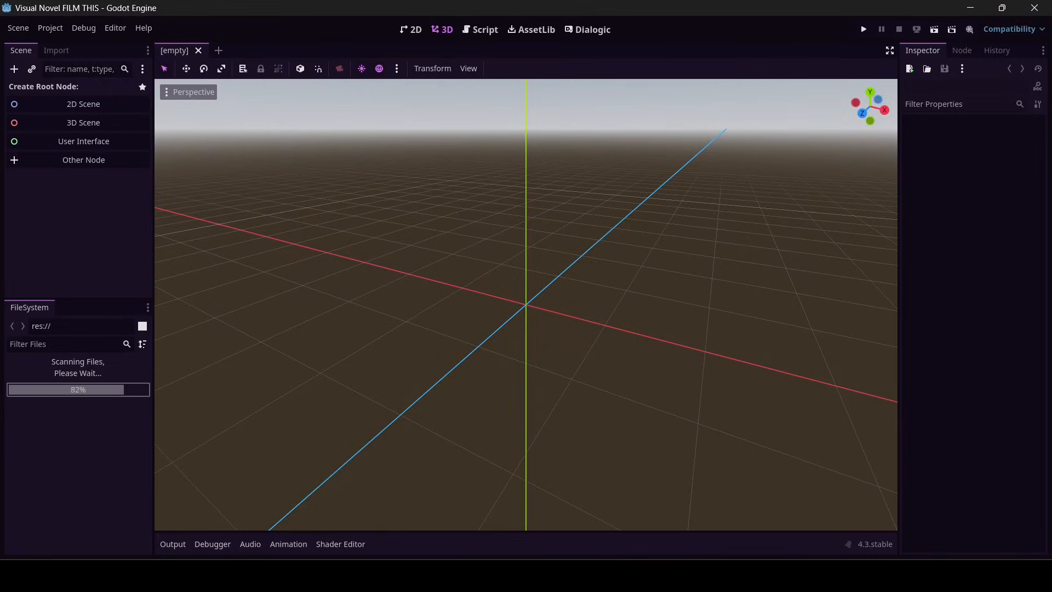
# - Return to the styles editor and run another style test of the textbox
pyautogui.click(592, 28)
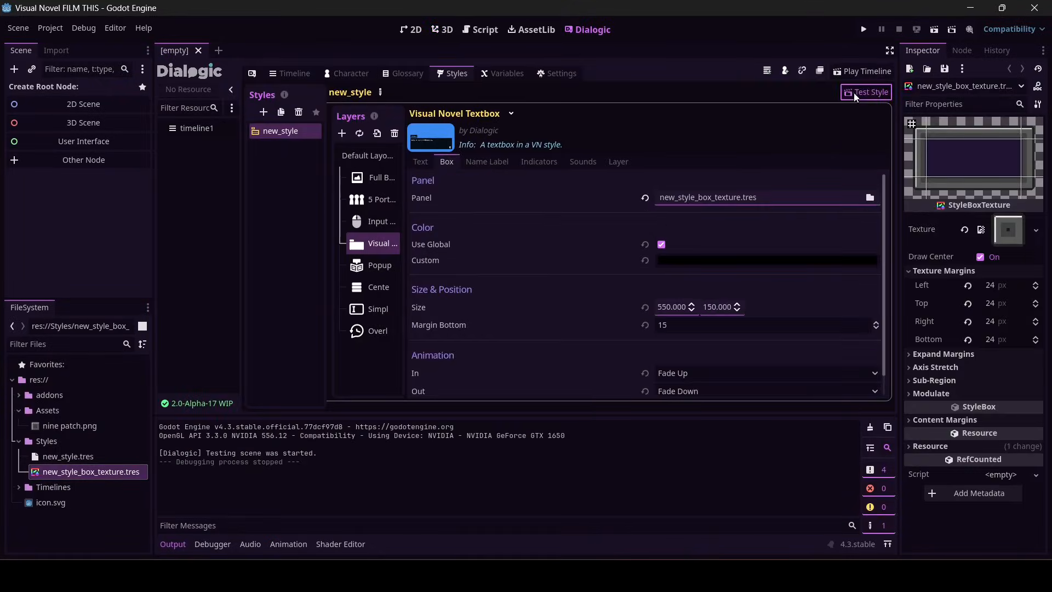
pyautogui.click(866, 92)
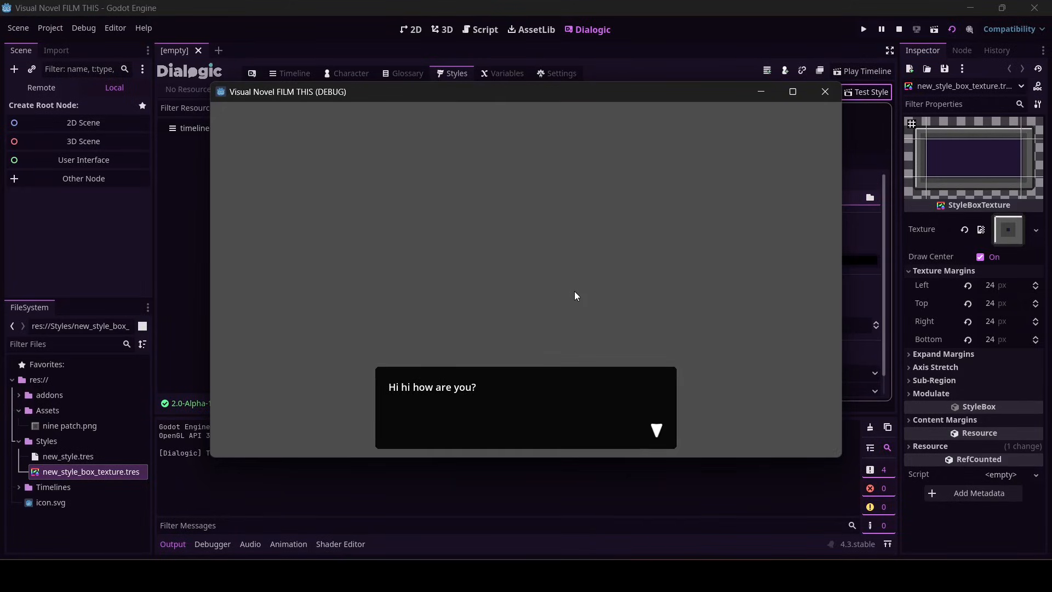
pyautogui.click(824, 92)
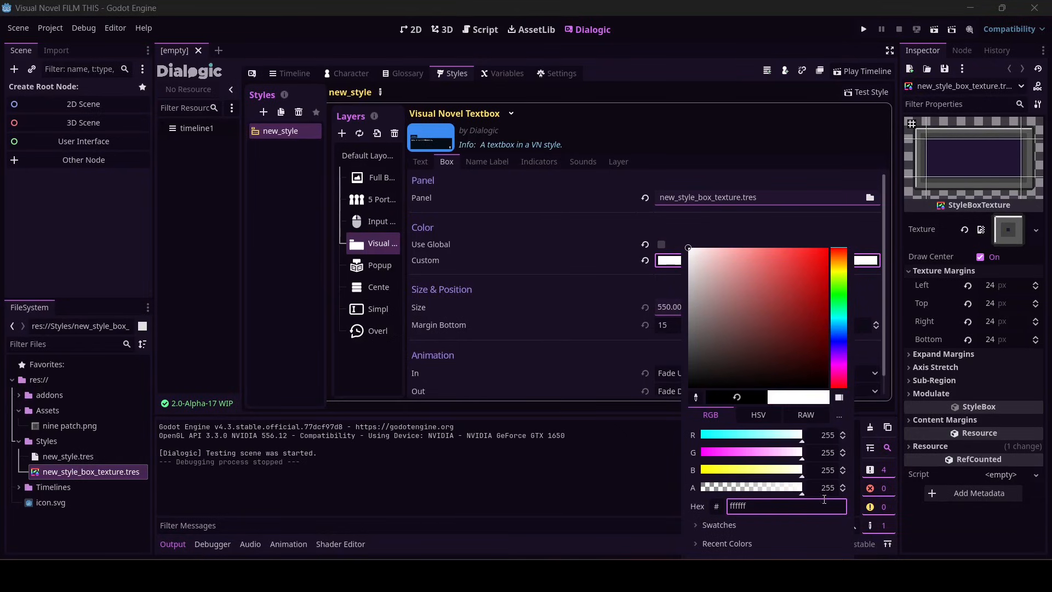
# - Set the textbox custom colour to white #ffffff, save, and preview the textured textbox
pyautogui.click(582, 262)
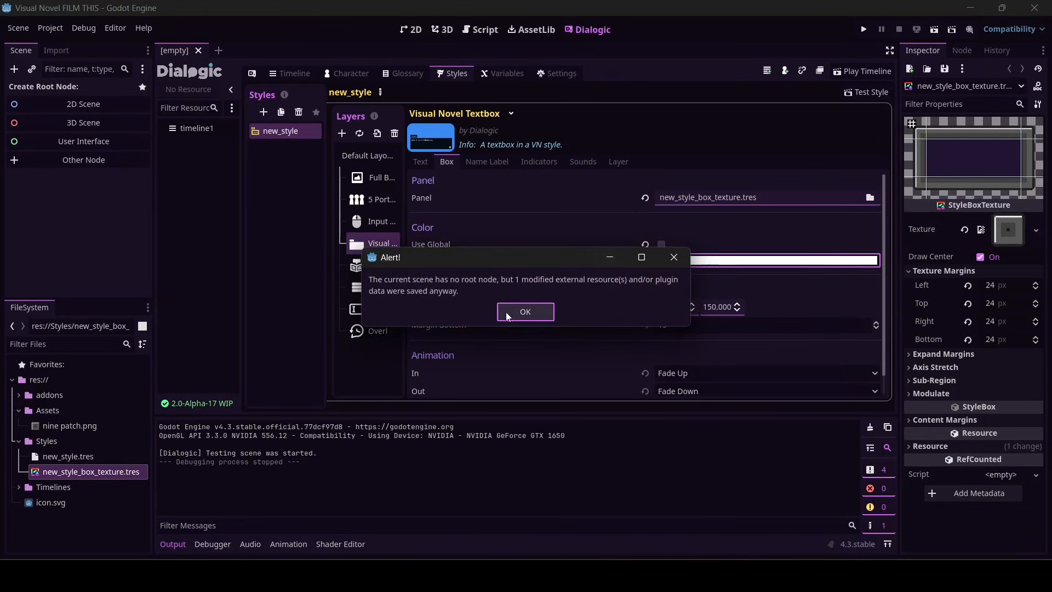
pyautogui.click(525, 311)
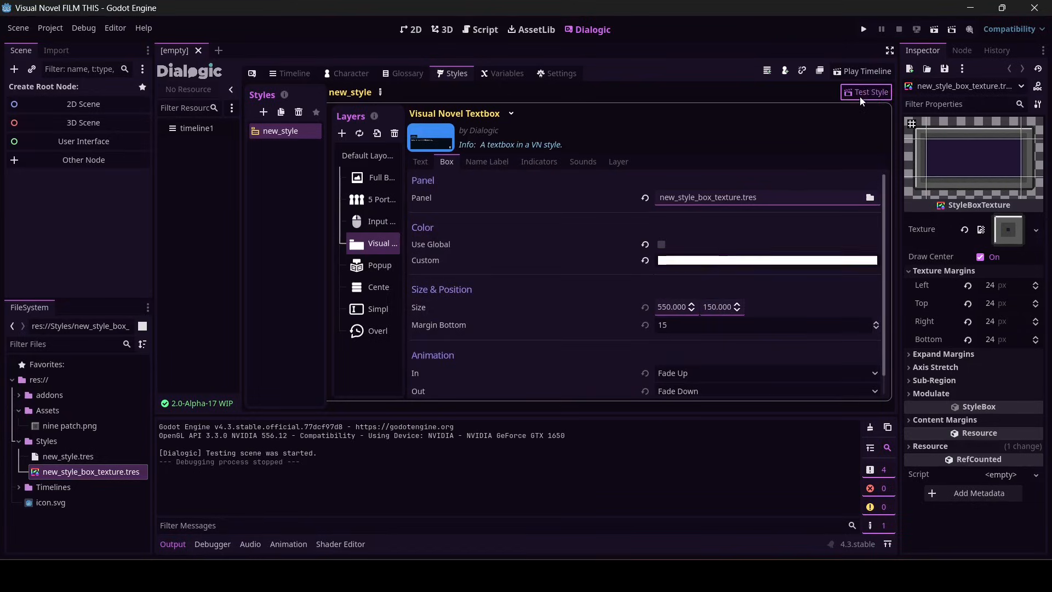
pyautogui.click(869, 92)
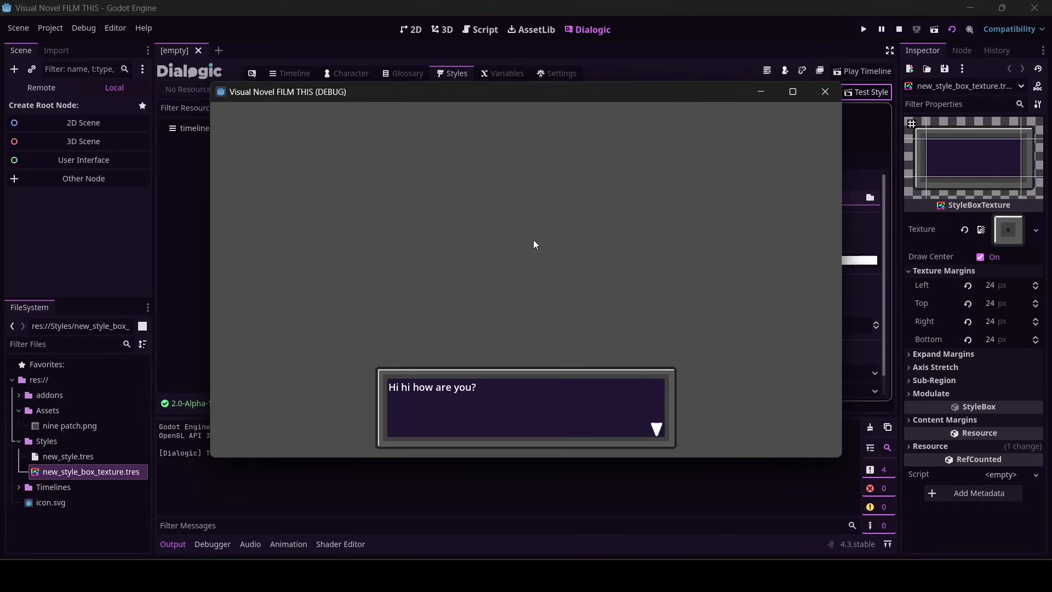
pyautogui.moveTo(512, 238)
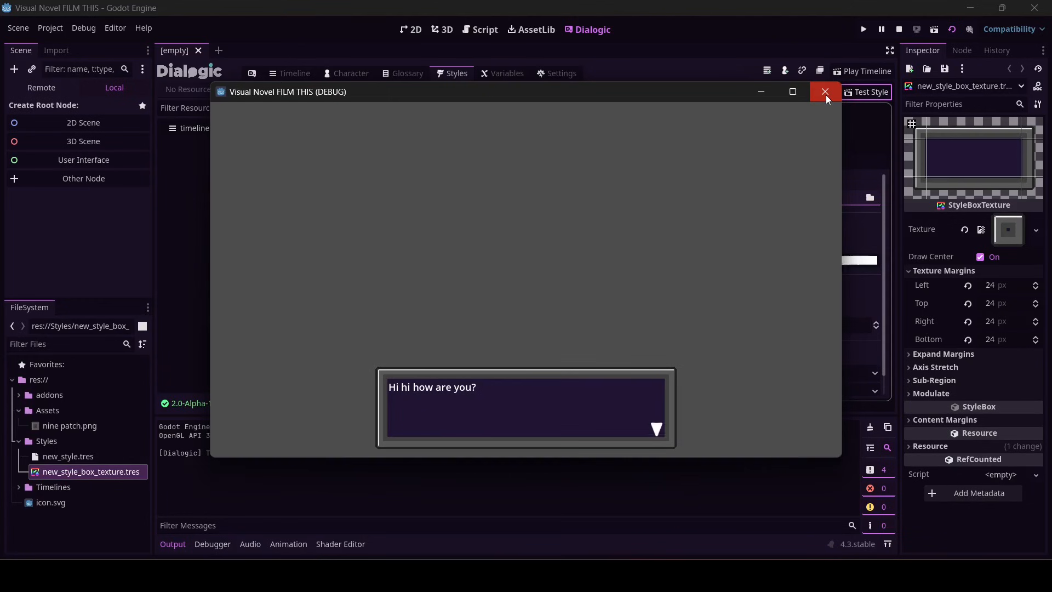
# - Resize the textbox to 800 × 200 and preview the wider nine-patch box
pyautogui.click(825, 92)
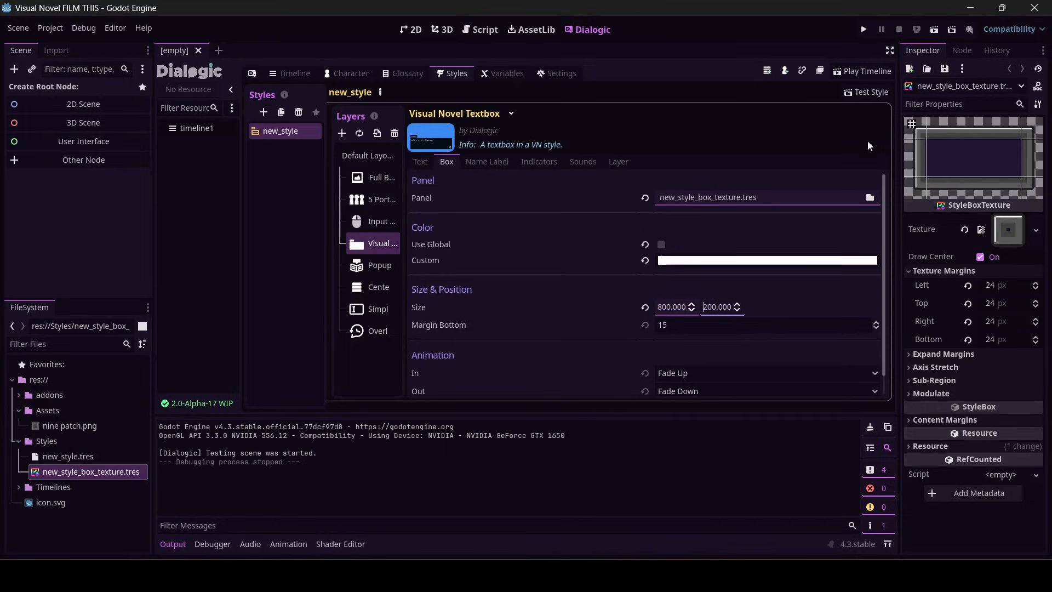
pyautogui.click(866, 92)
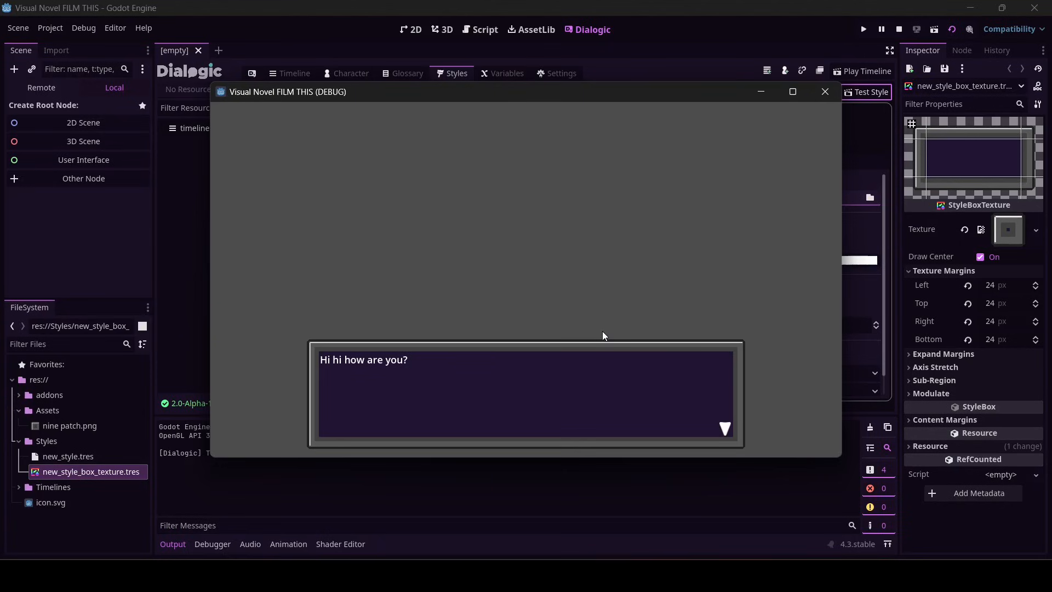
pyautogui.moveTo(542, 425)
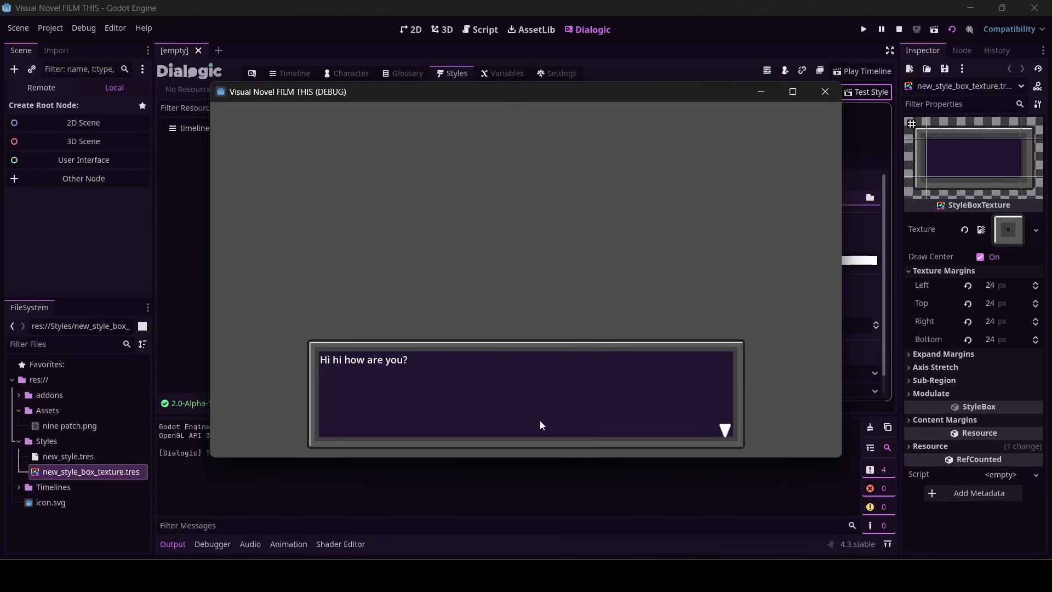
pyautogui.click(825, 91)
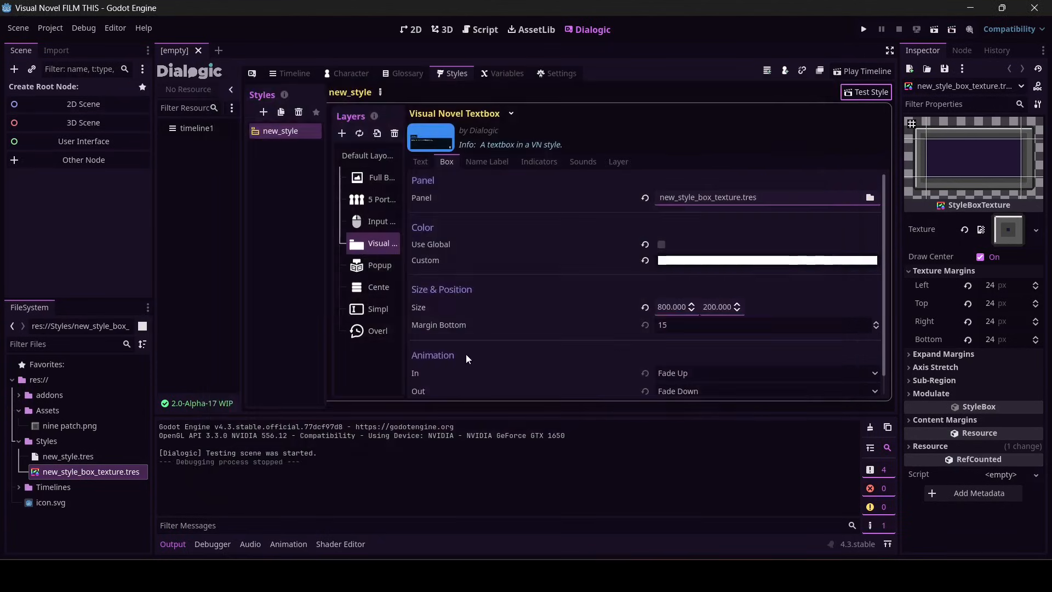
pyautogui.scroll(-3)
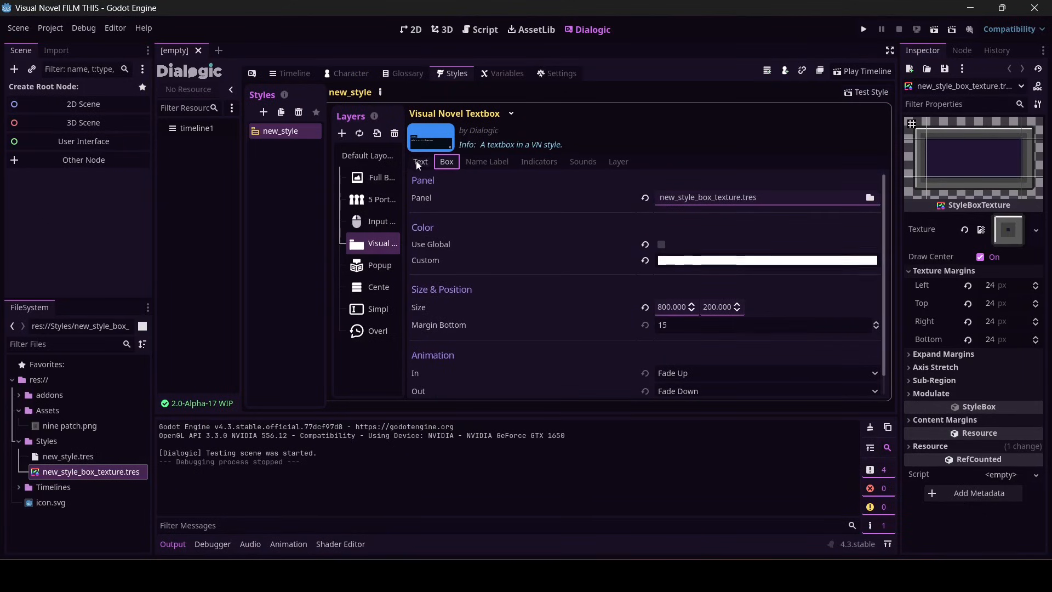
# - Check the Text settings, cancel the Normal Font file dialog, and show the Indicators settings
pyautogui.click(420, 161)
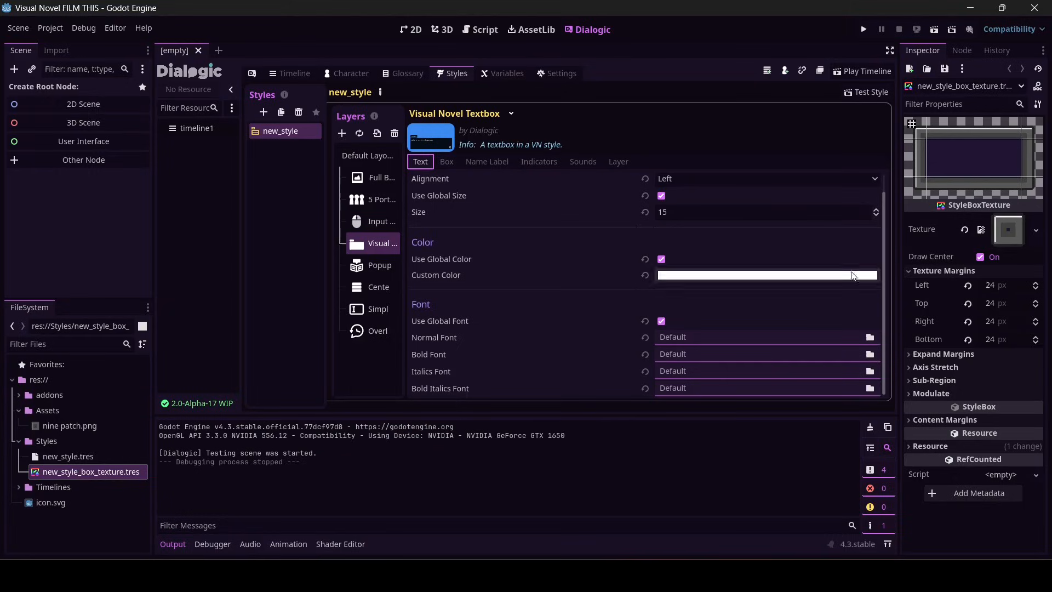
pyautogui.click(870, 336)
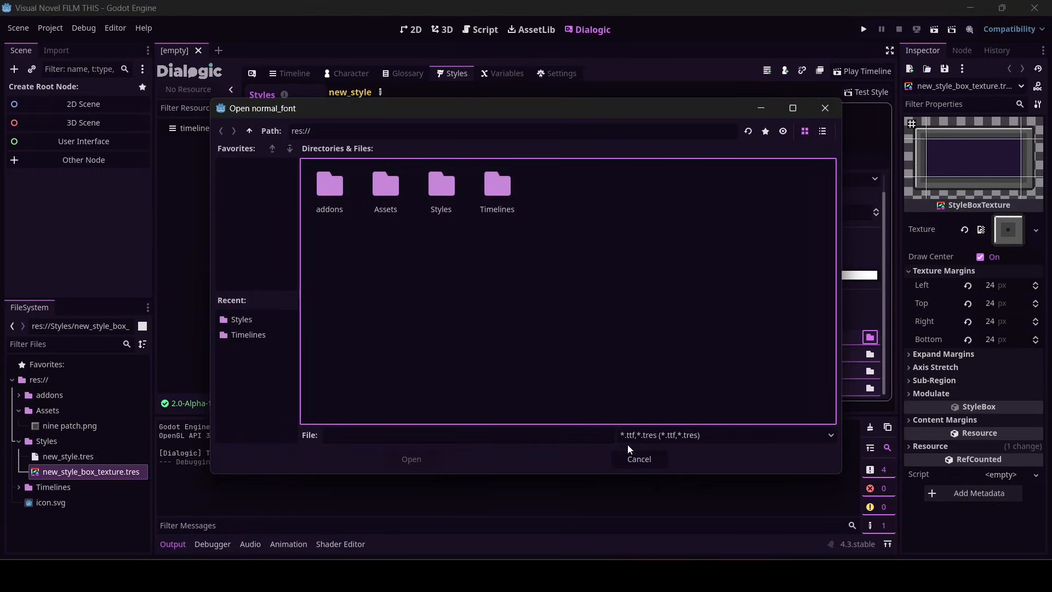
pyautogui.moveTo(638, 460)
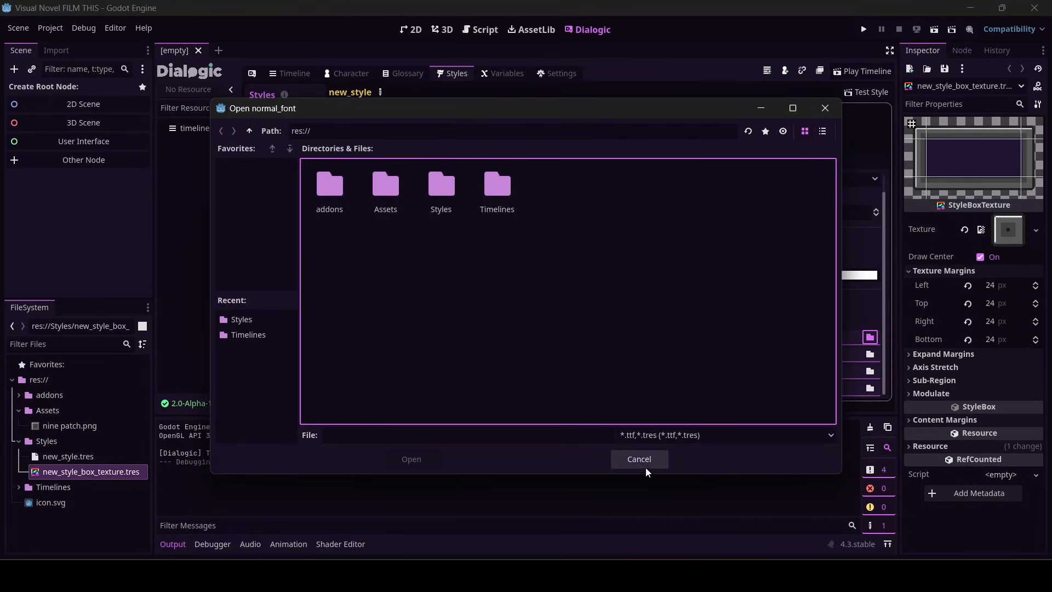
pyautogui.click(638, 459)
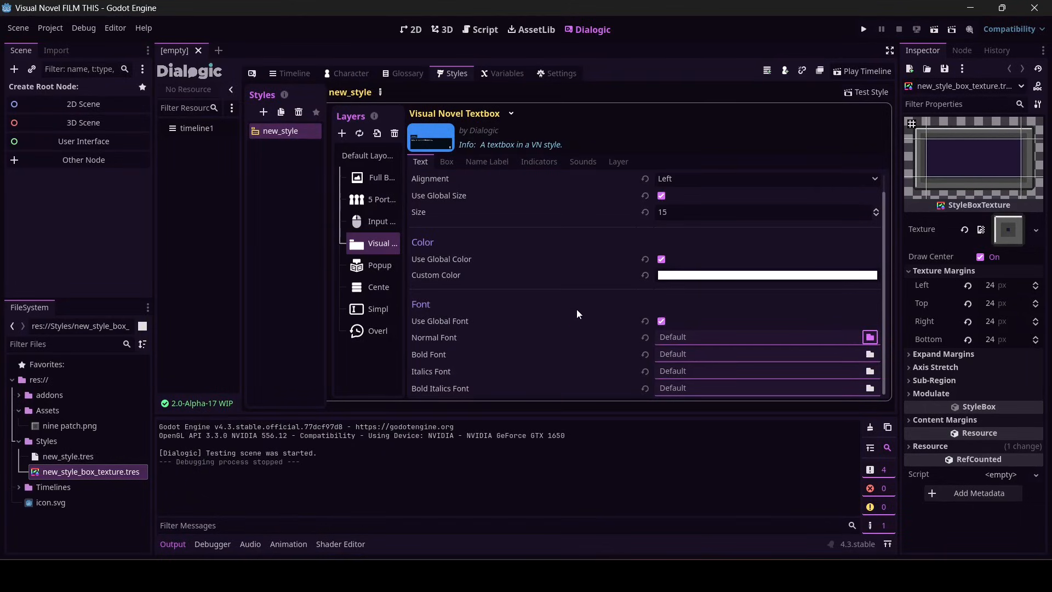
pyautogui.click(539, 162)
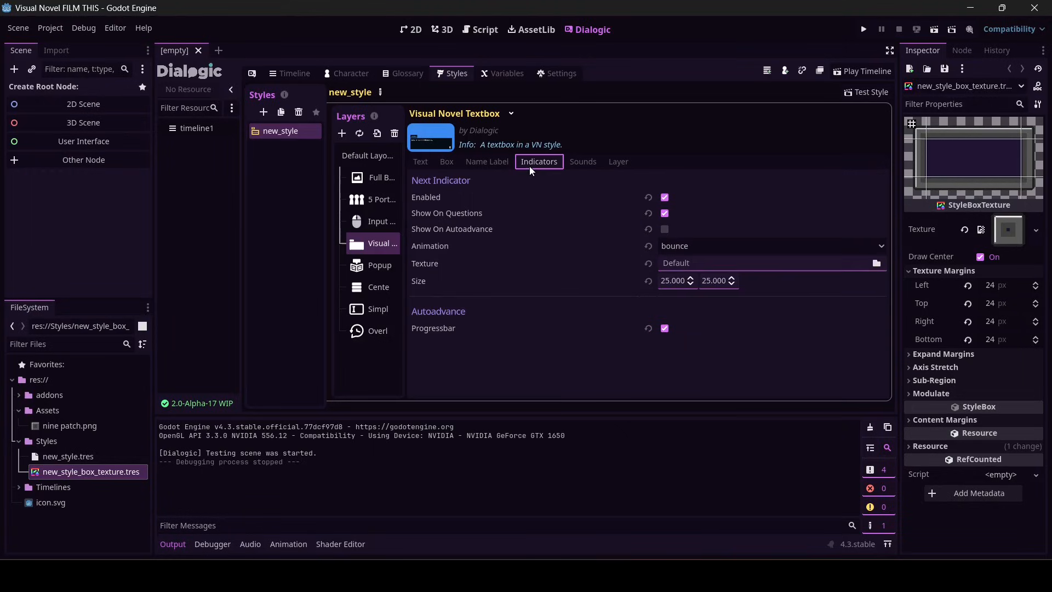
pyautogui.moveTo(794, 124)
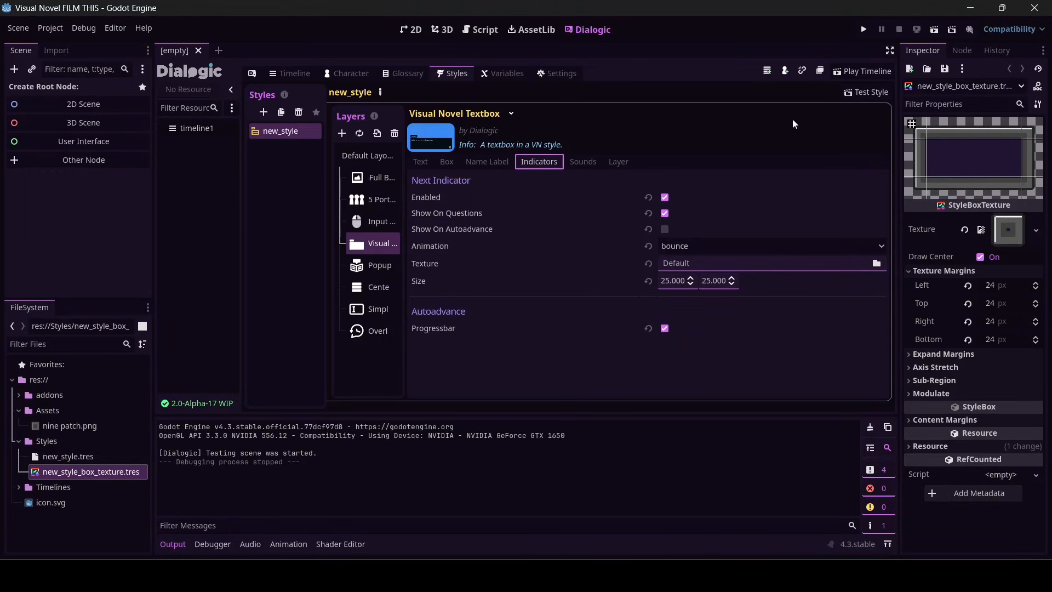
# - Test-run the style, then try the next-indicator animation as blink
pyautogui.click(866, 92)
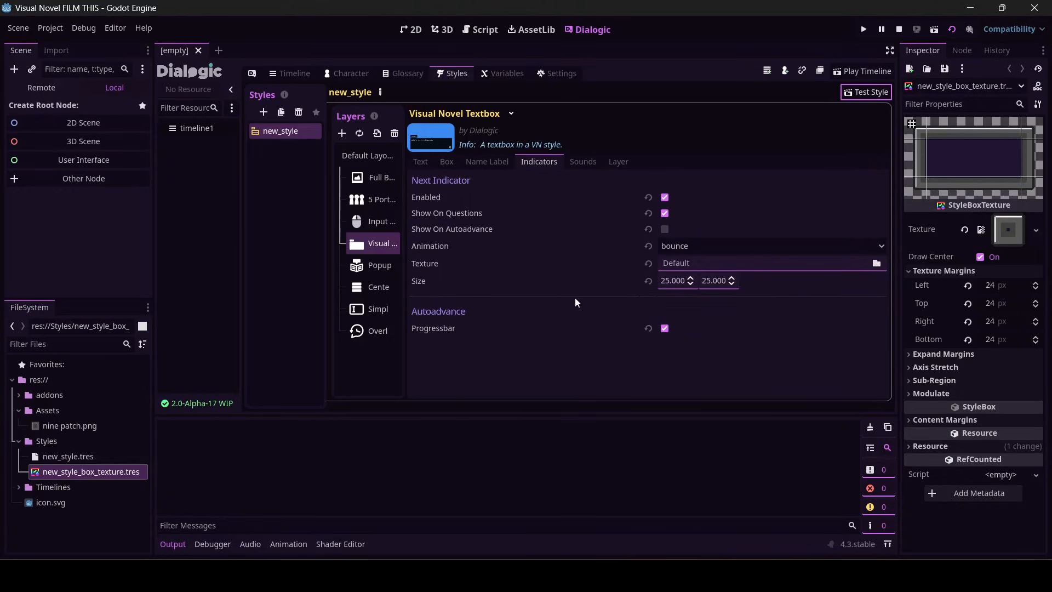
pyautogui.click(862, 28)
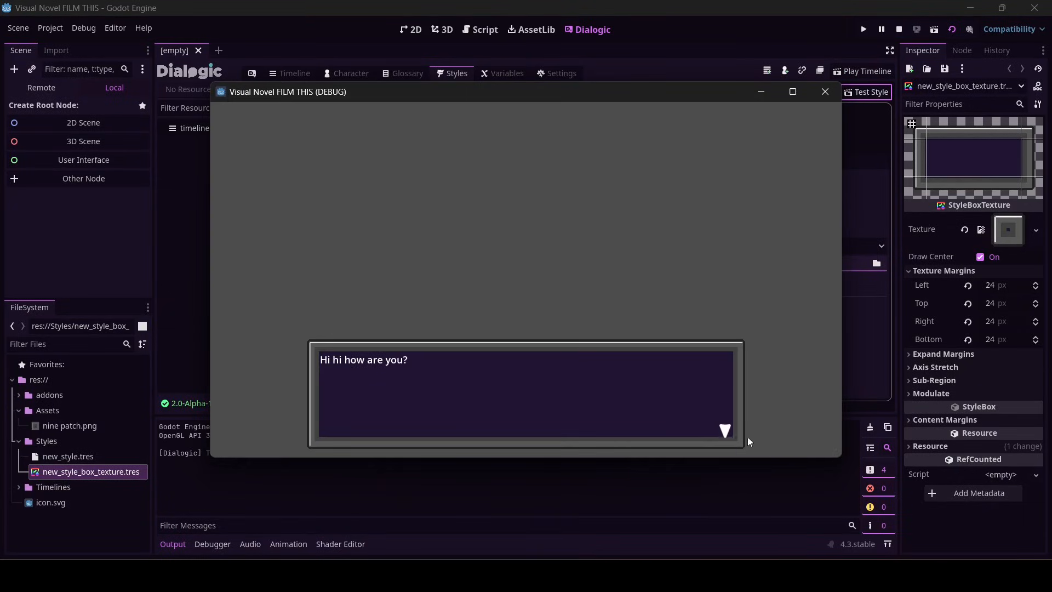
pyautogui.moveTo(785, 181)
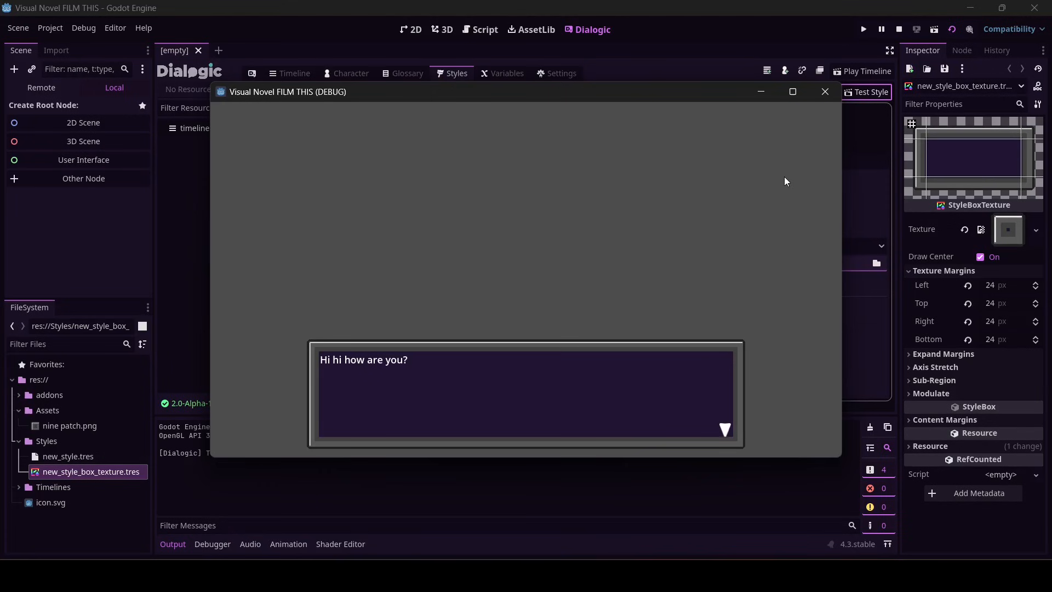
pyautogui.click(825, 91)
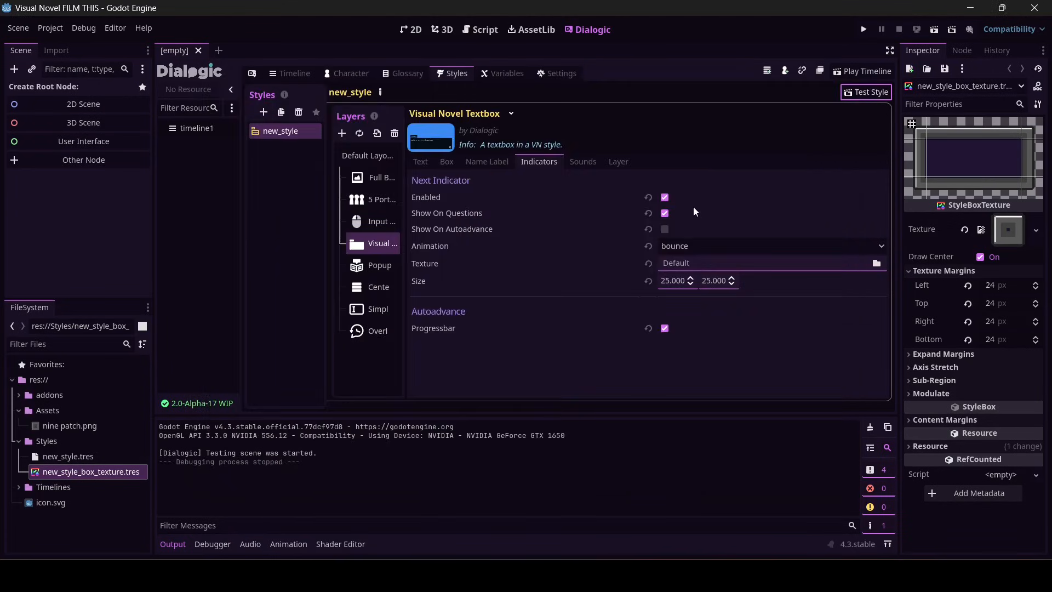
pyautogui.moveTo(874, 228)
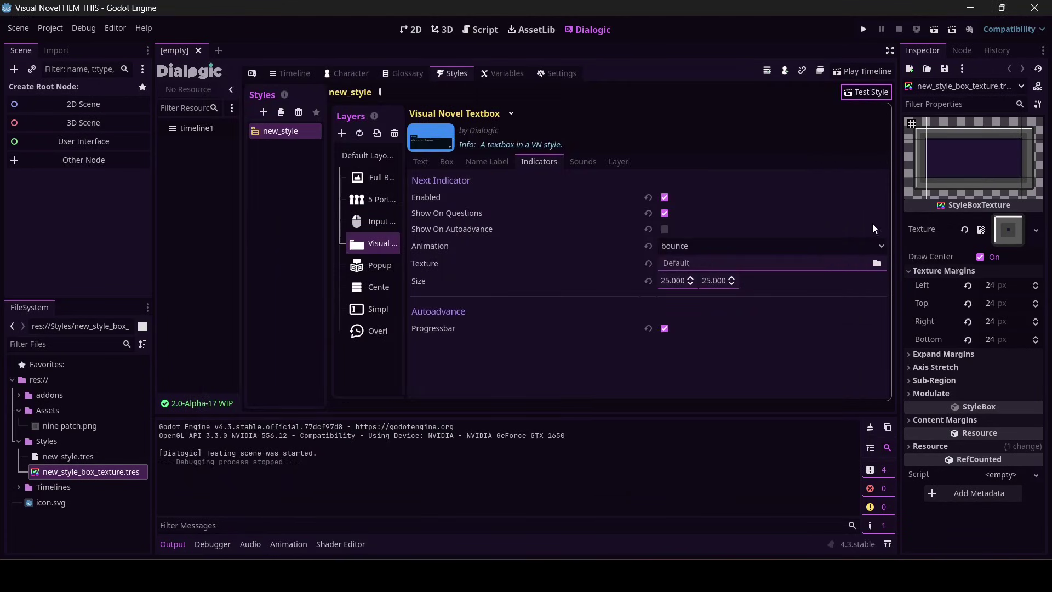
pyautogui.click(769, 245)
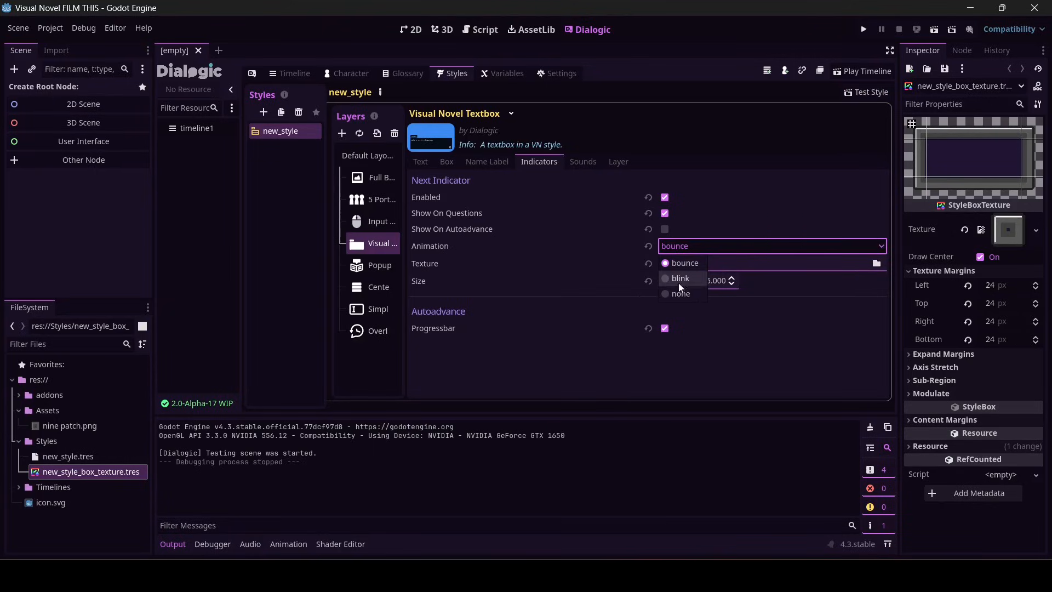
pyautogui.click(680, 278)
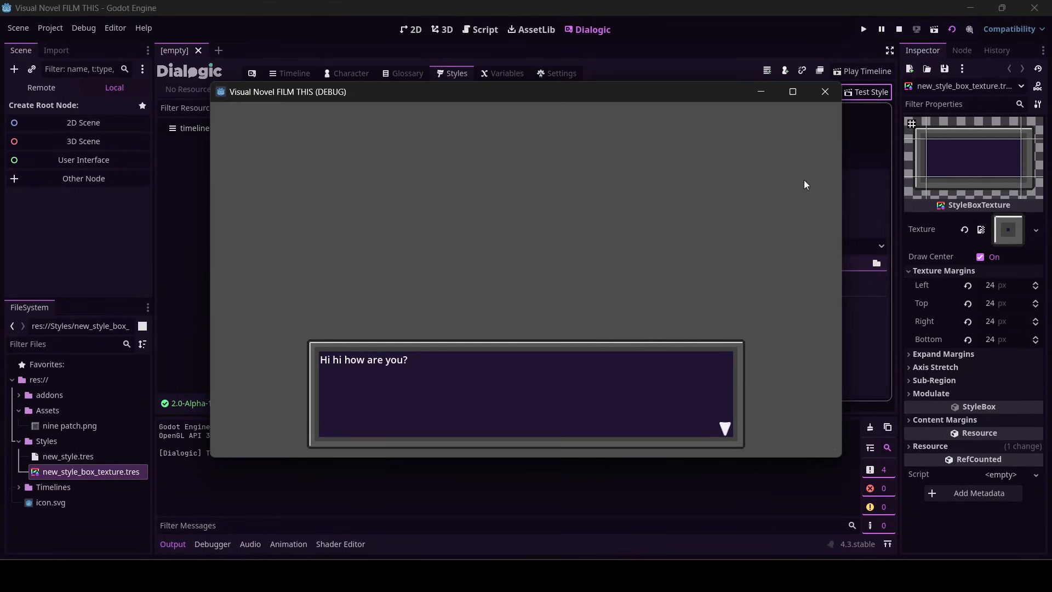
# - Set the next-indicator animation back to bounce and return to the Text settings
pyautogui.click(825, 93)
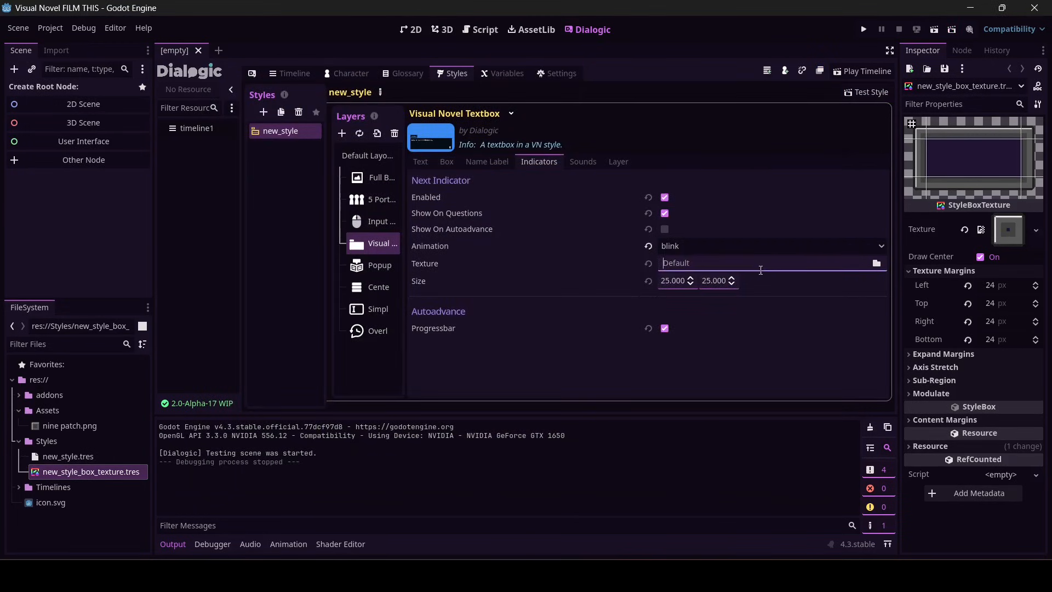
pyautogui.click(770, 245)
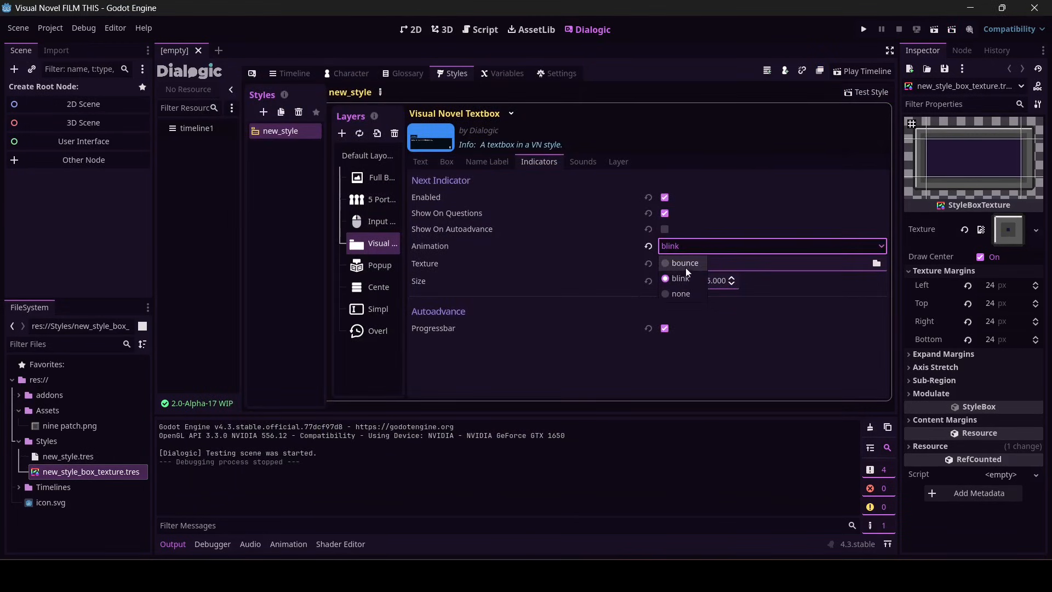
pyautogui.click(684, 262)
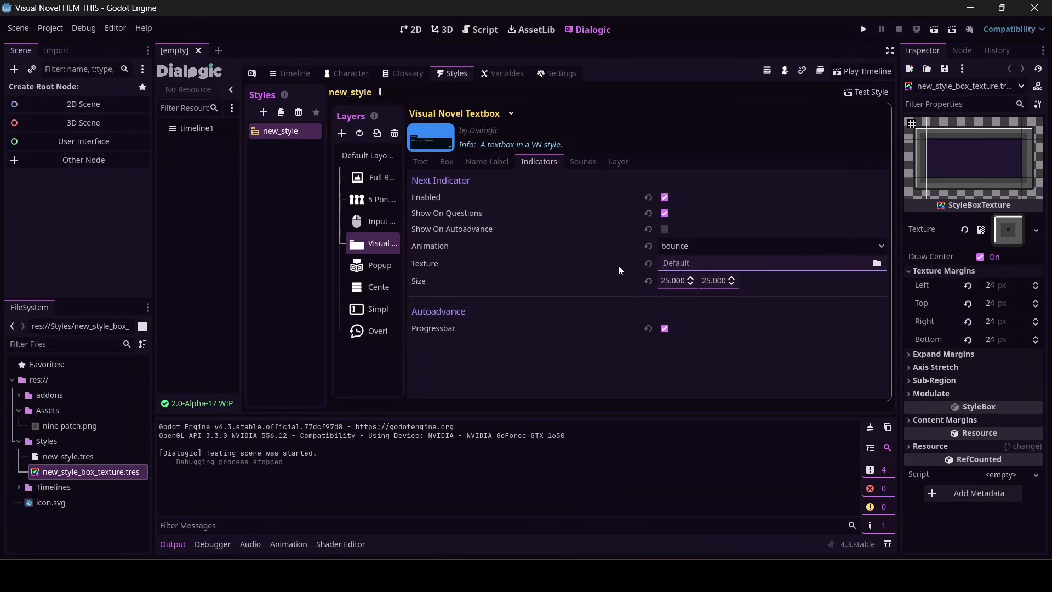
pyautogui.click(420, 161)
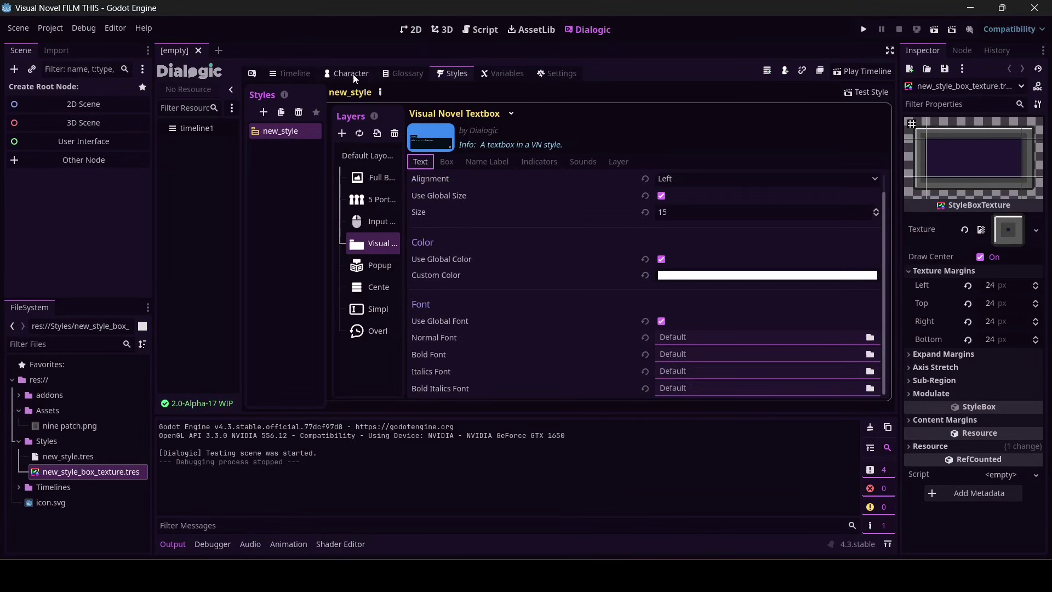
# - Review timeline1's dialogue lines, then move to the empty Character editor
pyautogui.click(292, 73)
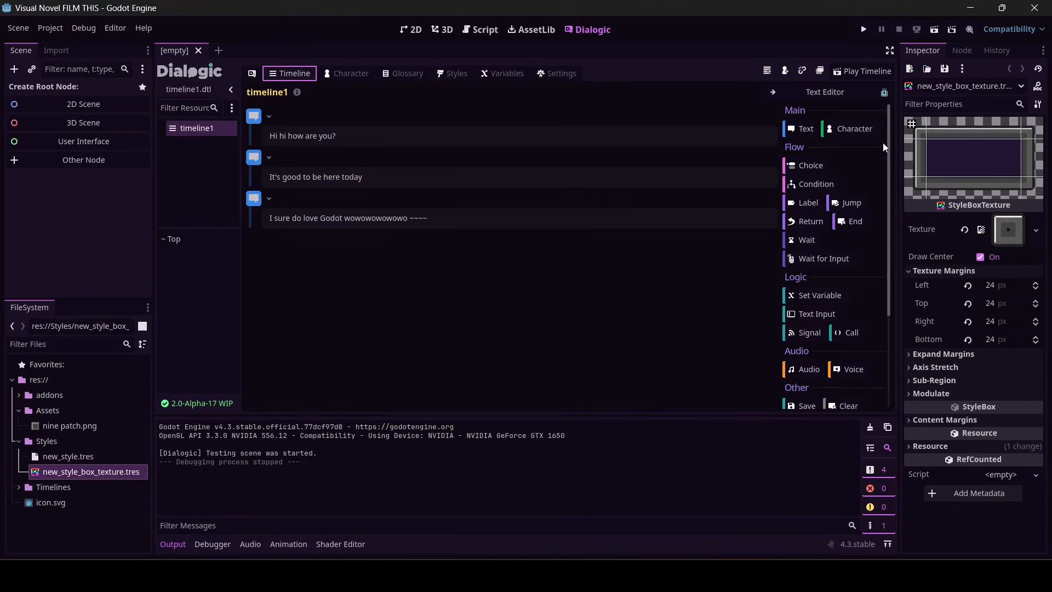
pyautogui.click(866, 71)
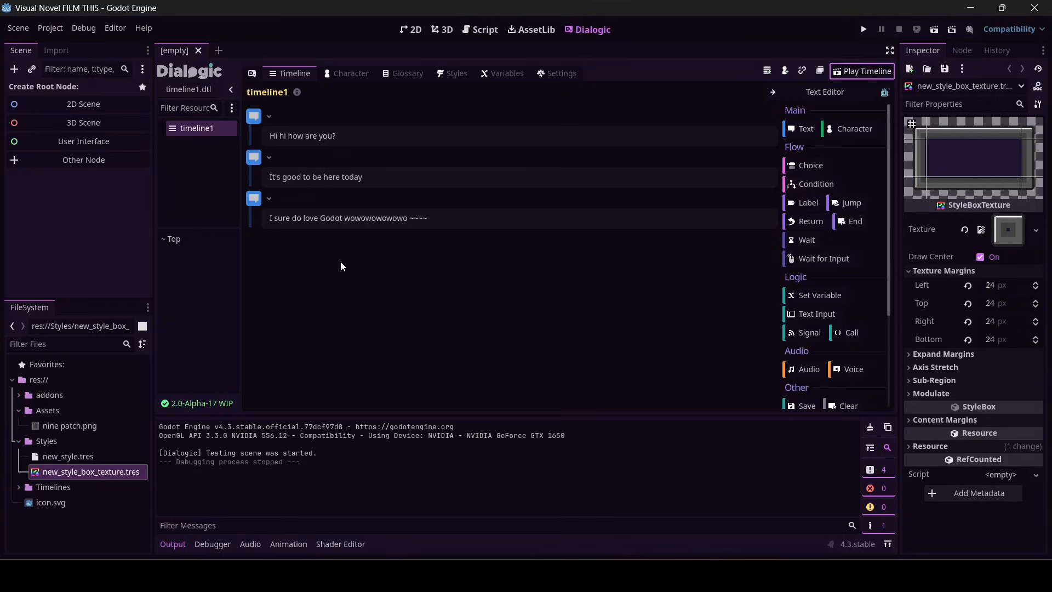
pyautogui.click(345, 74)
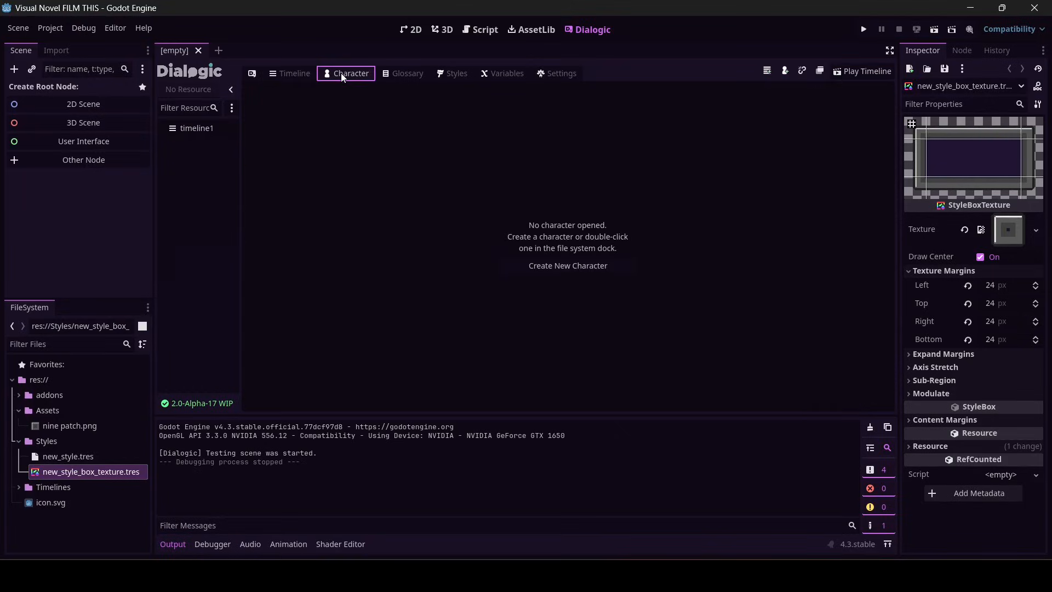
pyautogui.moveTo(567, 265)
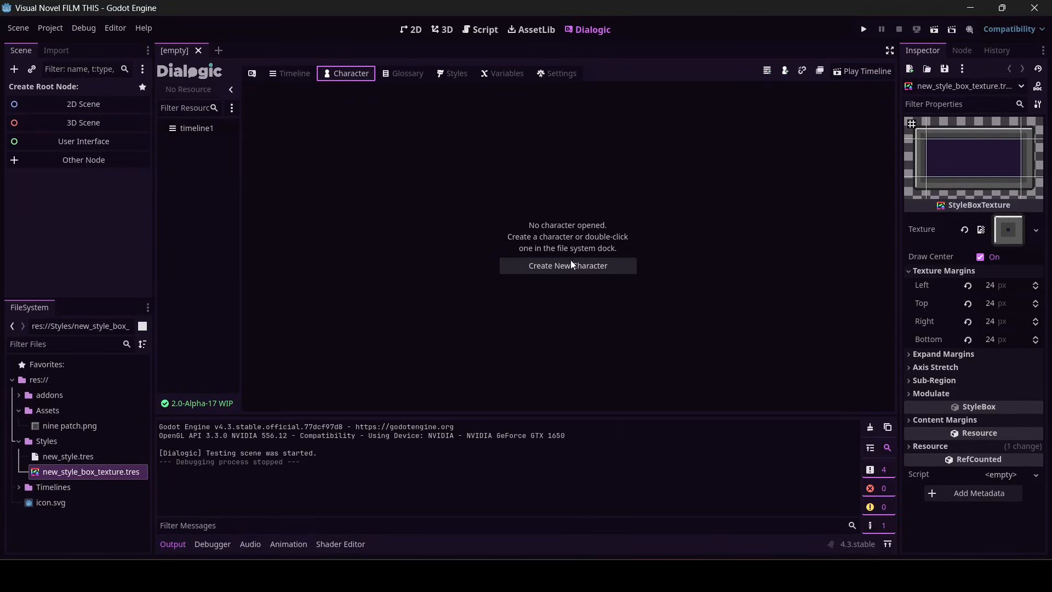
pyautogui.moveTo(569, 290)
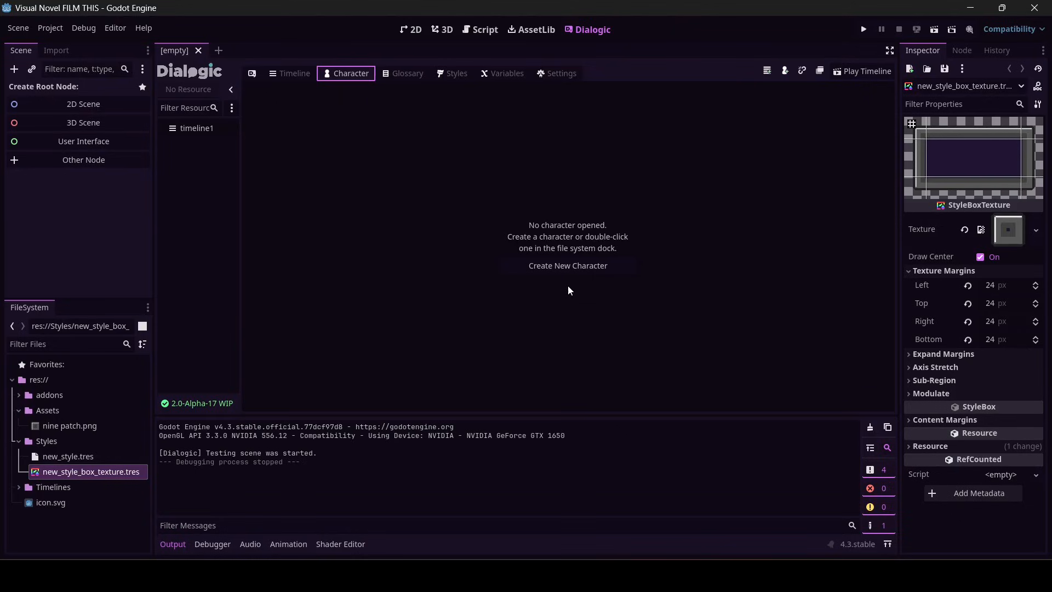
pyautogui.moveTo(567, 266)
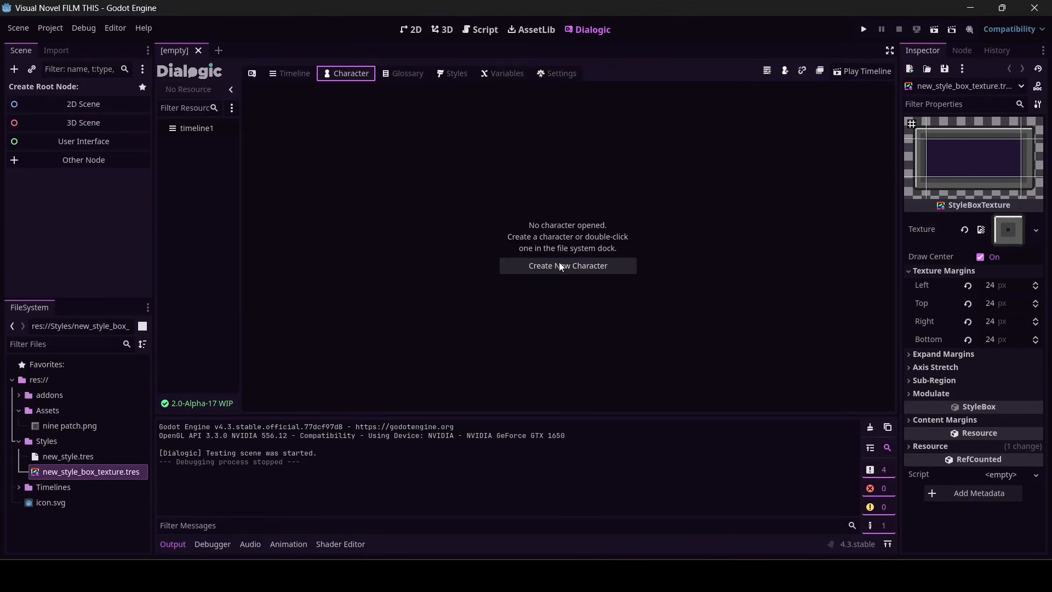
# - Start a new Dialogic character and create a Character folder for it
pyautogui.click(567, 265)
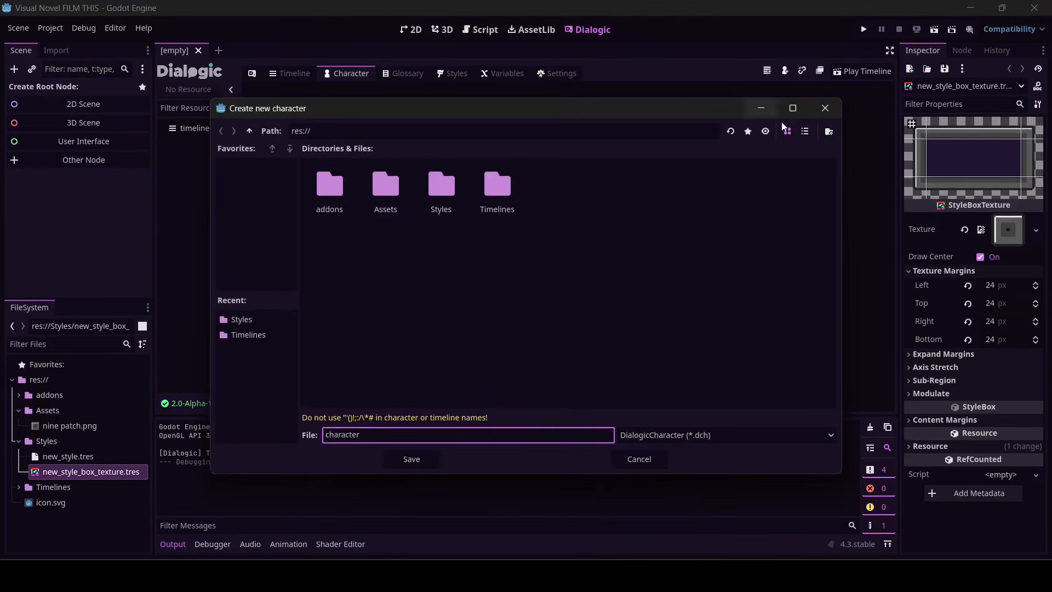
pyautogui.moveTo(829, 130)
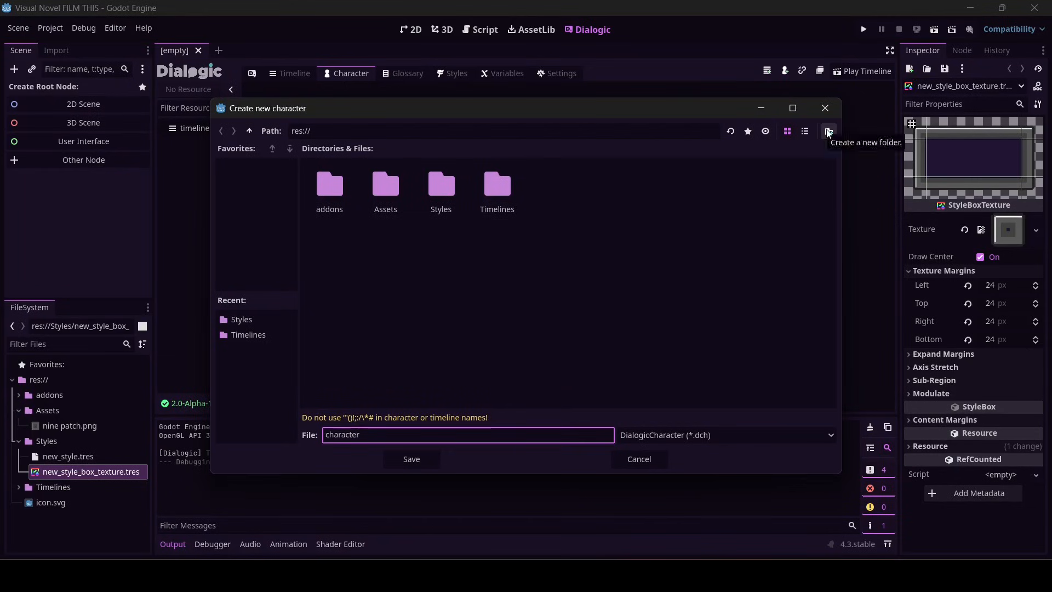
pyautogui.click(828, 130)
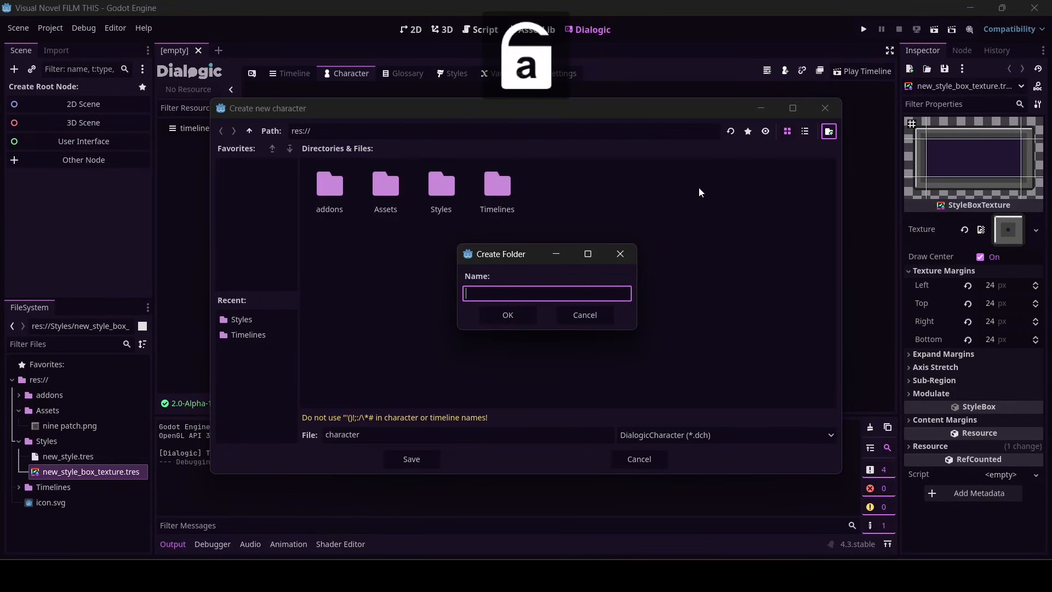
pyautogui.write('Character')
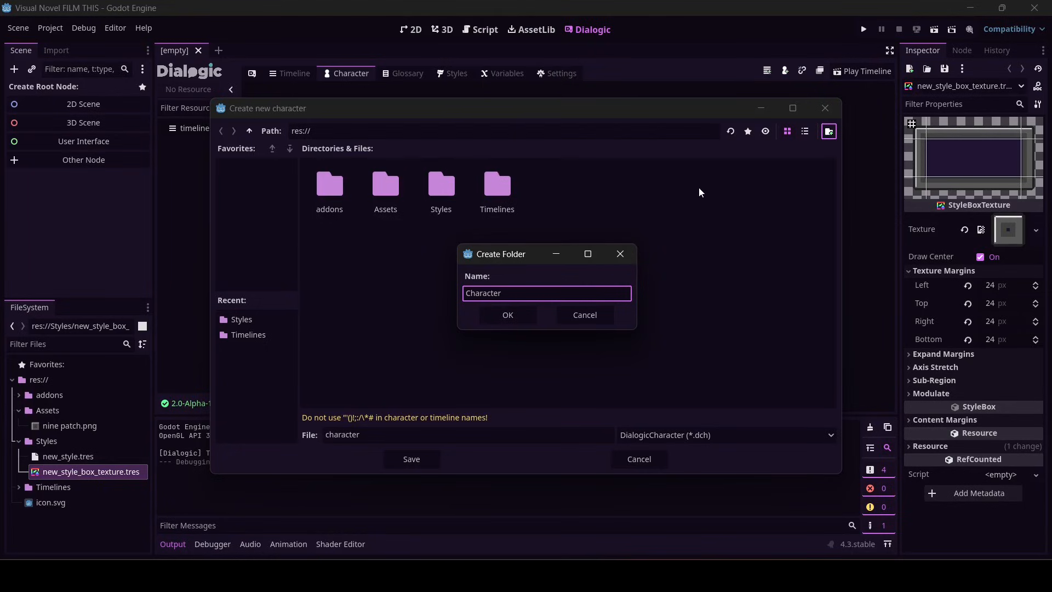
pyautogui.moveTo(411, 459)
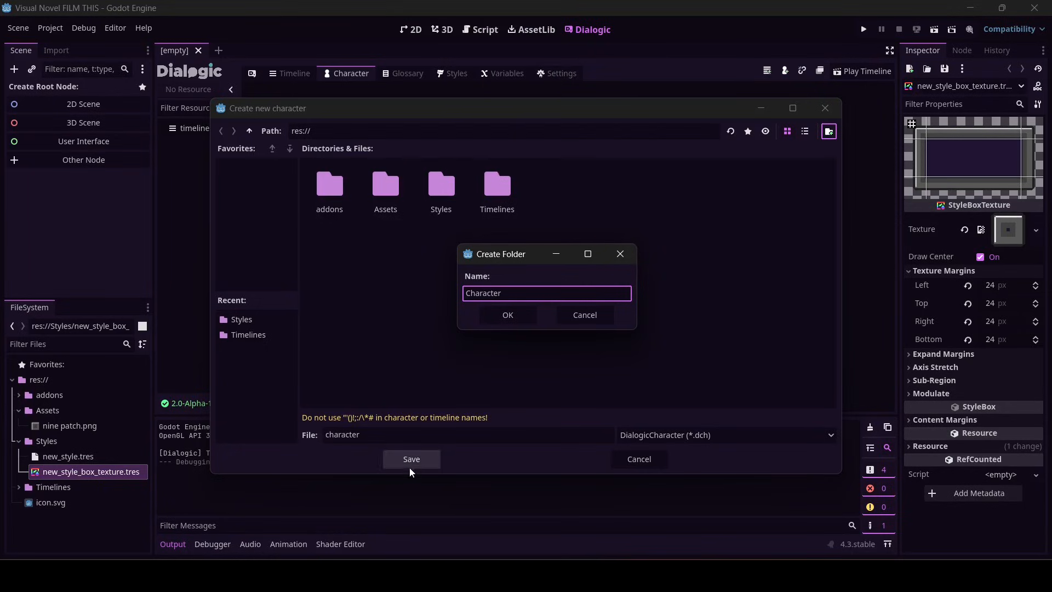
pyautogui.click(507, 315)
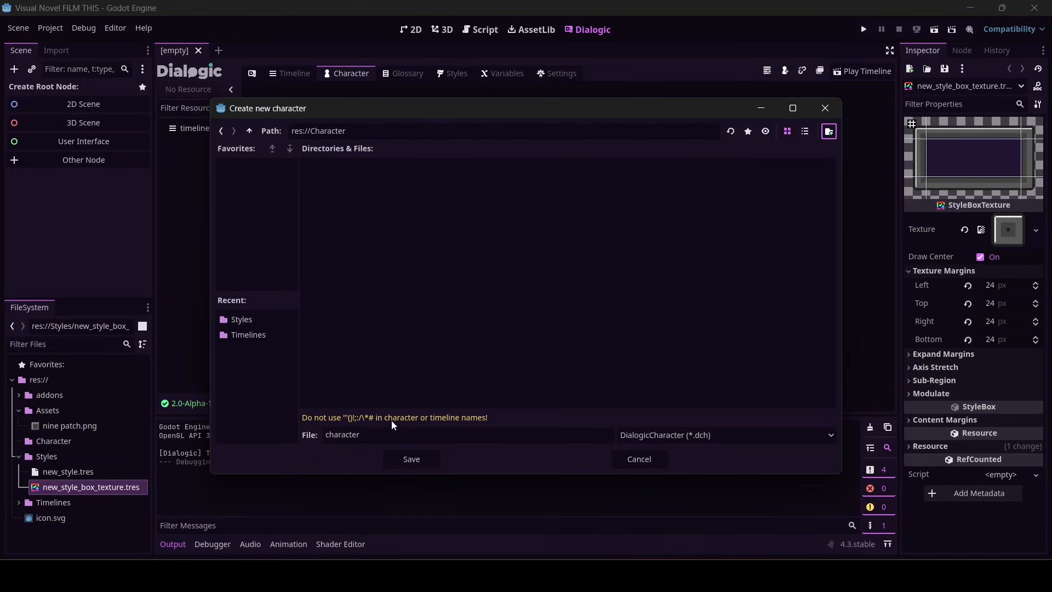
# - Name the character file Cleo and save it in the Character folder
pyautogui.write('C')
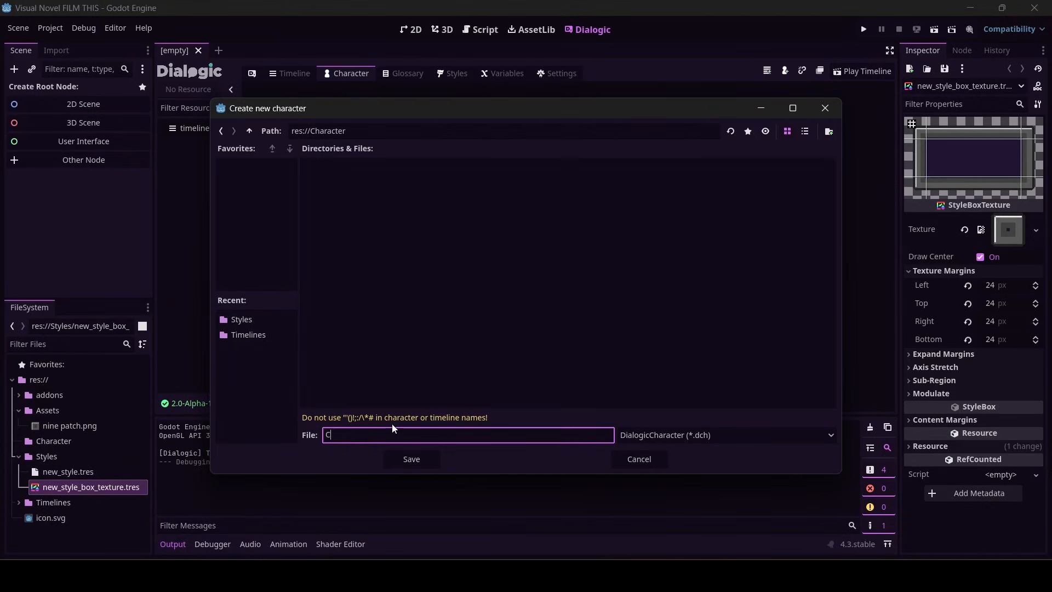
pyautogui.write('leo')
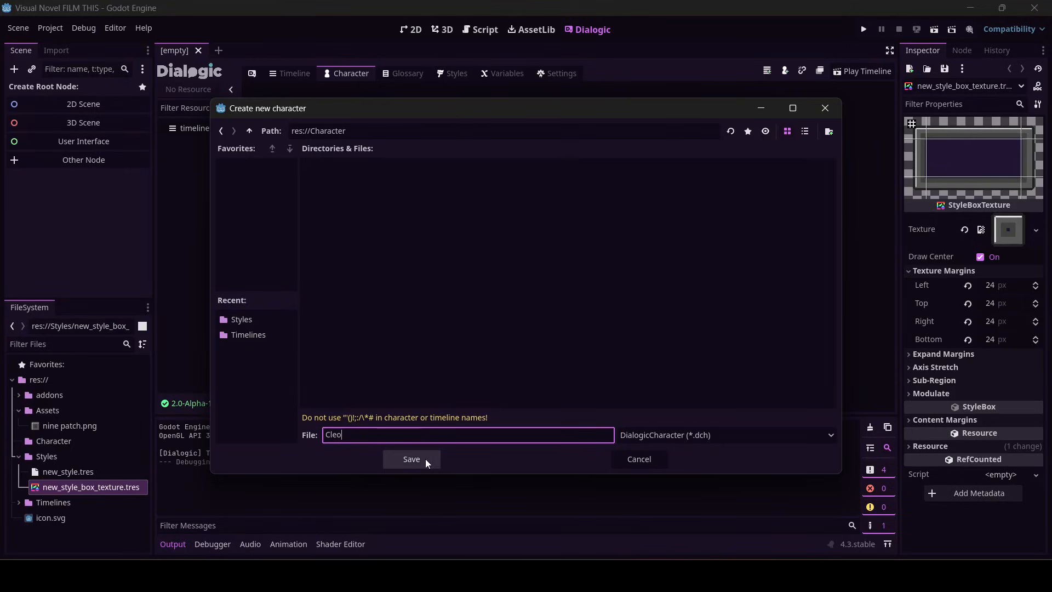
pyautogui.click(411, 459)
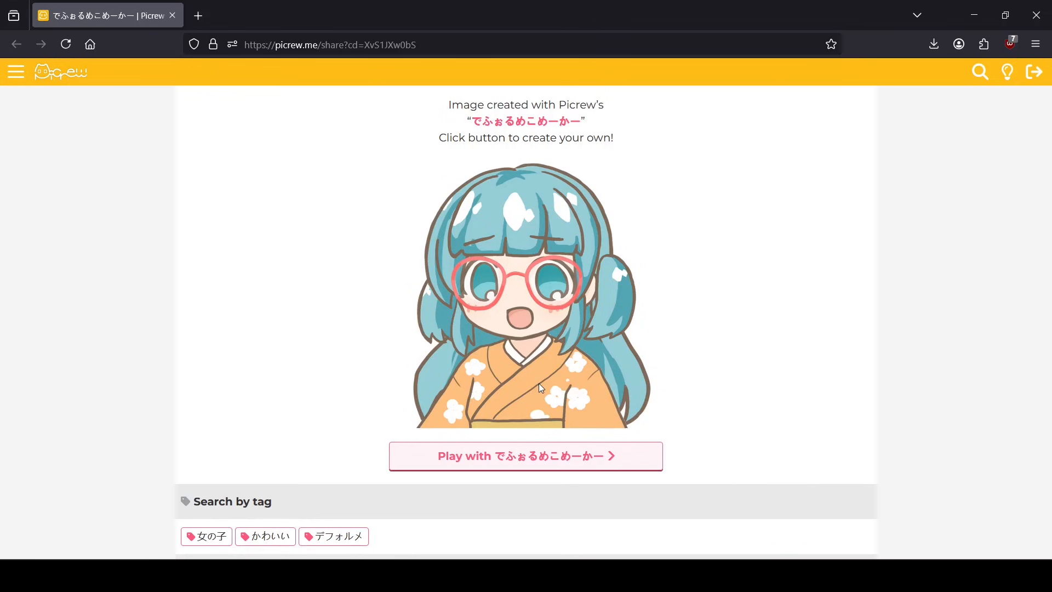
# - Launch the でふぉるめこめーかー image maker from its Picrew share page
pyautogui.scroll(-3)
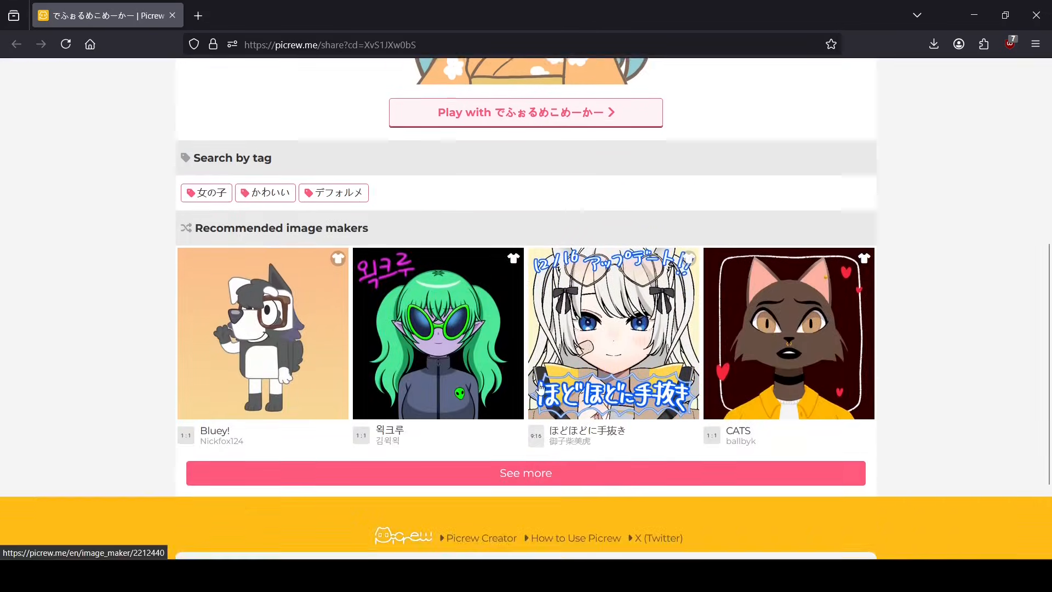
pyautogui.click(612, 333)
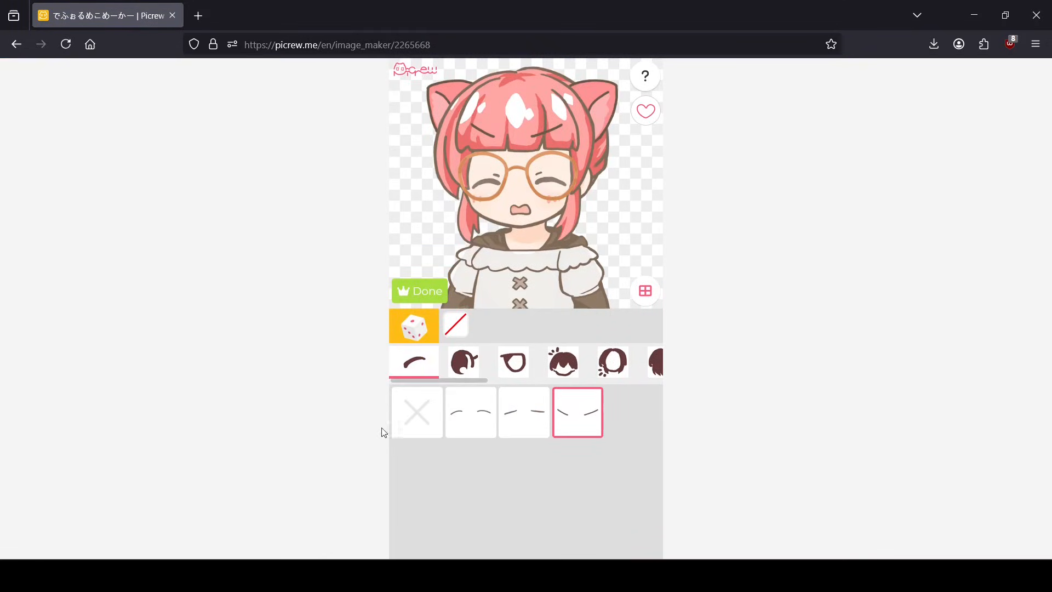
pyautogui.moveTo(423, 295)
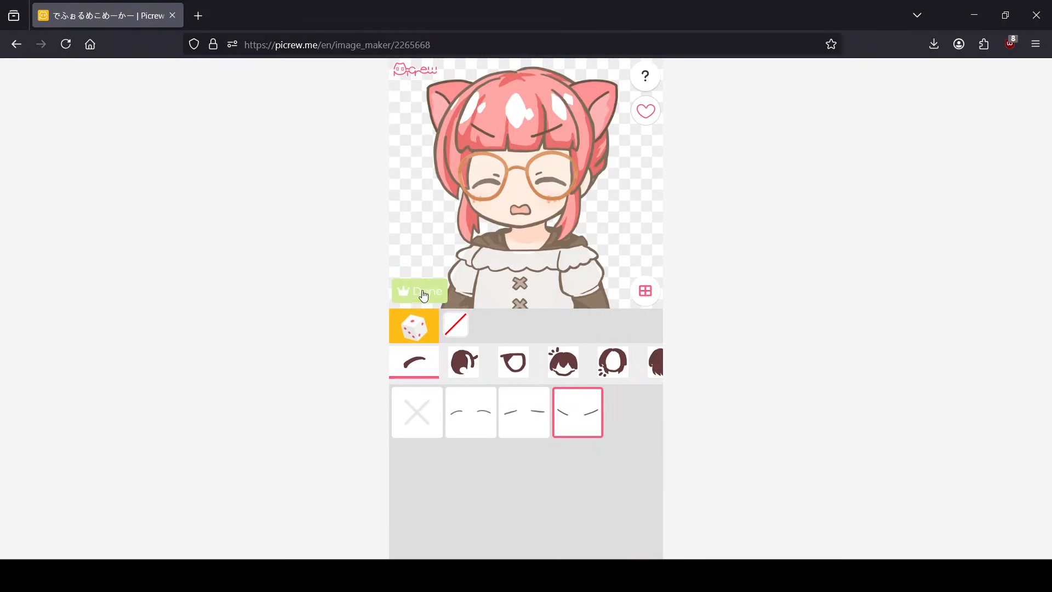
# - View the maker's info page with its Personal, Non-Commercial, Commercial and Processing terms
pyautogui.click(644, 75)
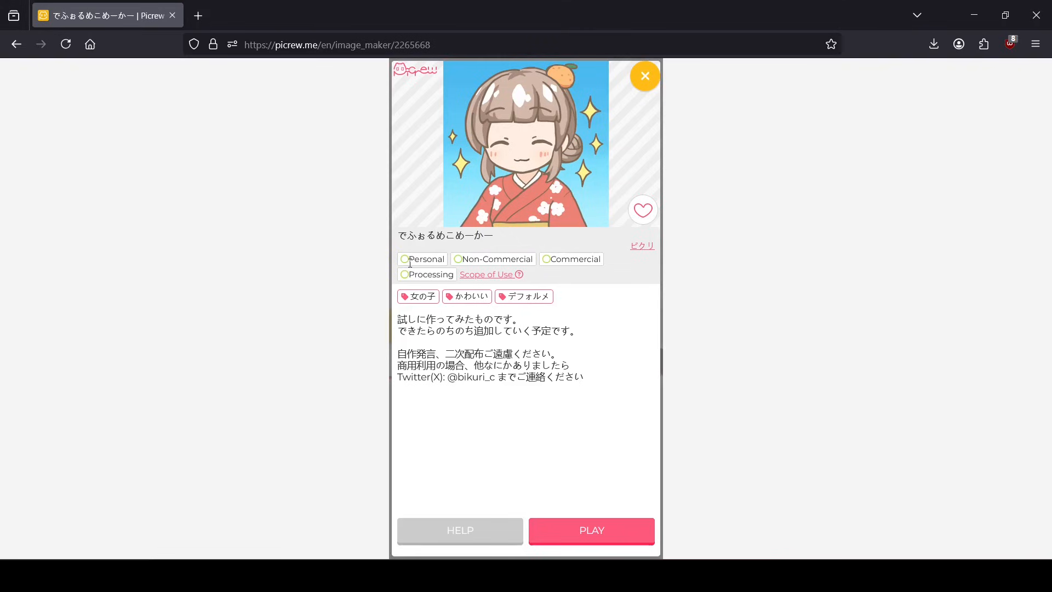
pyautogui.moveTo(458, 286)
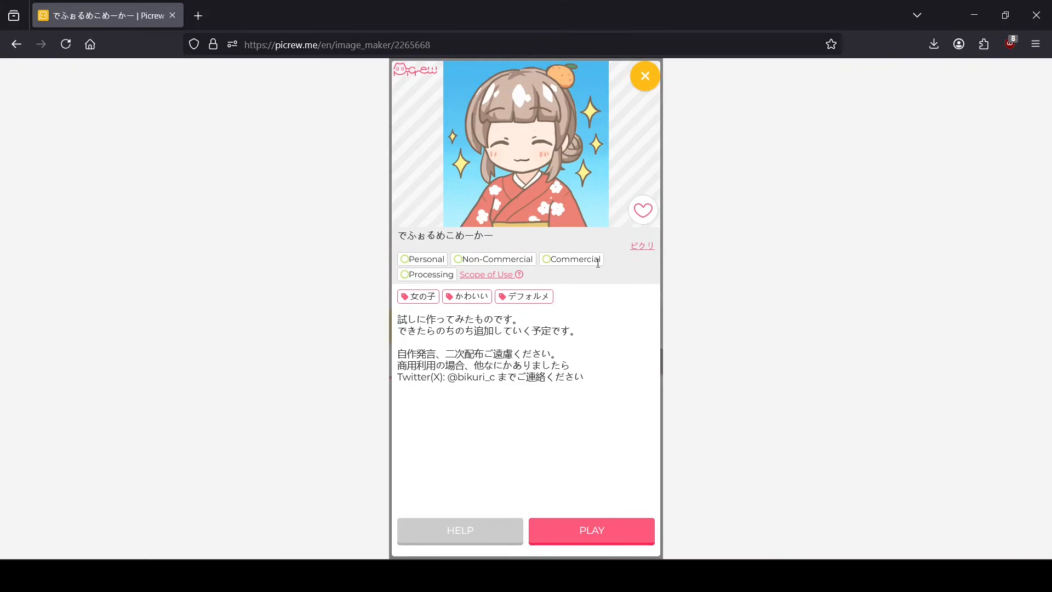
pyautogui.moveTo(570, 258)
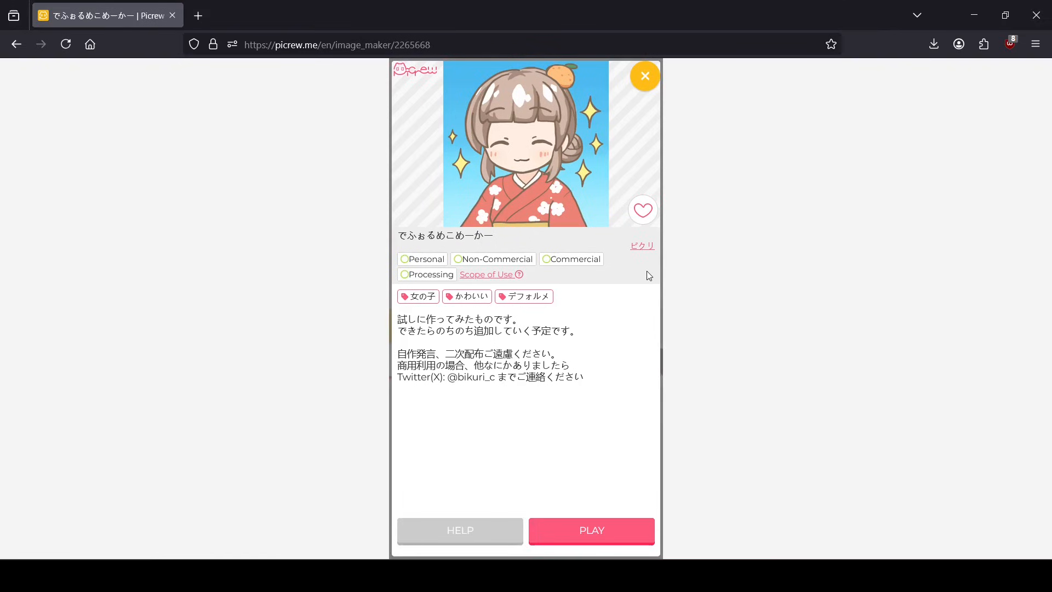
pyautogui.moveTo(629, 279)
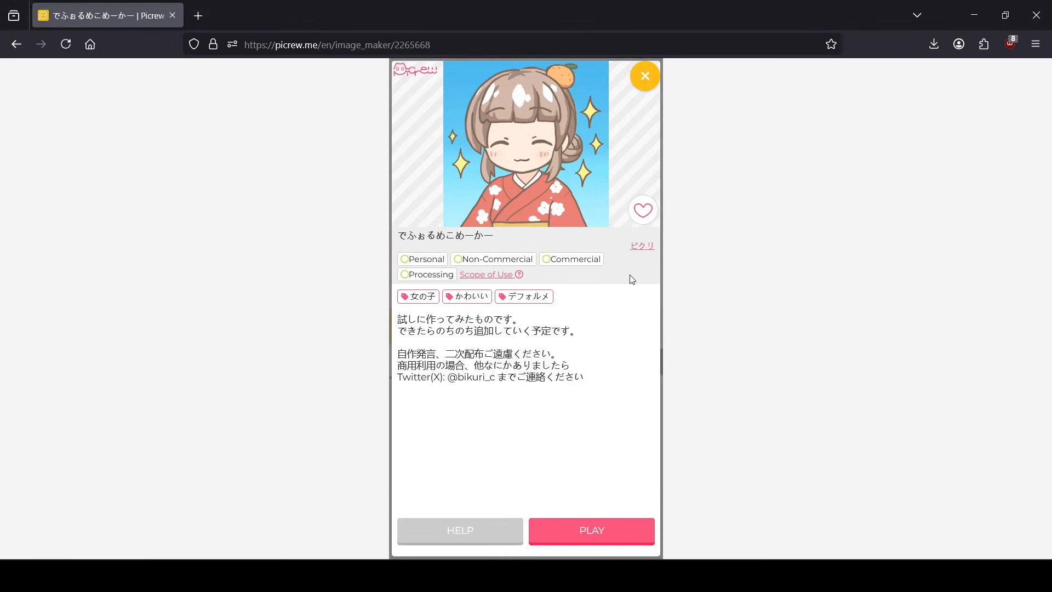
pyautogui.moveTo(593, 264)
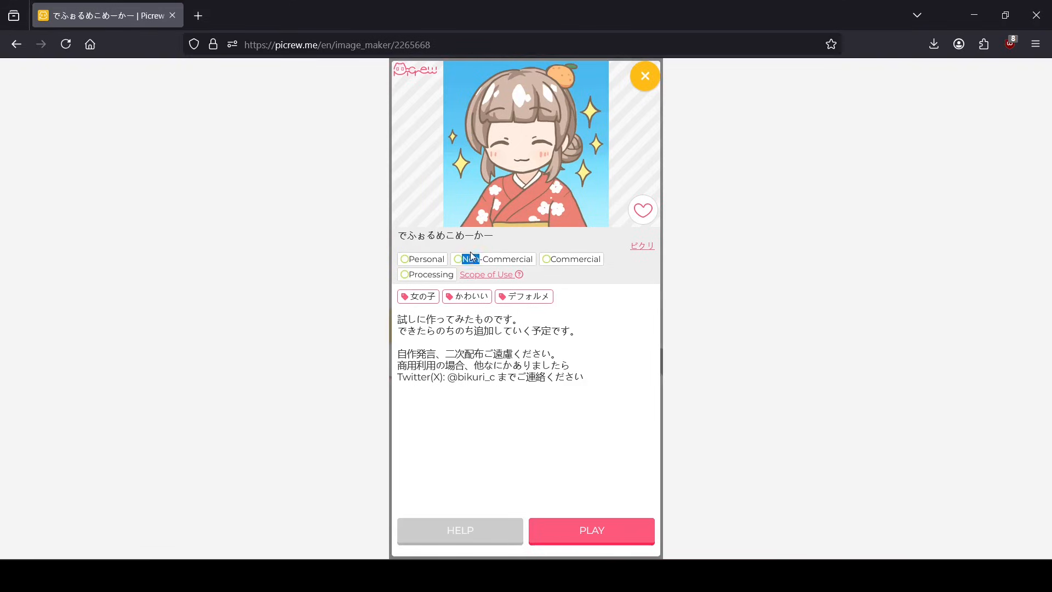
pyautogui.moveTo(468, 258)
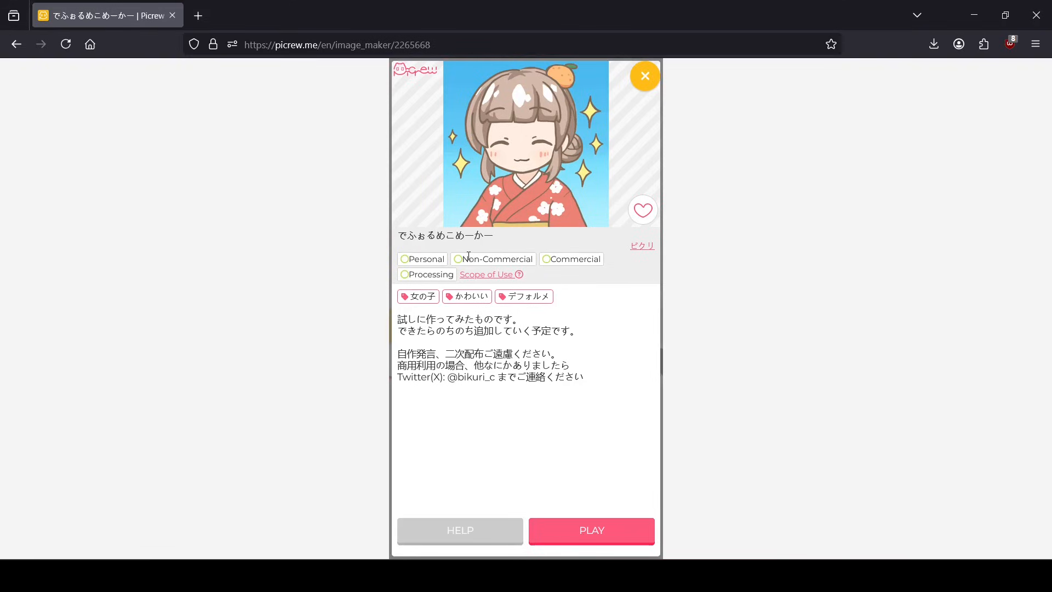
pyautogui.moveTo(462, 259)
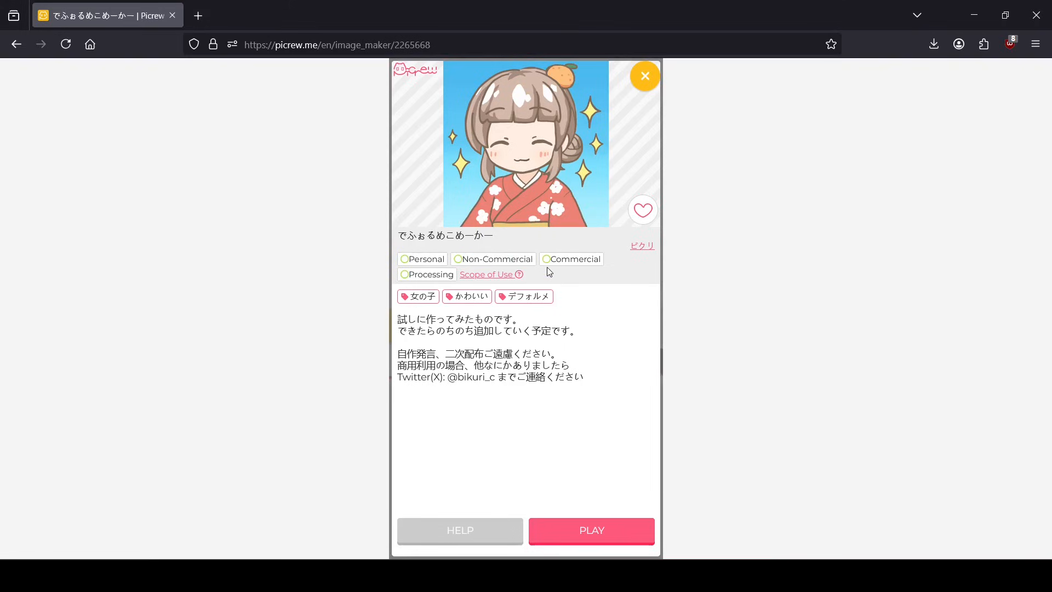
pyautogui.moveTo(518, 250)
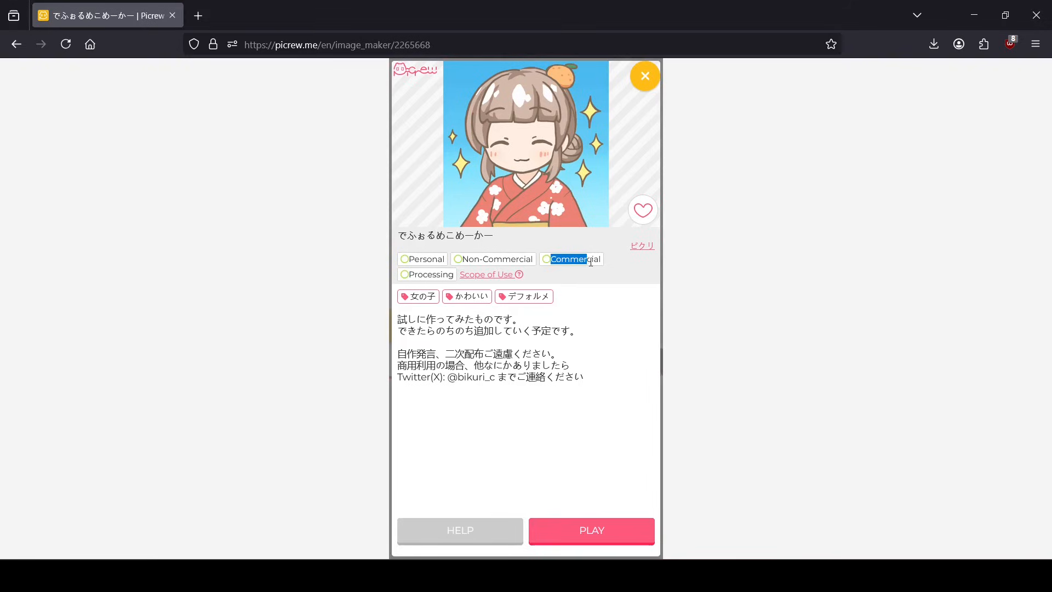
pyautogui.moveTo(614, 272)
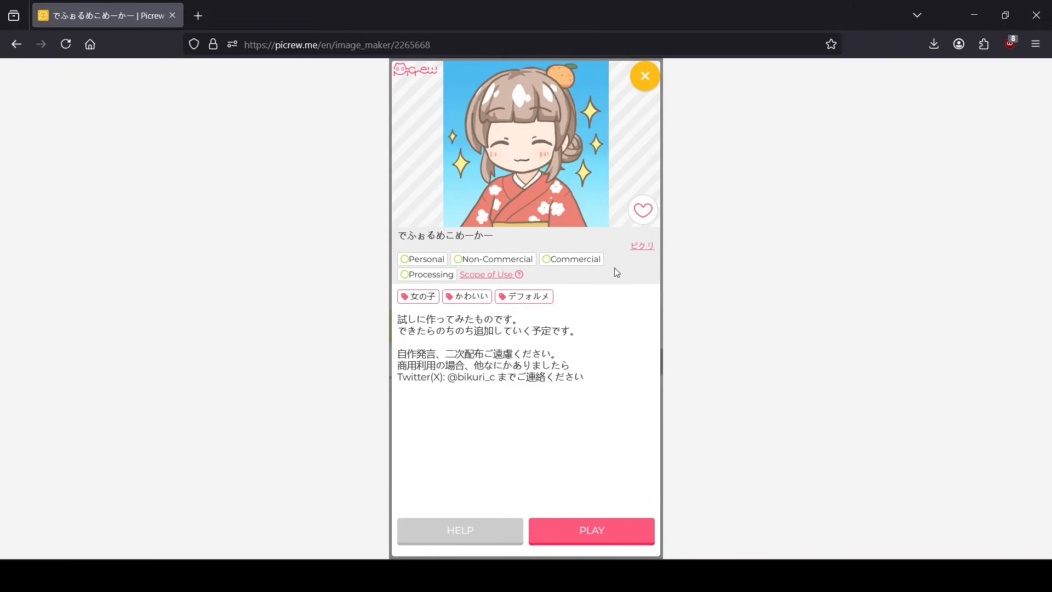
pyautogui.moveTo(373, 84)
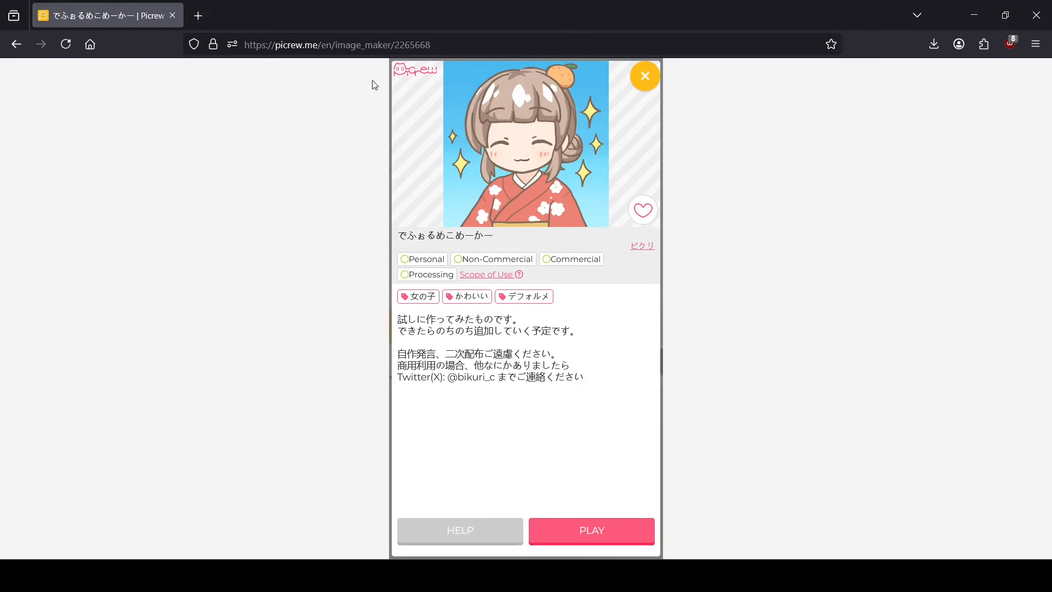
pyautogui.moveTo(570, 140)
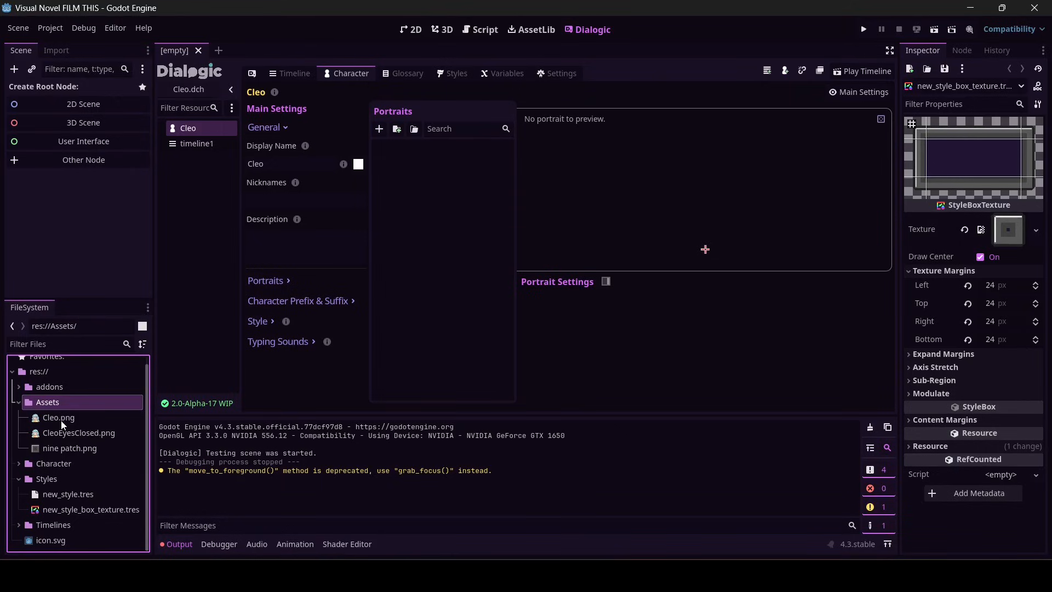
pyautogui.click(79, 433)
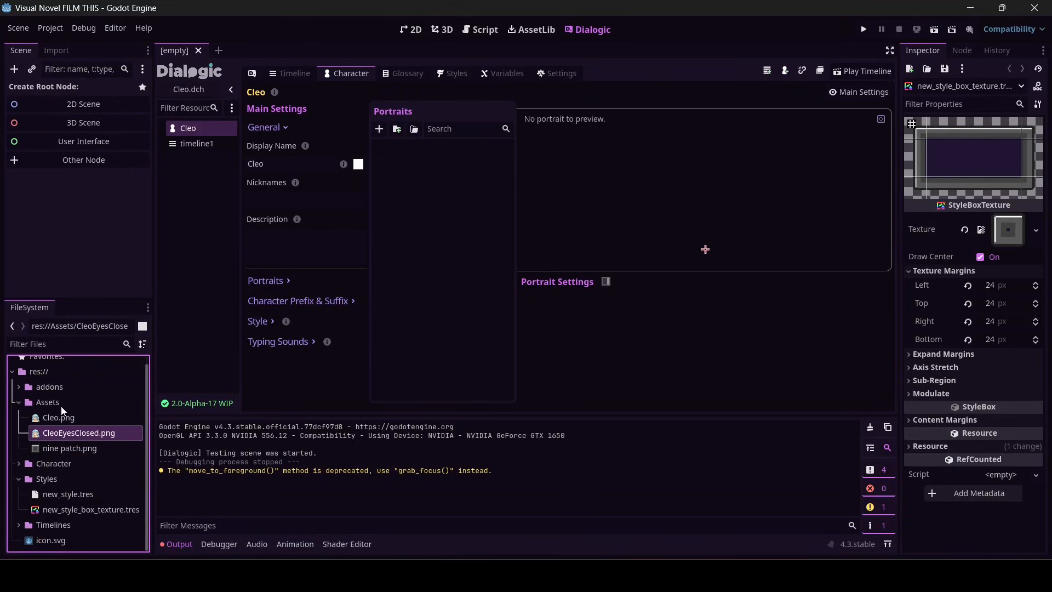
pyautogui.click(58, 416)
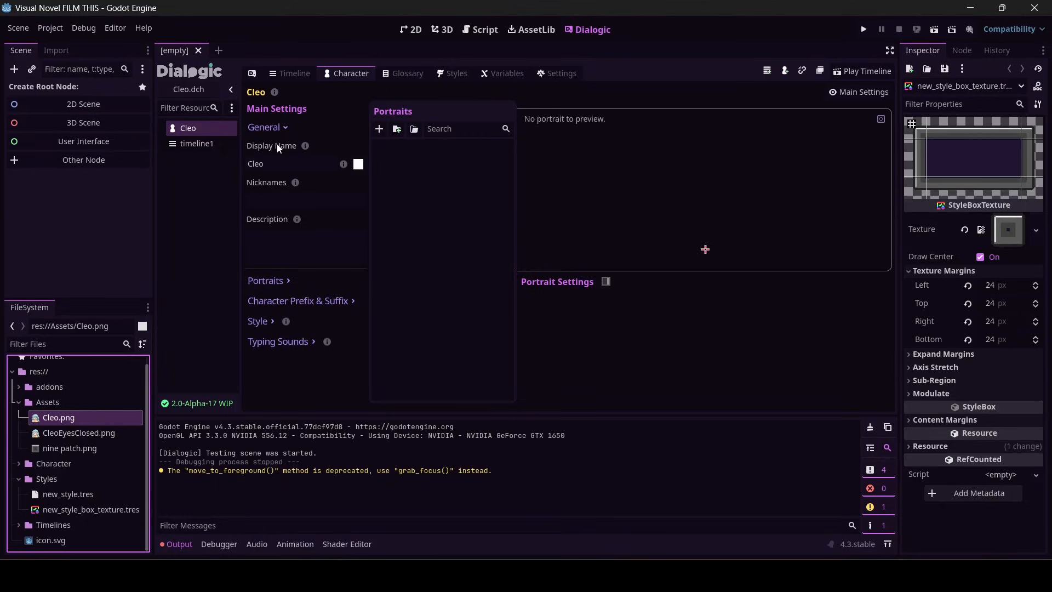
pyautogui.moveTo(252, 146)
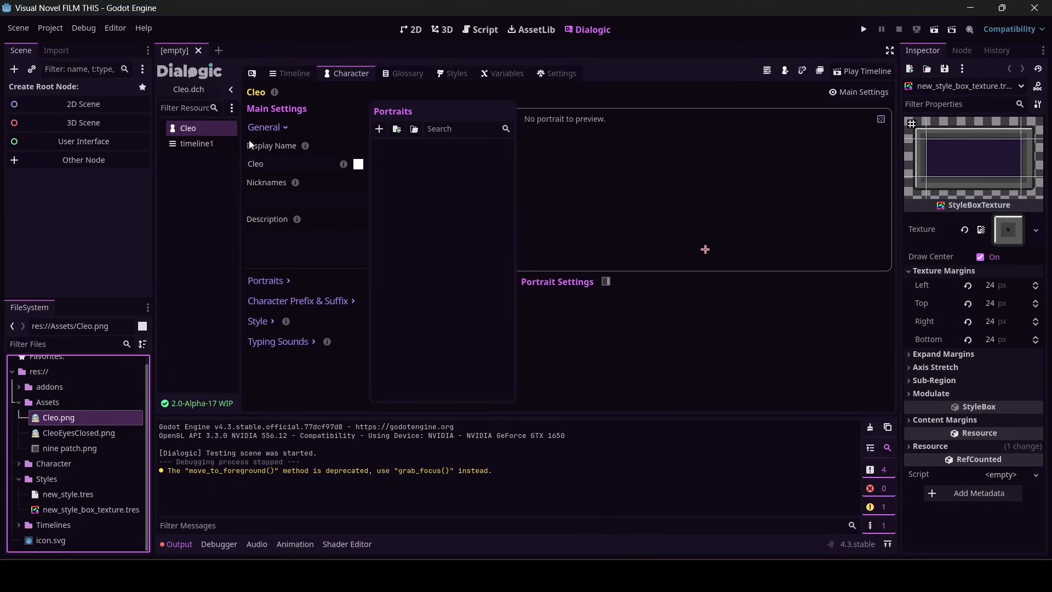
pyautogui.click(289, 163)
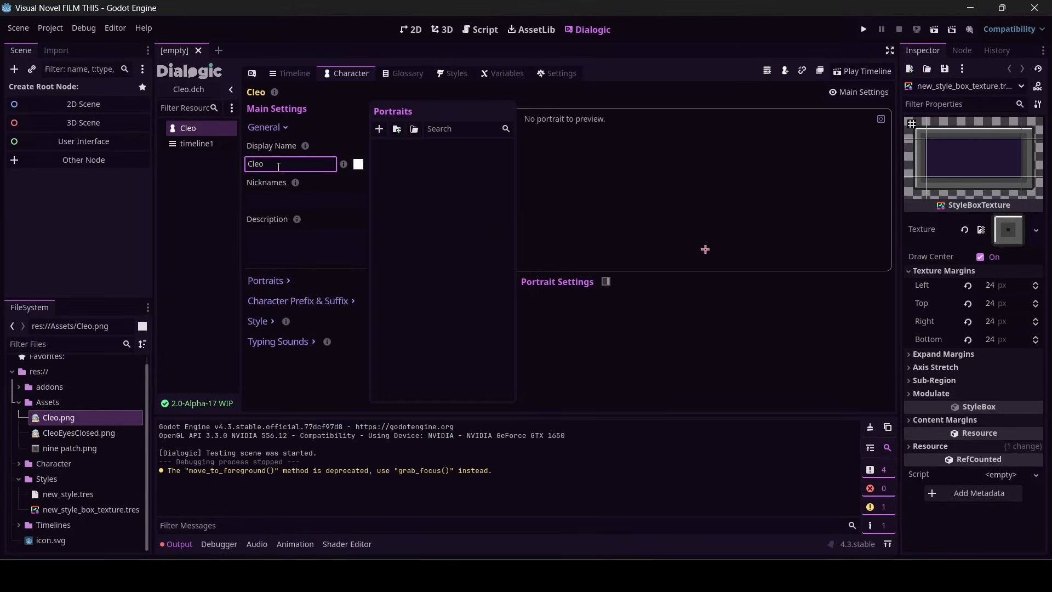
pyautogui.moveTo(582, 343)
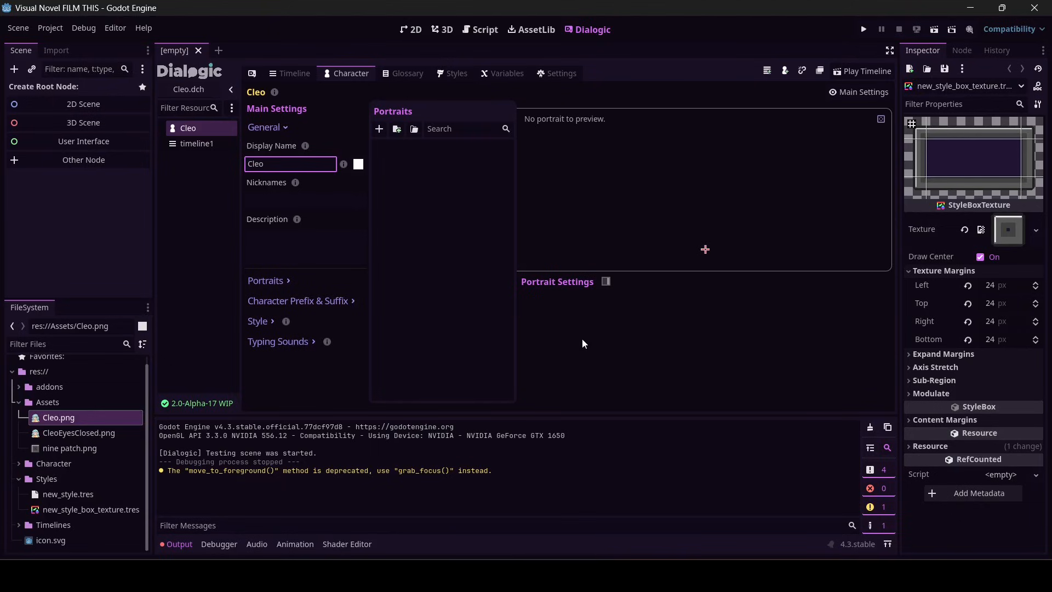
pyautogui.click(379, 128)
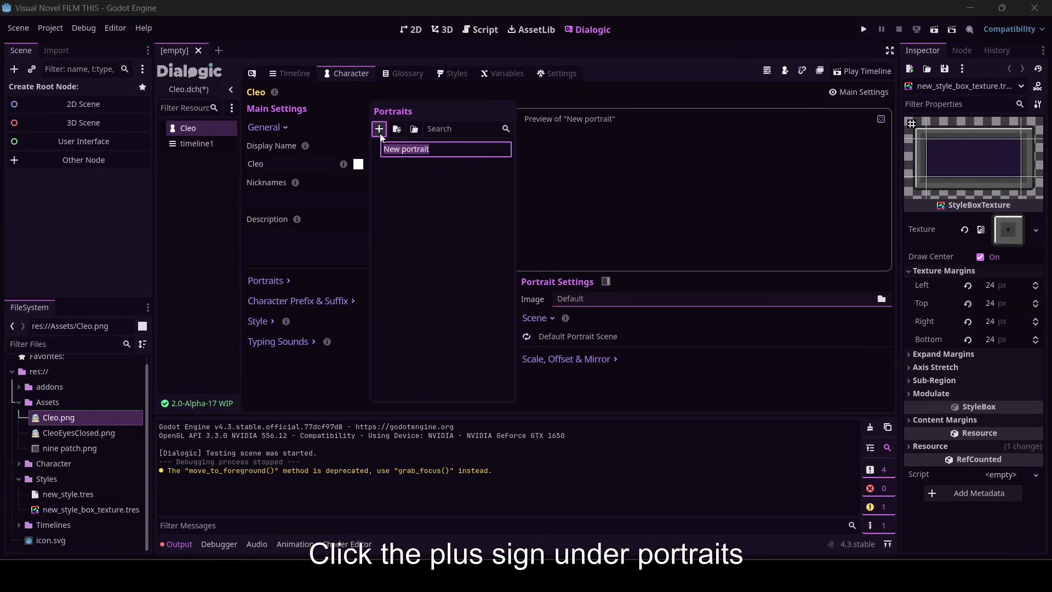
# - Name Cleo's portrait Neutral and show her default portrait, scale and offset settings
pyautogui.write('Neutr')
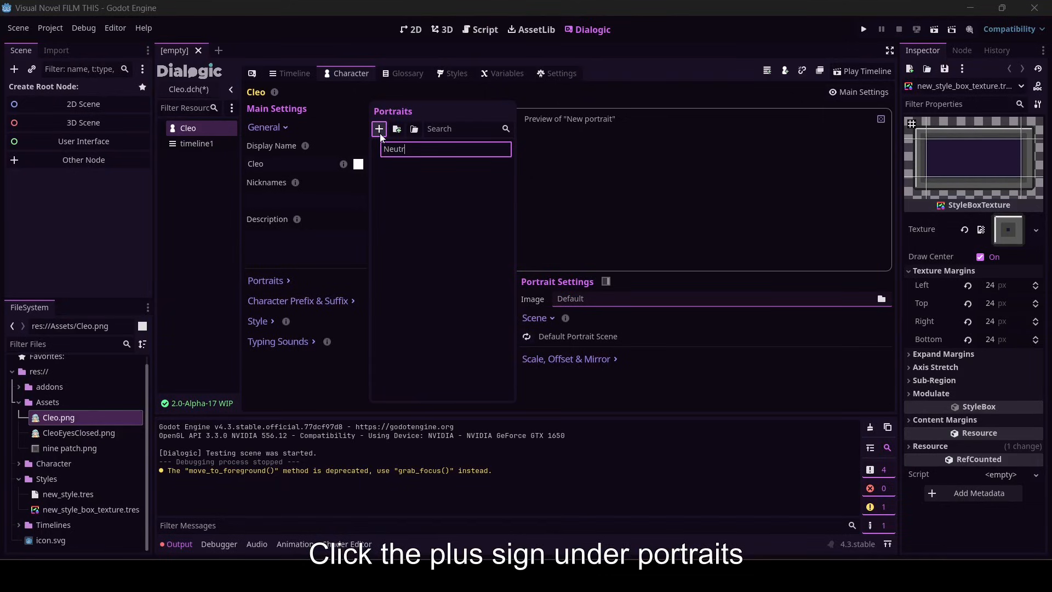
pyautogui.press('Return')
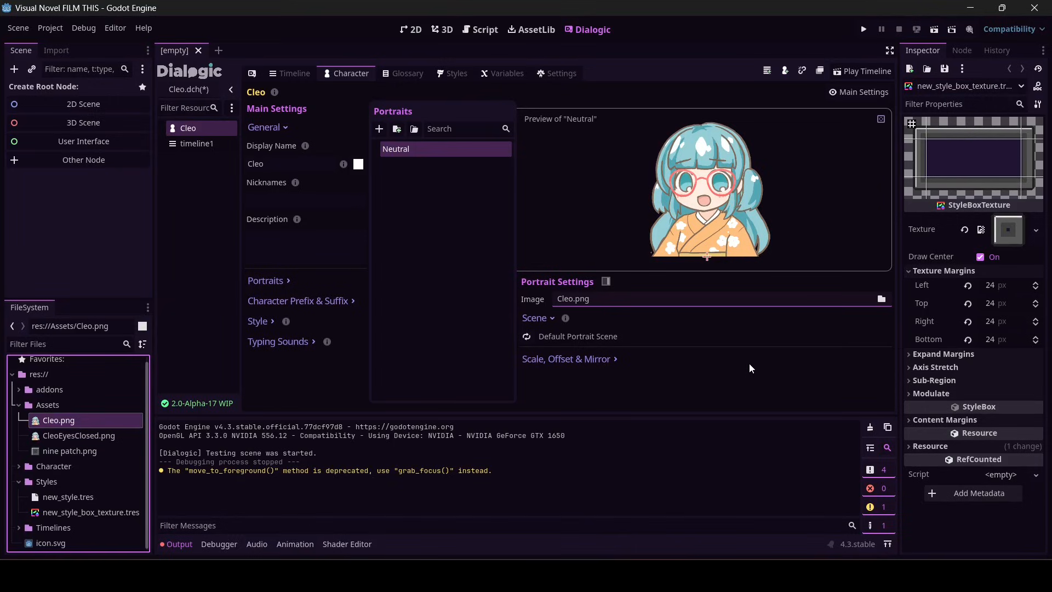
pyautogui.moveTo(265, 279)
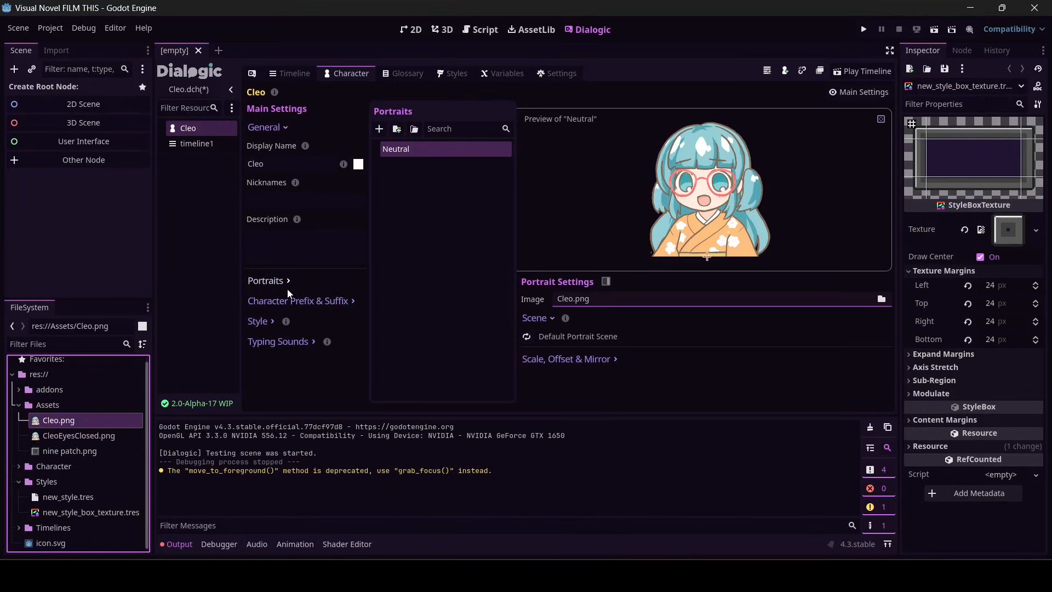
pyautogui.click(266, 281)
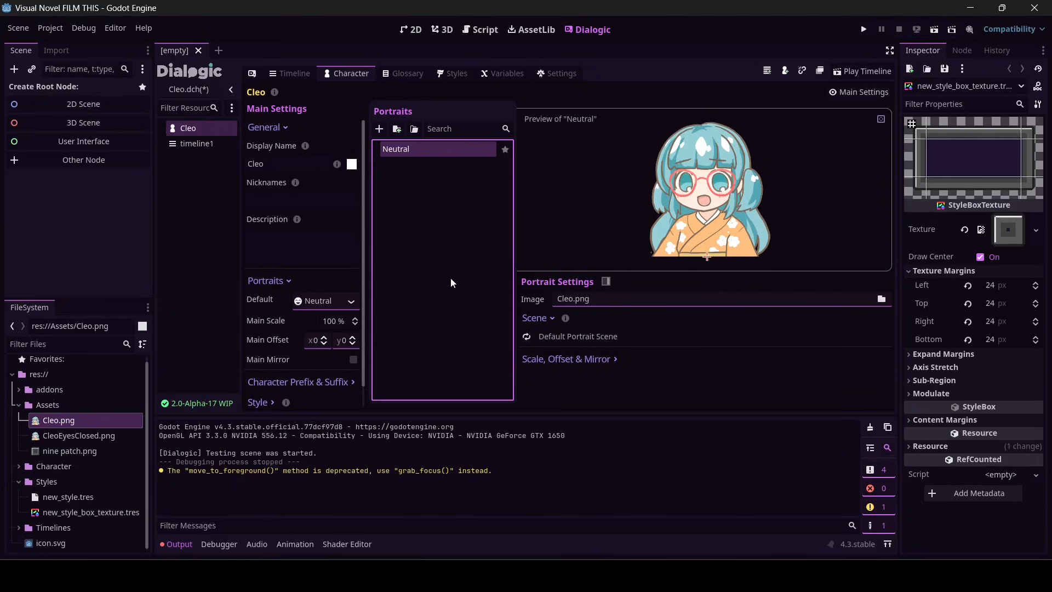
pyautogui.moveTo(776, 253)
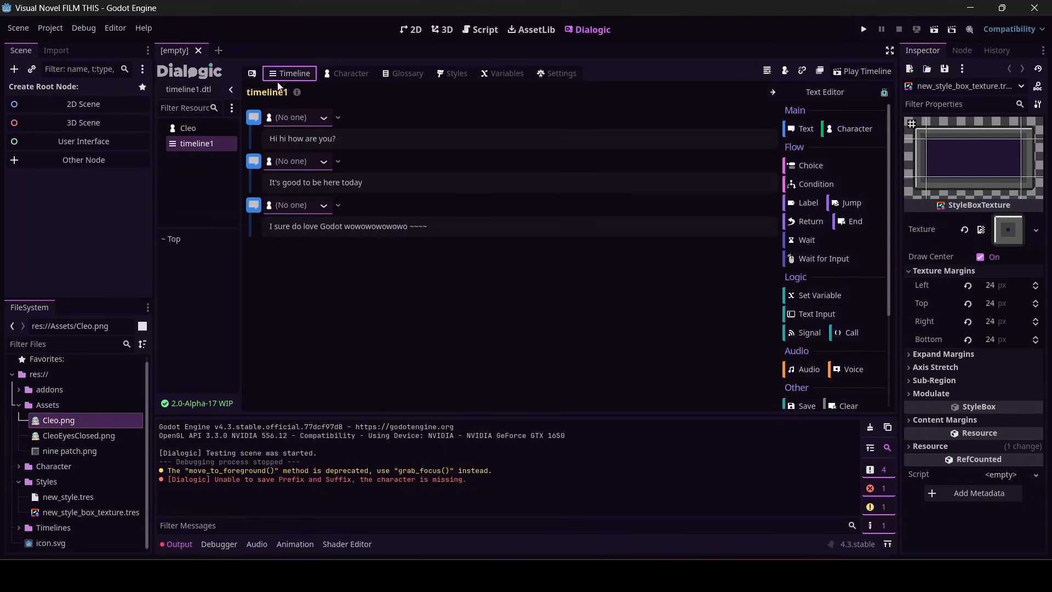
# - Set Cleo as the speaker of all three text events in timeline1
pyautogui.click(322, 117)
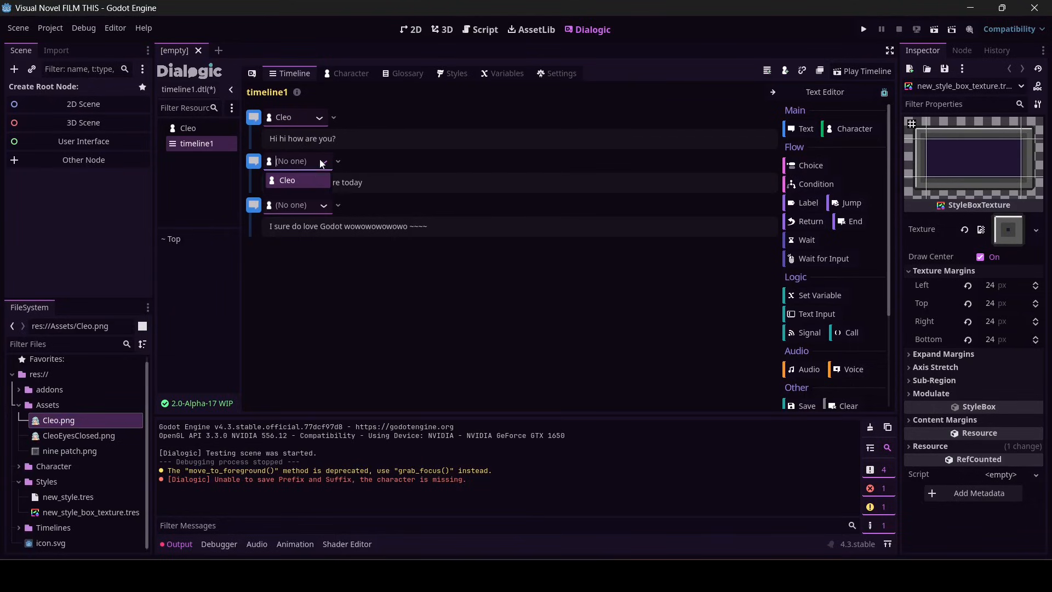
pyautogui.click(286, 180)
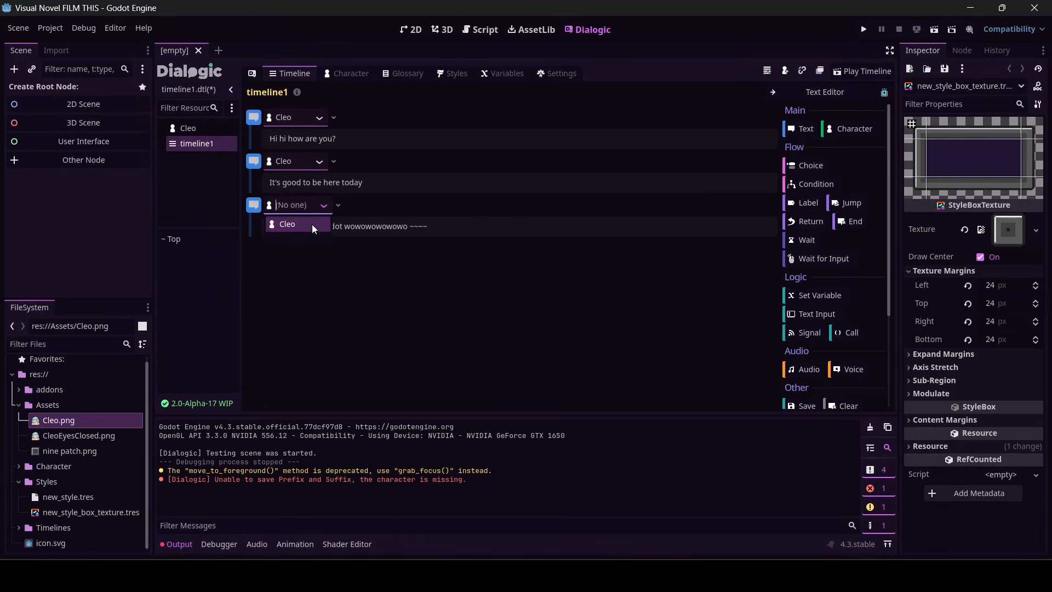
pyautogui.click(286, 224)
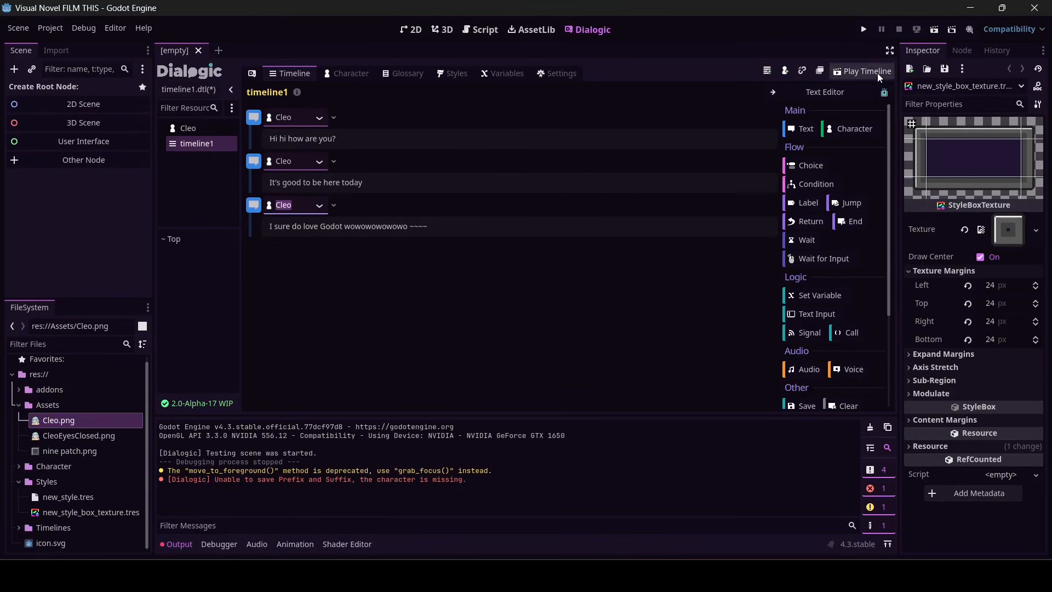
# - Test-play the timeline to see Cleo's name on the dialogue box, then stop it
pyautogui.click(866, 71)
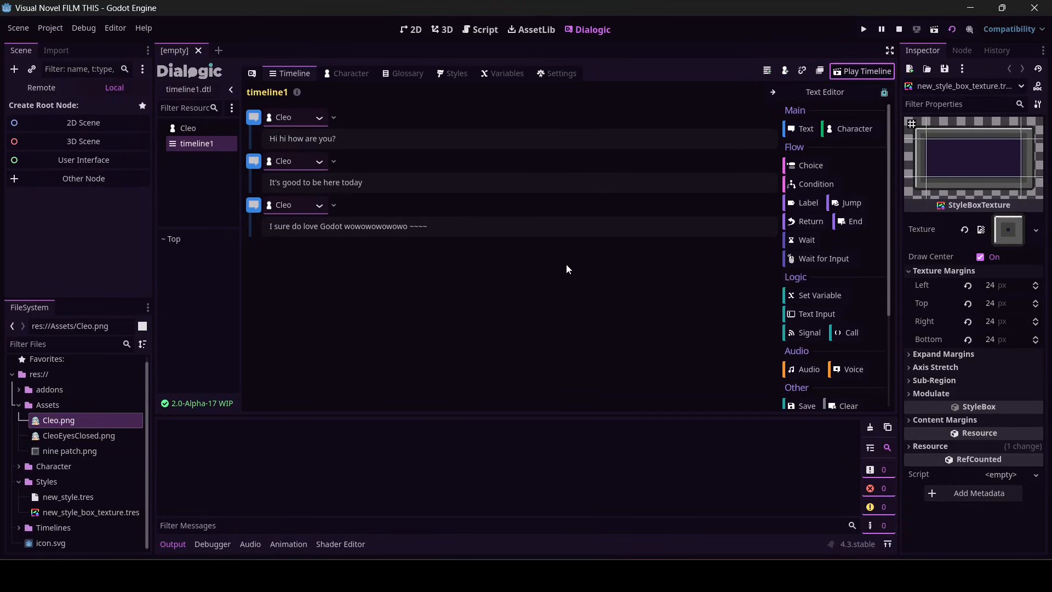
pyautogui.click(862, 28)
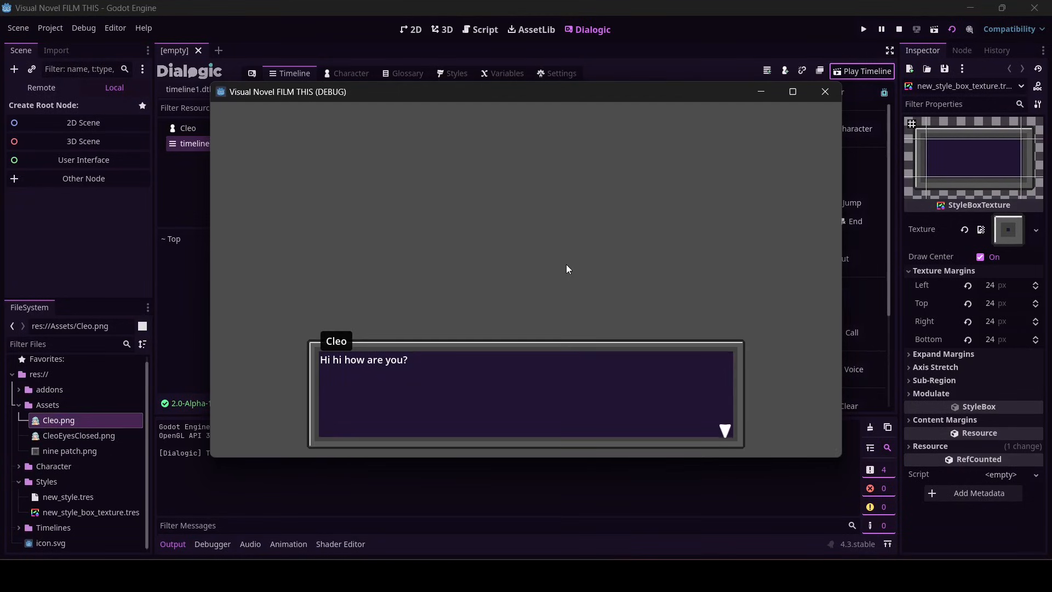
pyautogui.moveTo(325, 349)
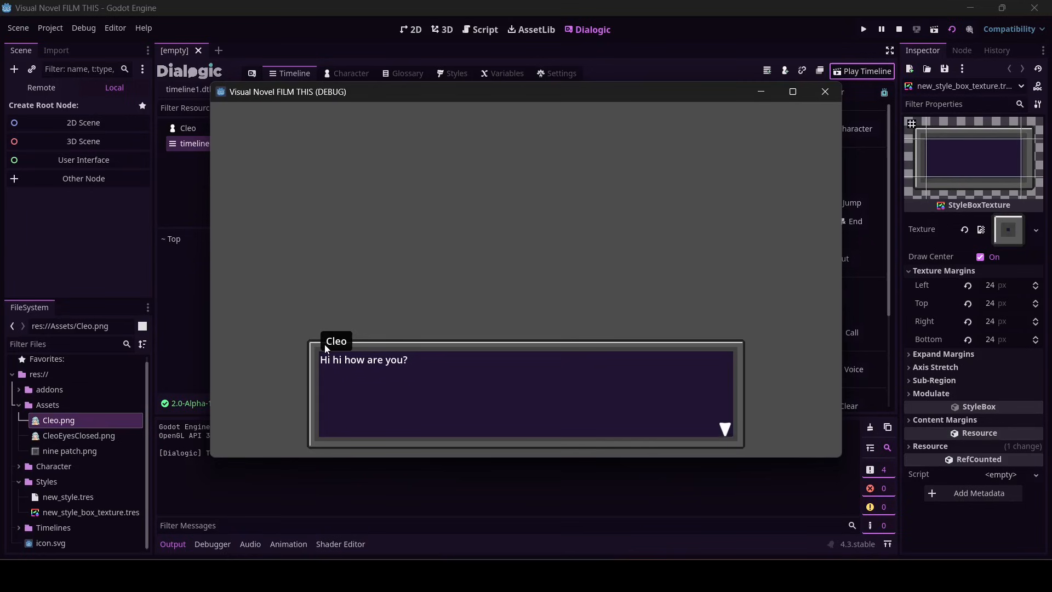
pyautogui.click(824, 91)
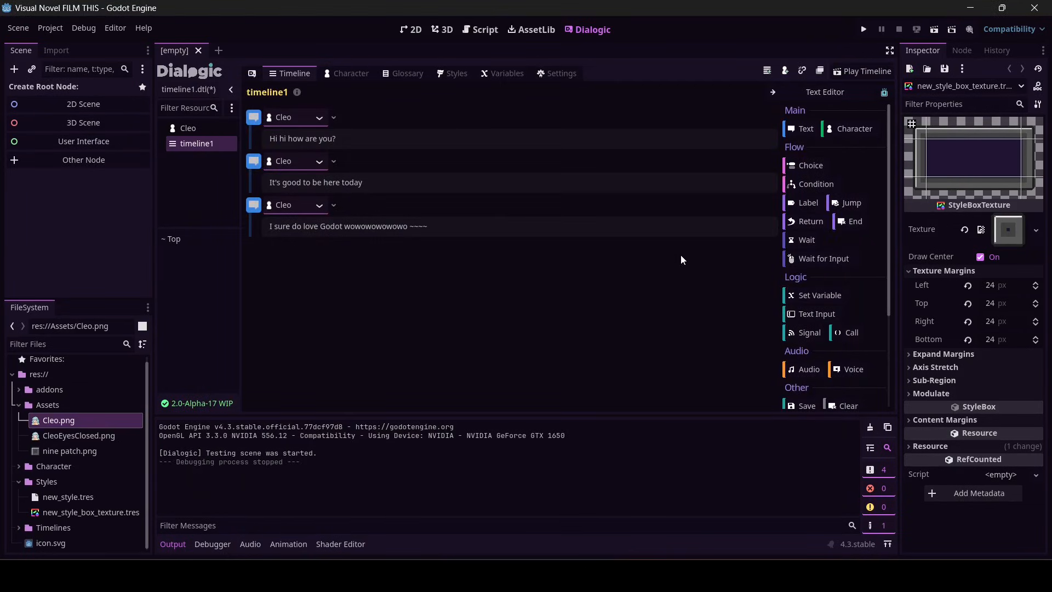
pyautogui.moveTo(856, 129)
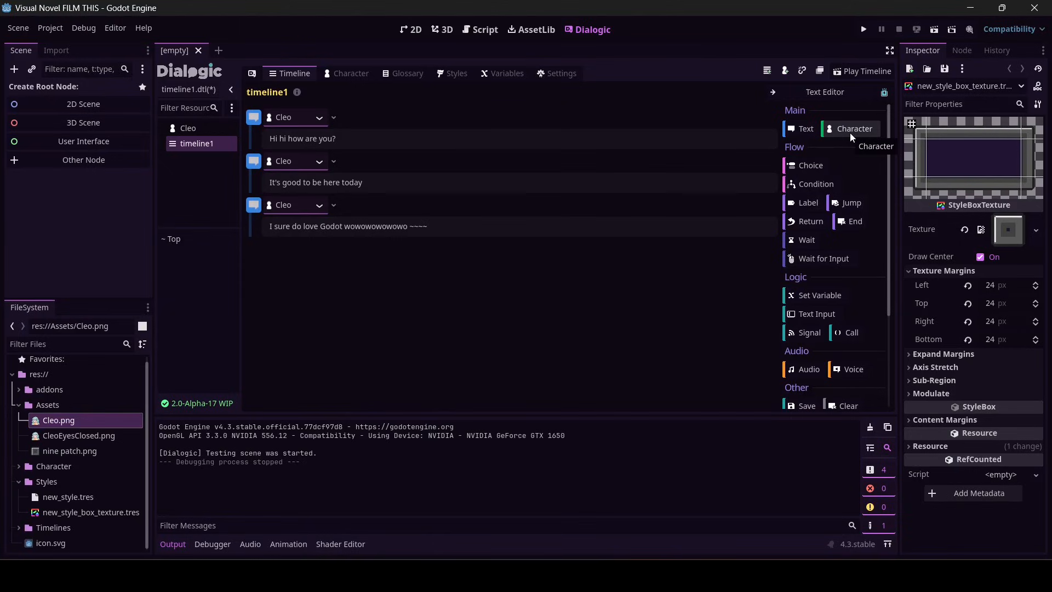
# - Add a Join event bringing Cleo in at center, then test-play the timeline
pyautogui.click(854, 128)
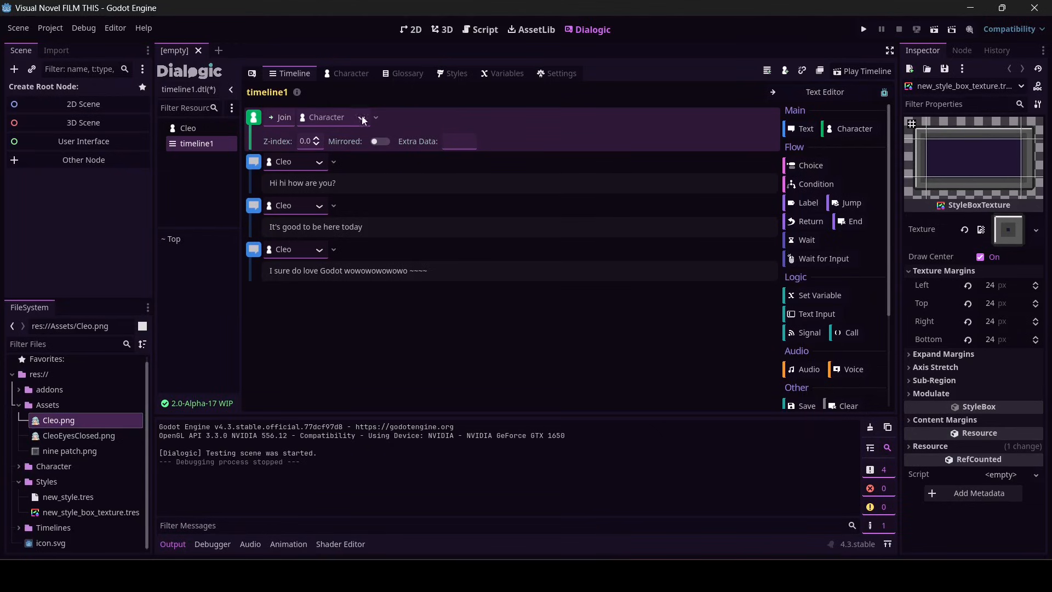
pyautogui.click(352, 117)
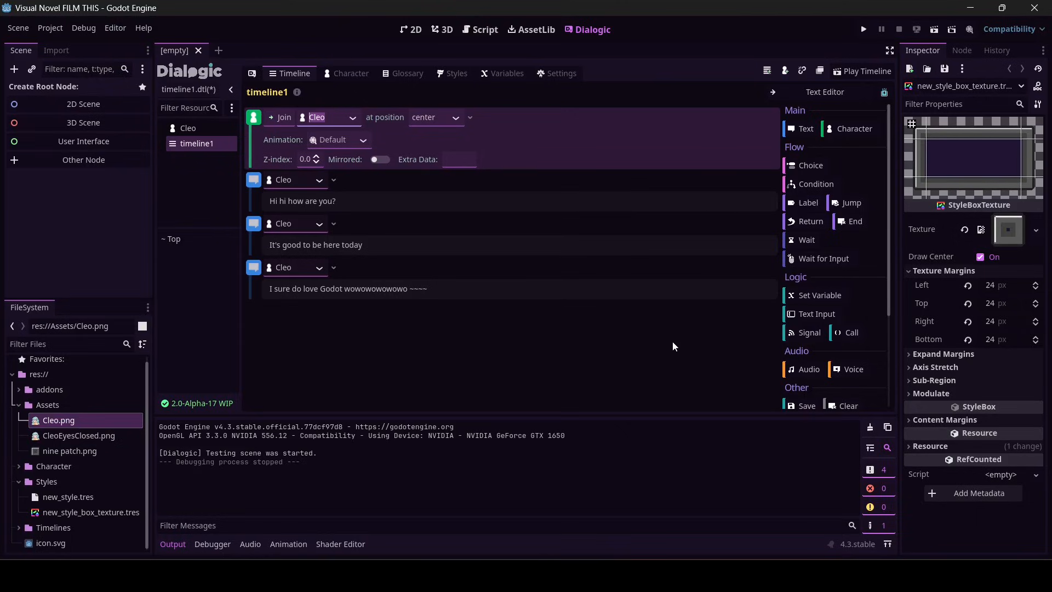
pyautogui.moveTo(689, 156)
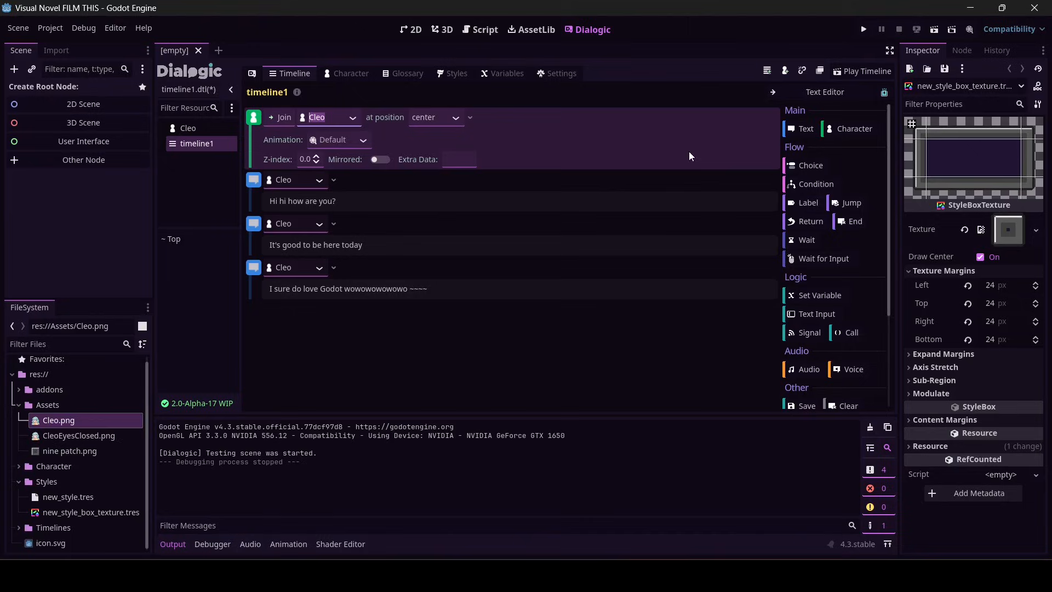
pyautogui.moveTo(875, 62)
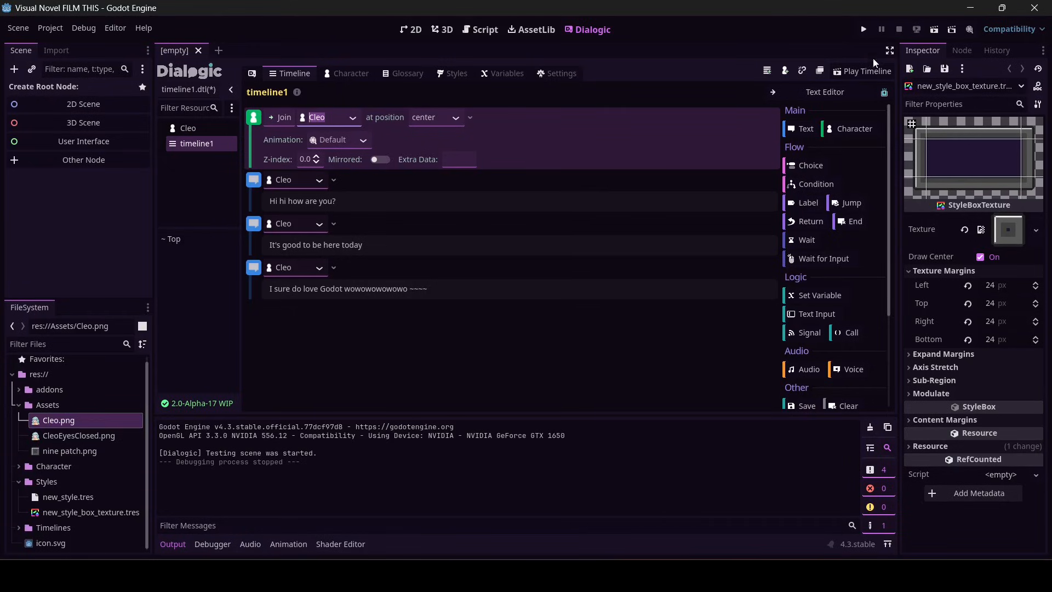
pyautogui.click(868, 71)
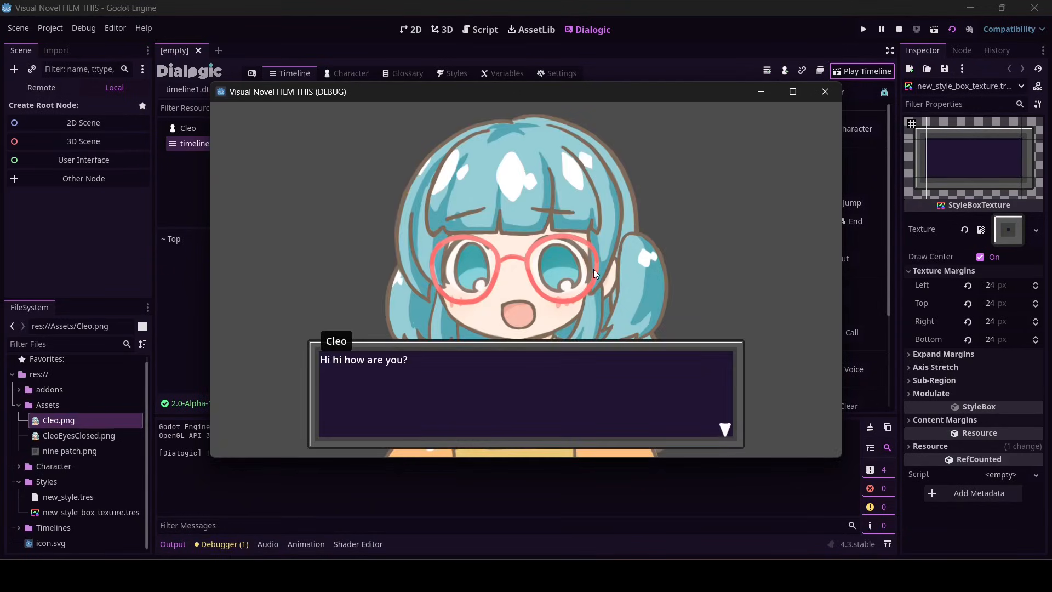
pyautogui.moveTo(736, 125)
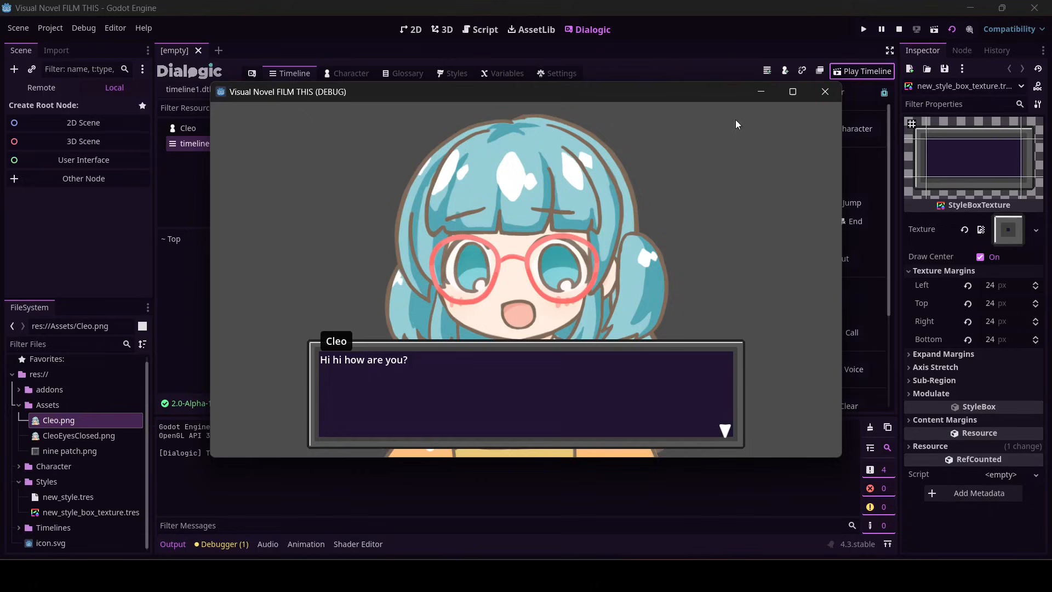
pyautogui.click(825, 91)
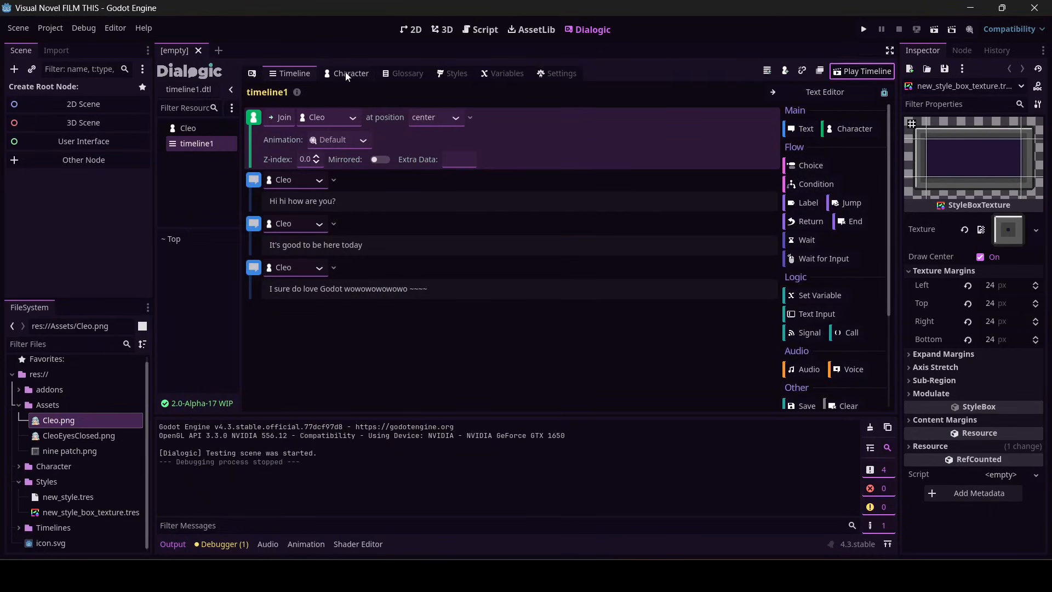
# - Adjust Cleo's Neutral portrait preview display and advance the test past her last line
pyautogui.click(350, 74)
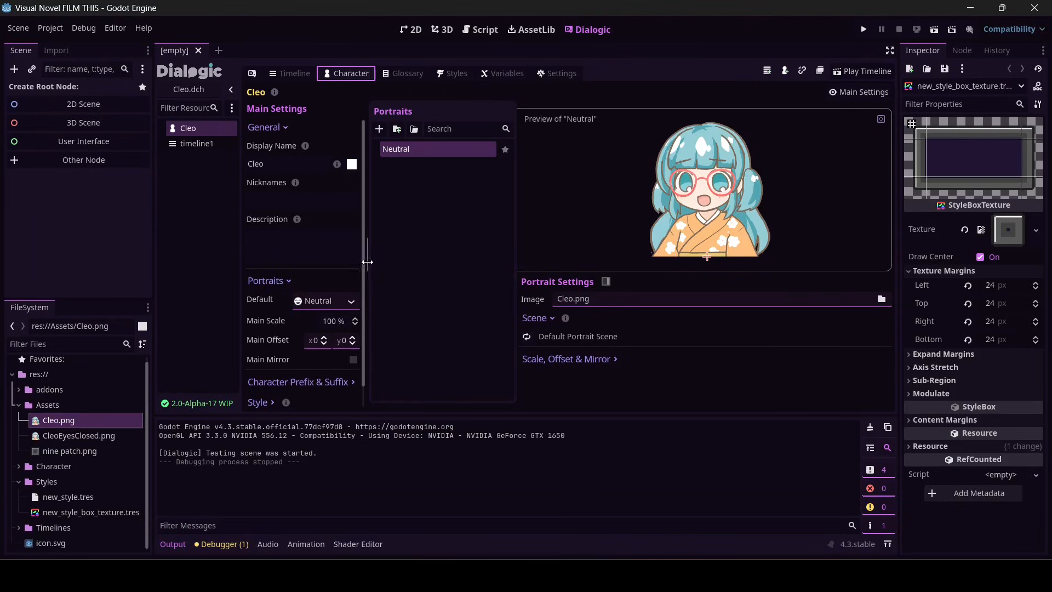
pyautogui.moveTo(363, 204)
pyautogui.write('-200')
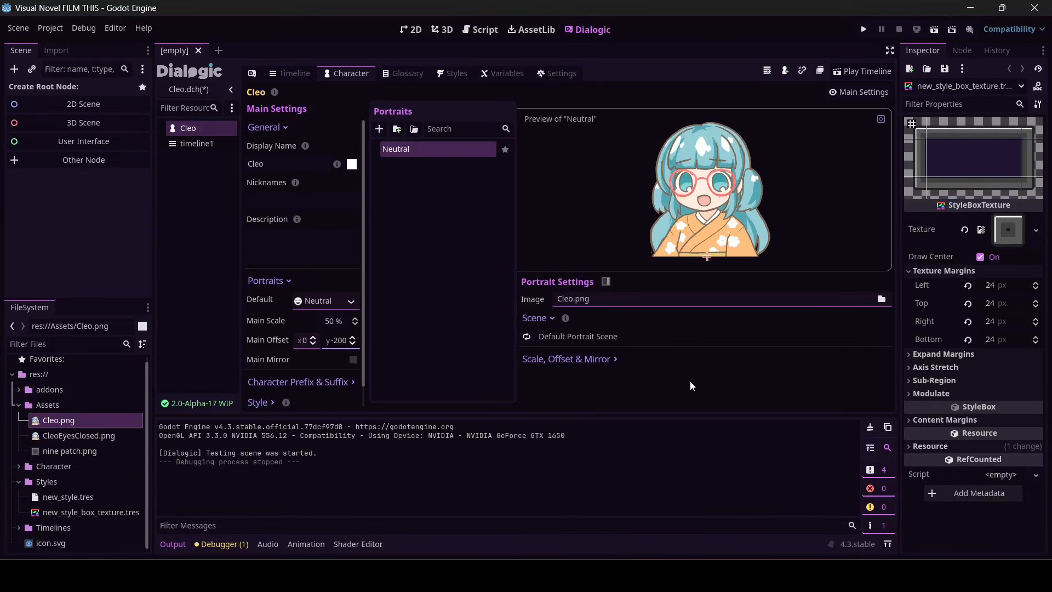
pyautogui.moveTo(344, 364)
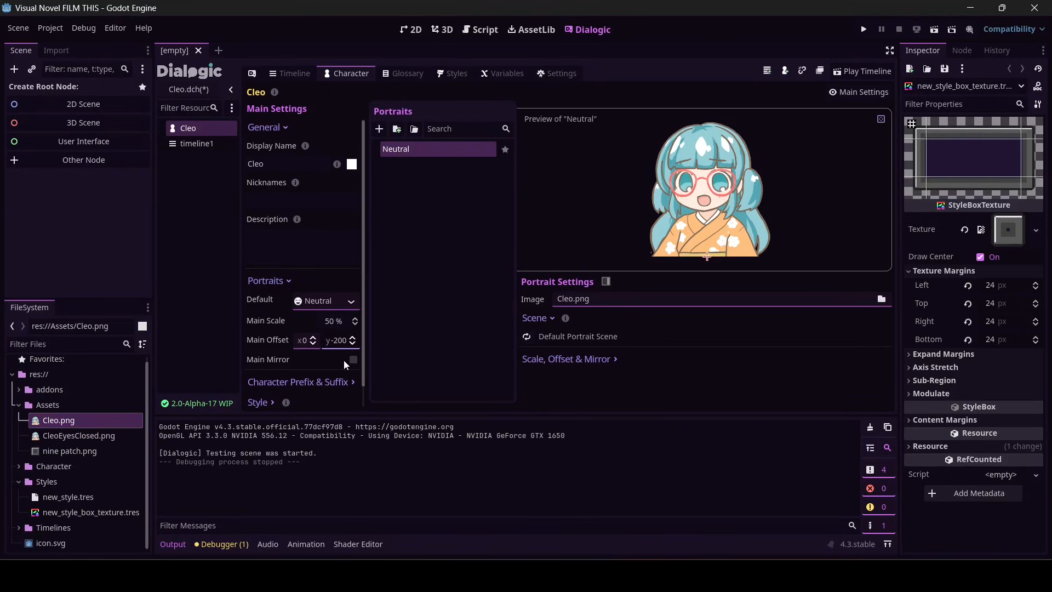
pyautogui.moveTo(375, 331)
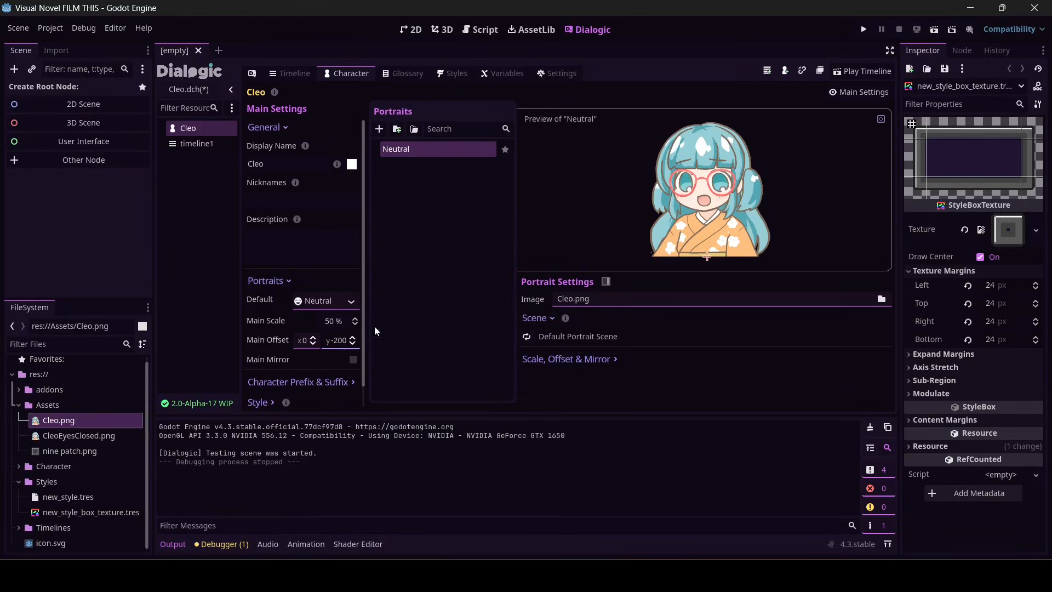
pyautogui.moveTo(868, 123)
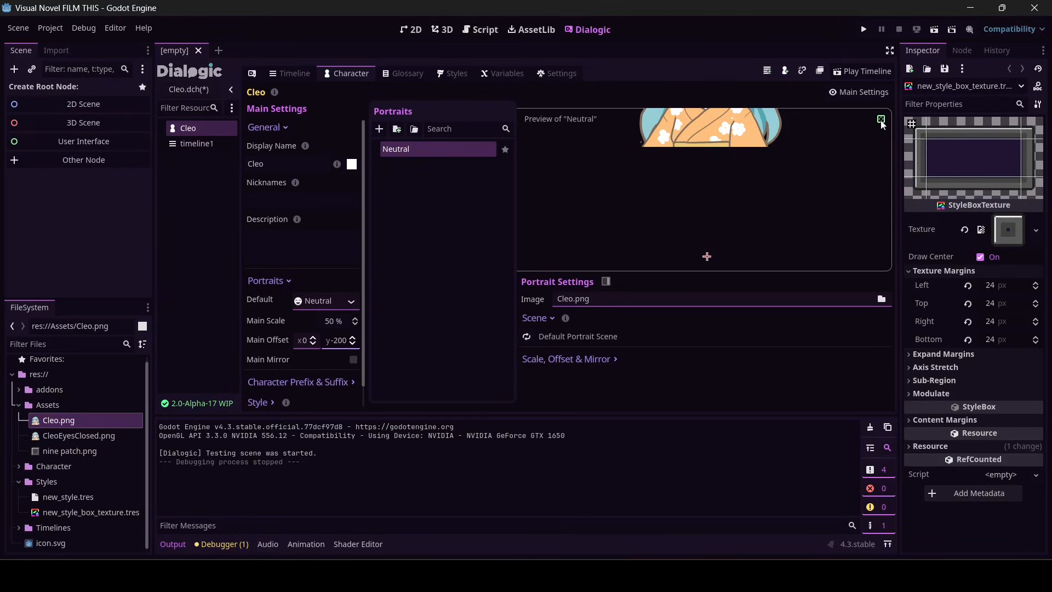
pyautogui.click(881, 119)
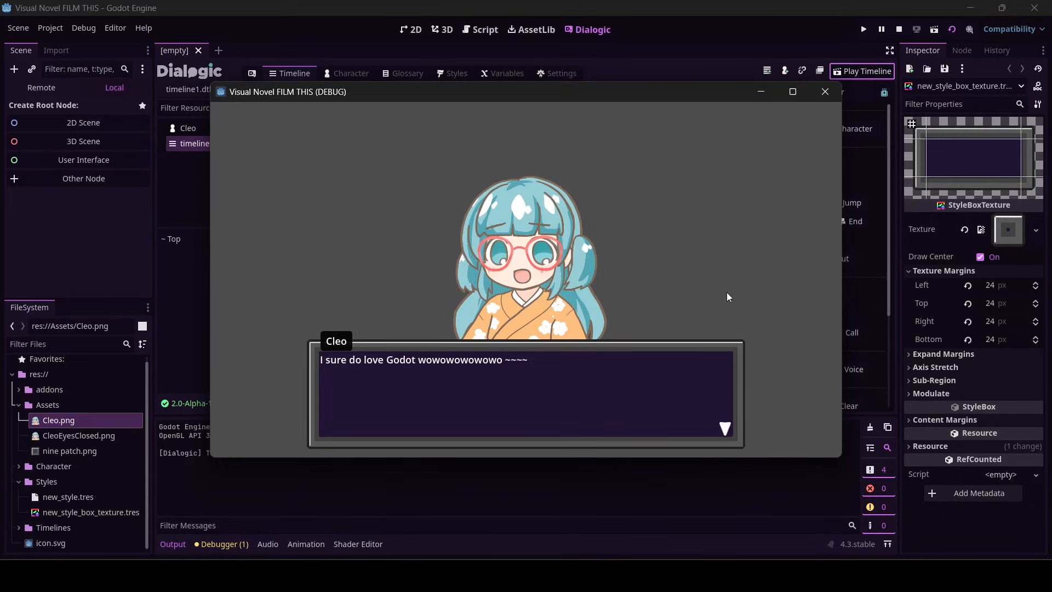
pyautogui.click(525, 394)
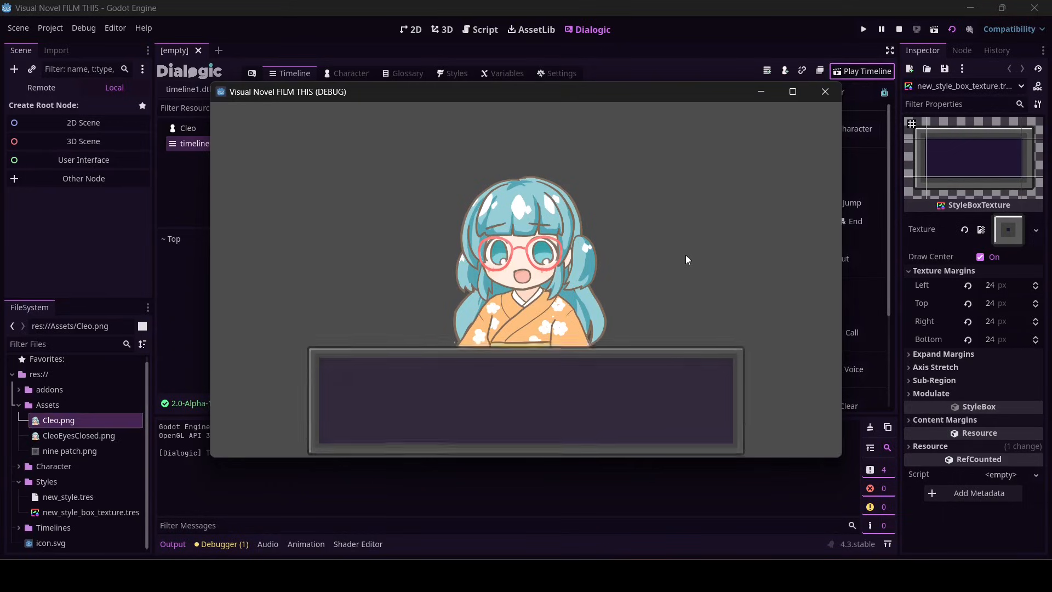
# - Close the test, open the Dialogic style editor and test-run the current style
pyautogui.click(824, 91)
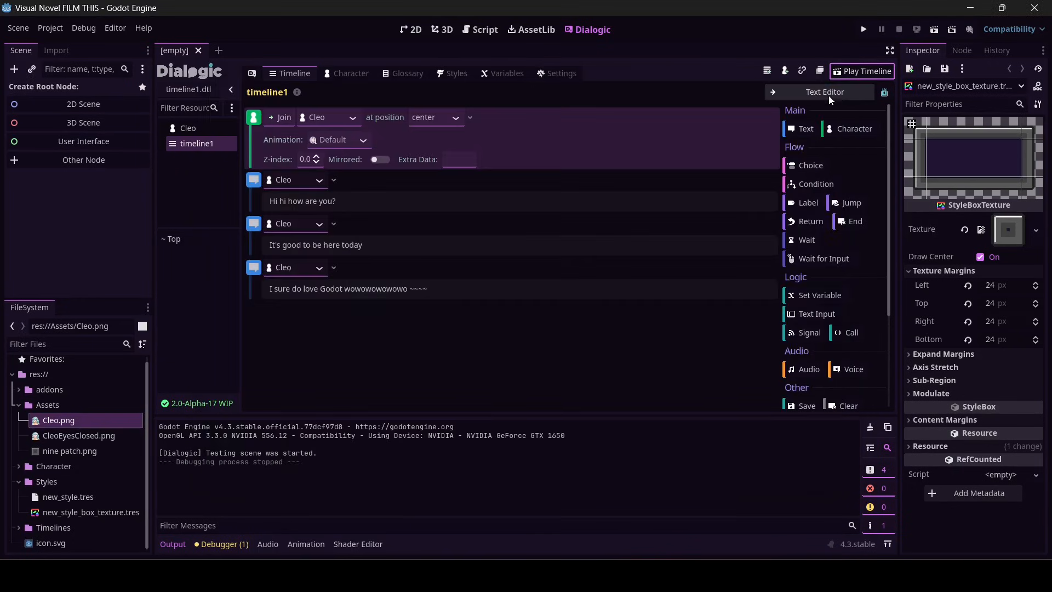
pyautogui.click(456, 74)
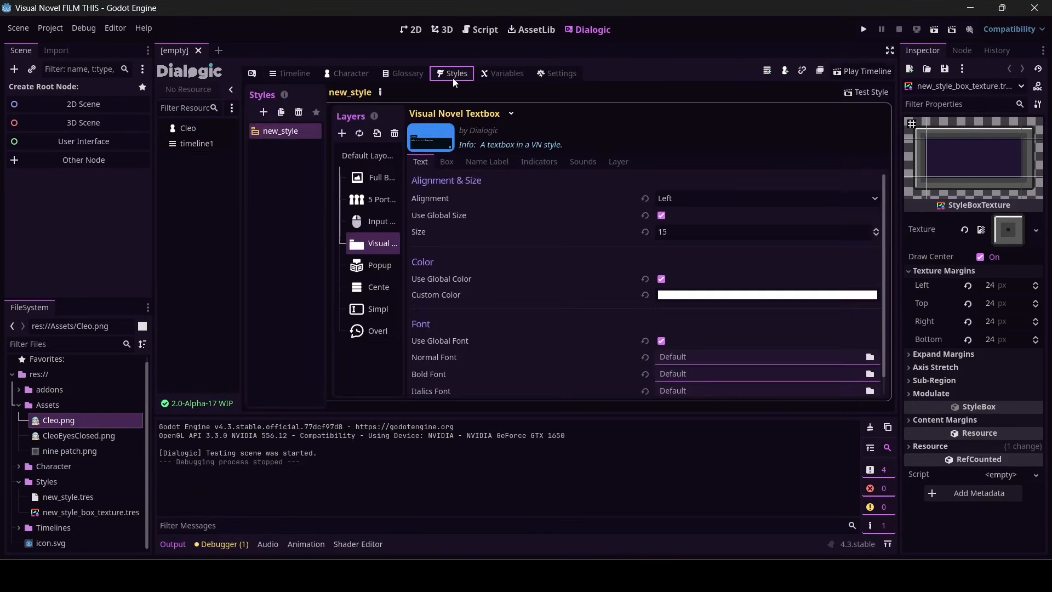
pyautogui.moveTo(840, 96)
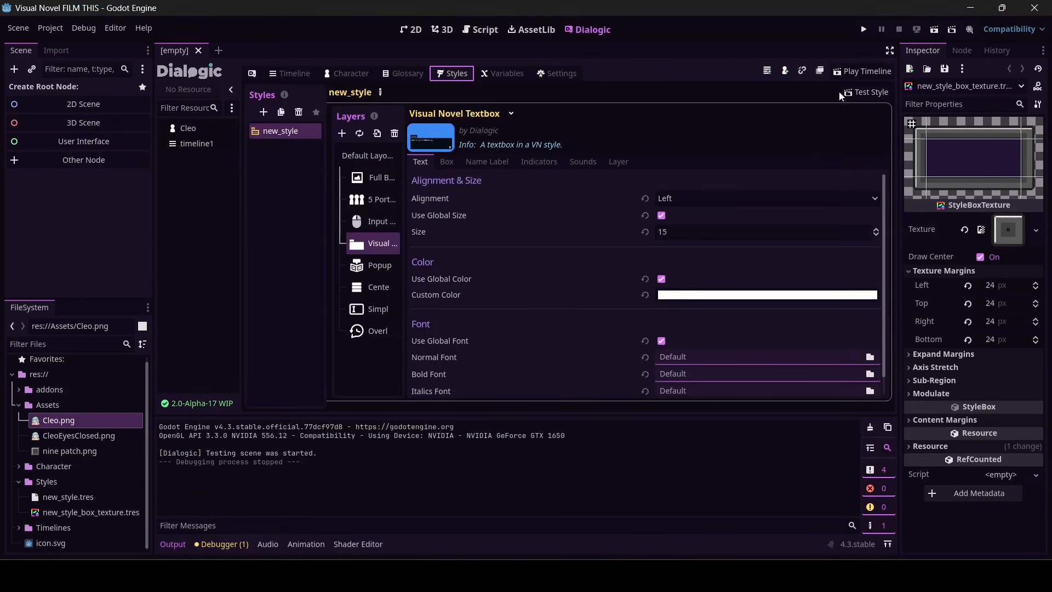
pyautogui.moveTo(454, 178)
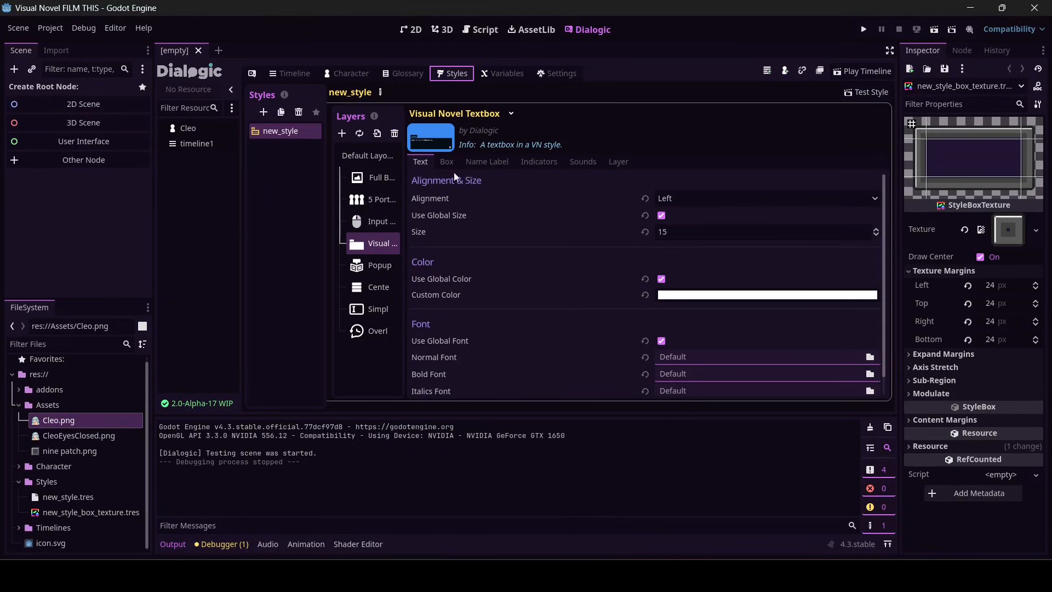
pyautogui.click(487, 161)
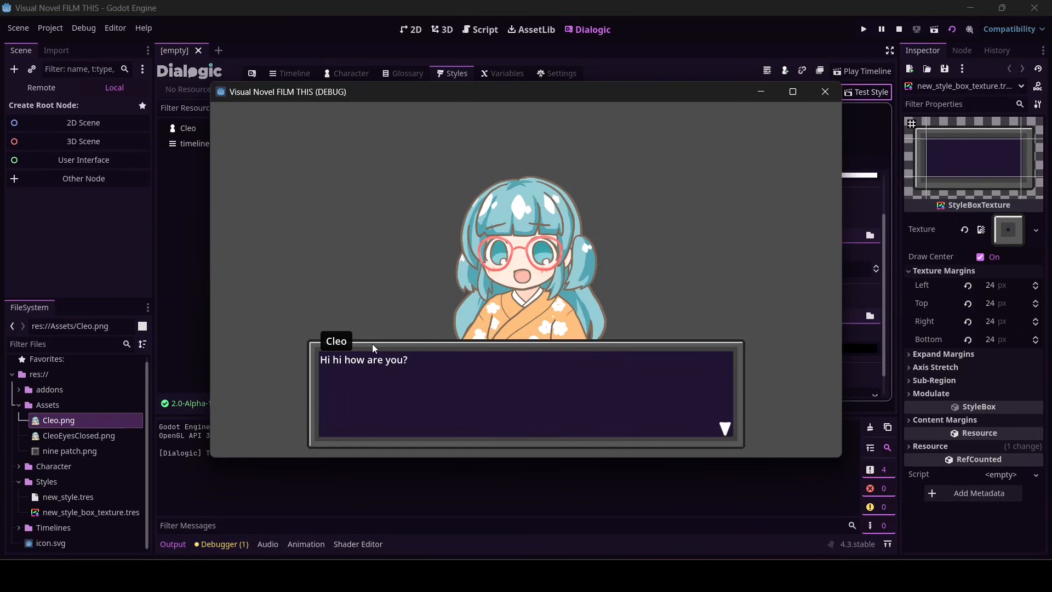
pyautogui.moveTo(825, 91)
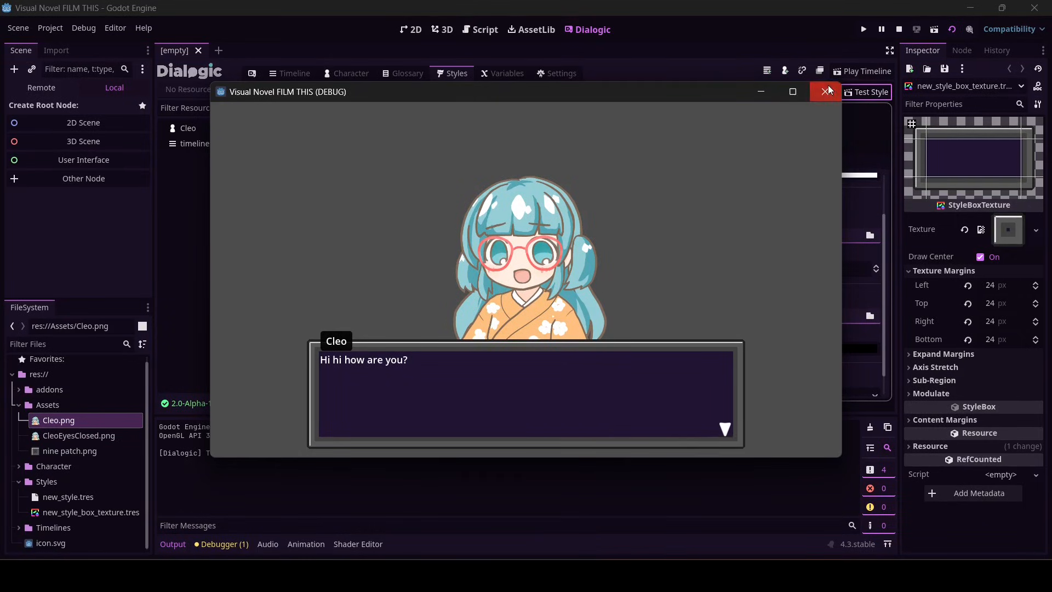
pyautogui.click(829, 92)
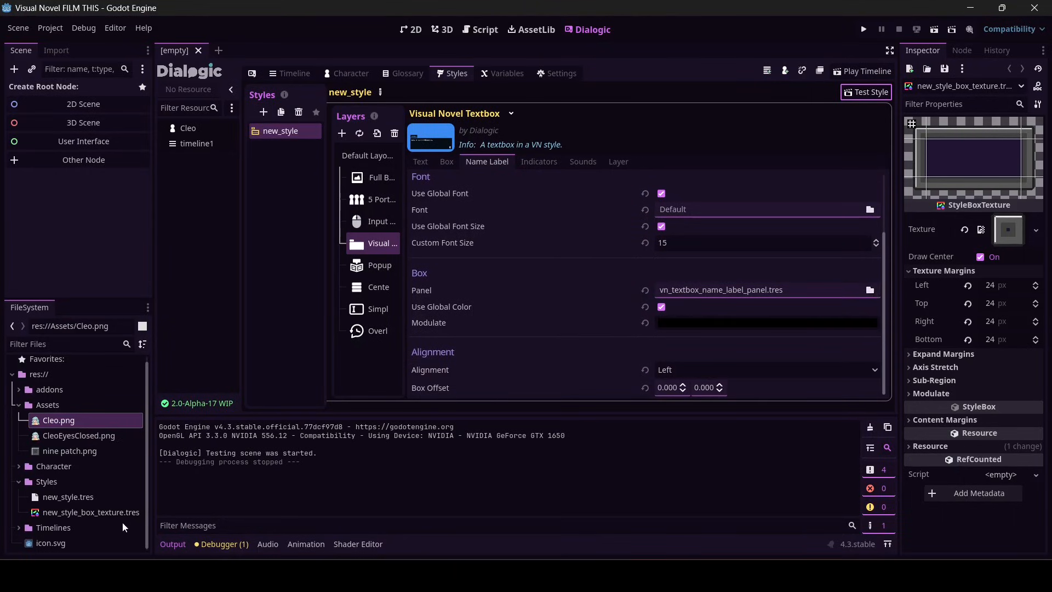
# - Give the name label the new_style_box_texture.tres panel and preview it
pyautogui.click(91, 512)
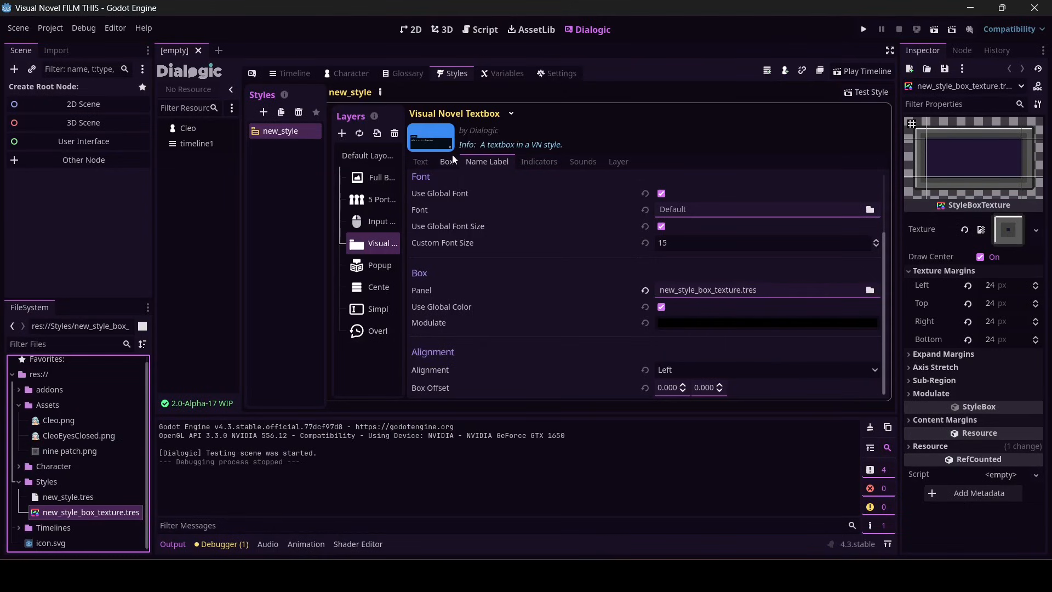
pyautogui.click(486, 161)
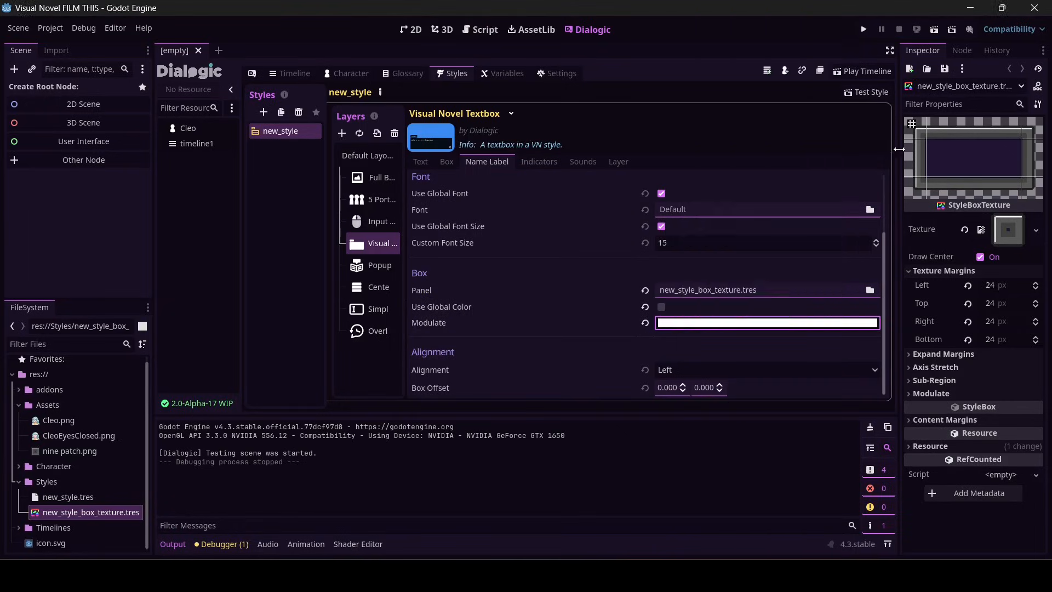
pyautogui.click(866, 92)
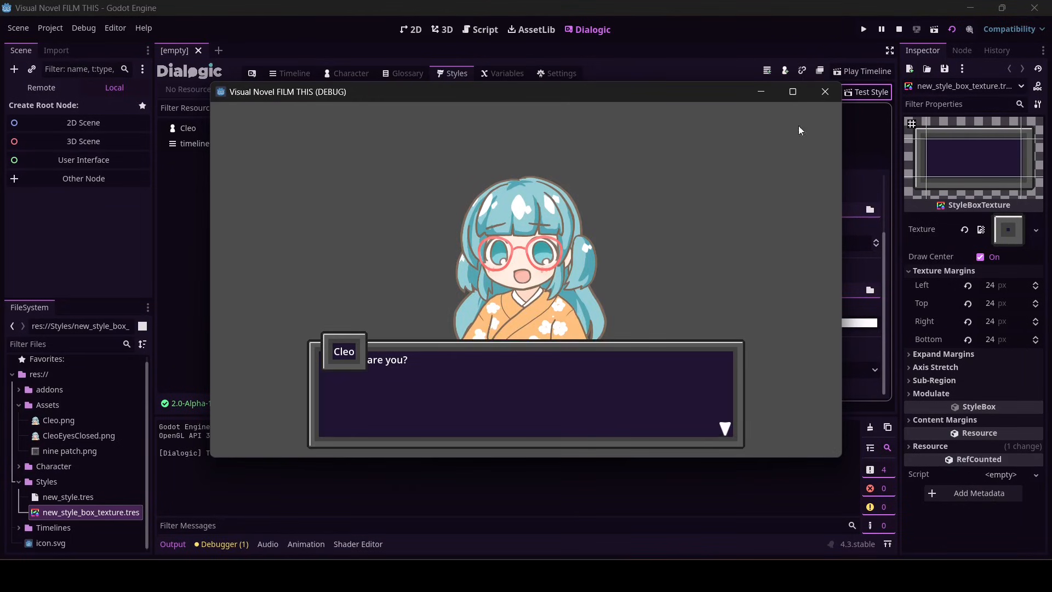
pyautogui.click(824, 91)
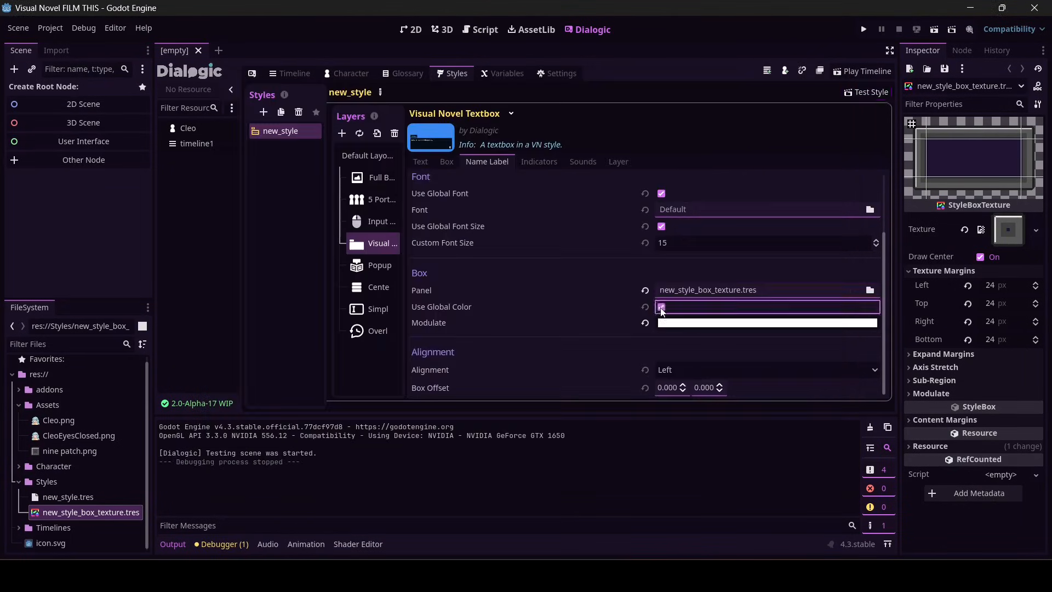
# - Restore the default vn_textbox_name_label_panel.tres and test the style again
pyautogui.click(661, 307)
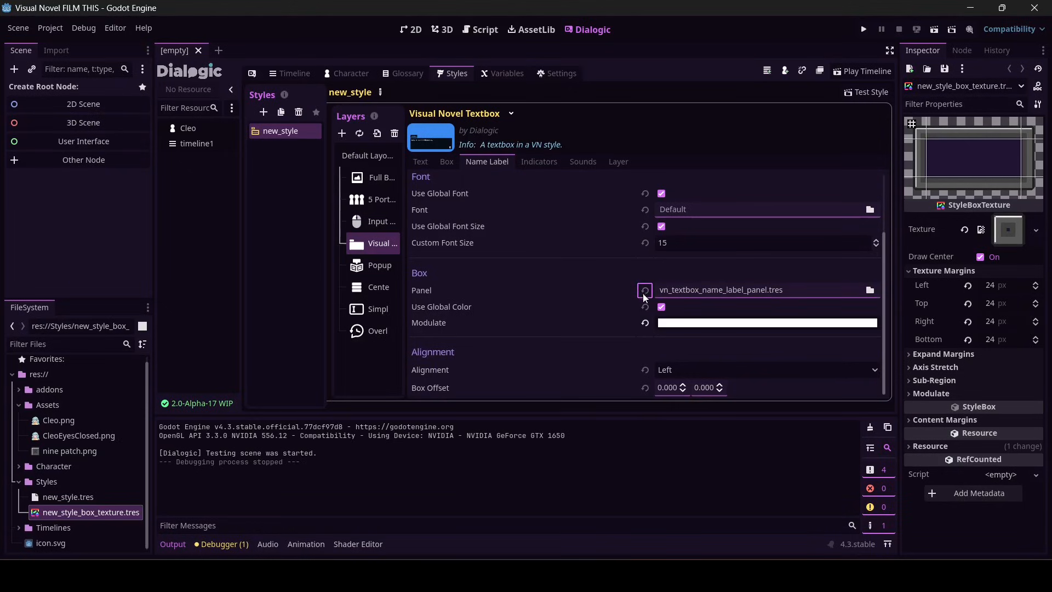
pyautogui.moveTo(668, 269)
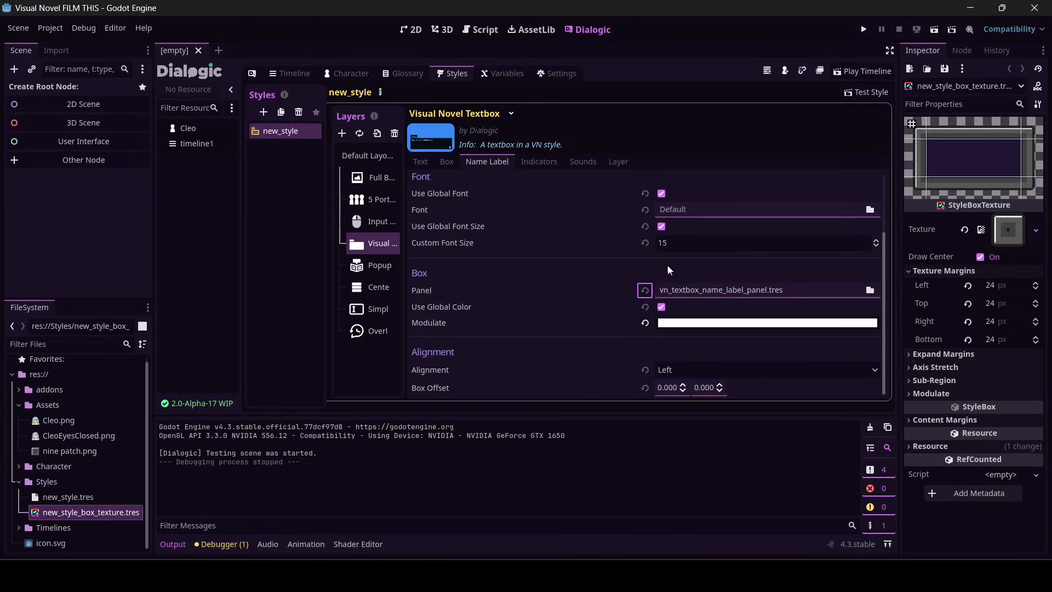
pyautogui.click(866, 92)
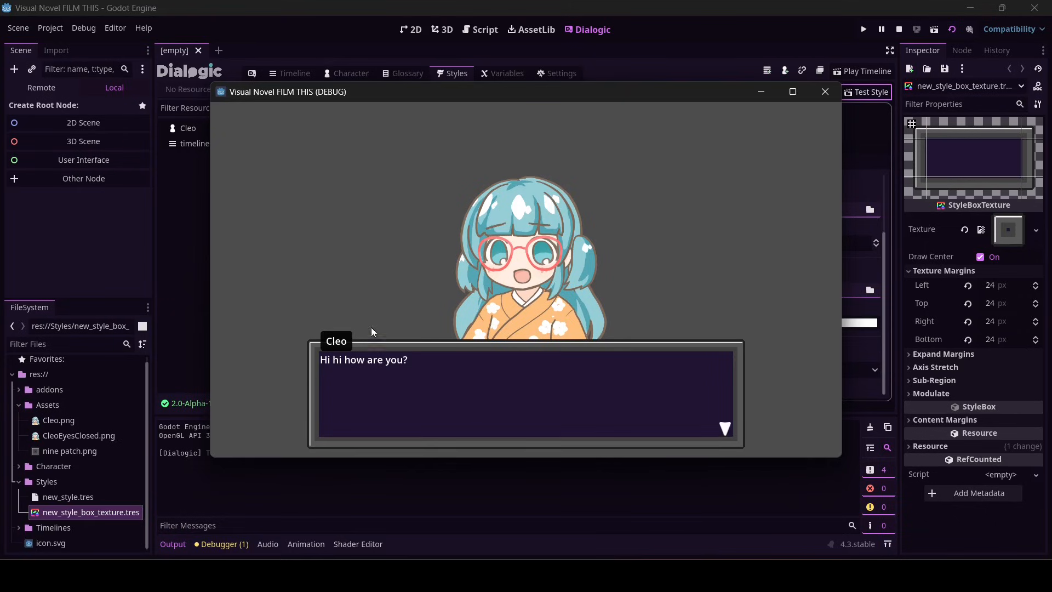
pyautogui.moveTo(686, 357)
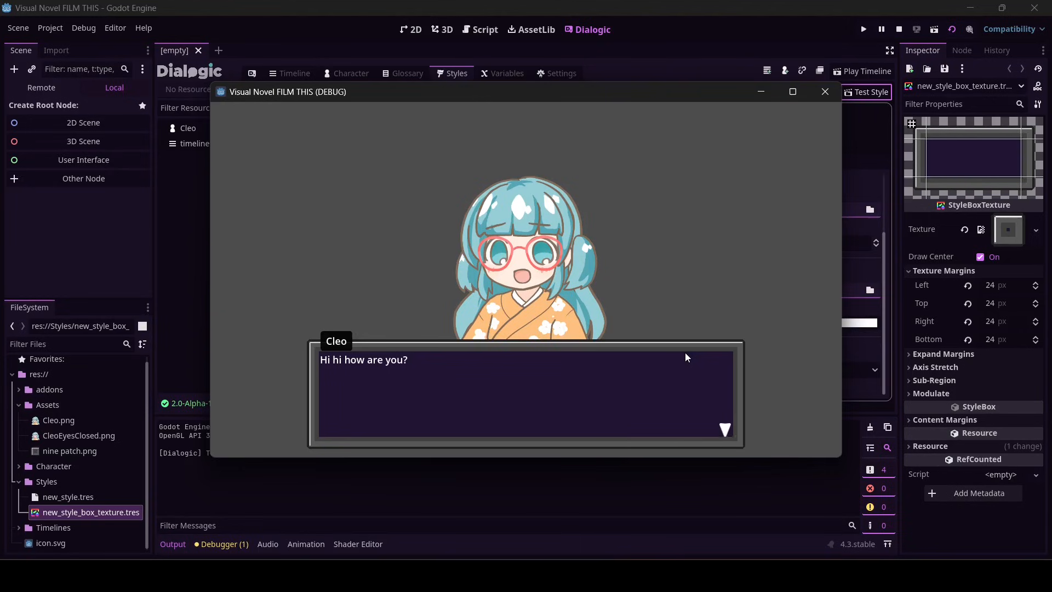
pyautogui.click(824, 91)
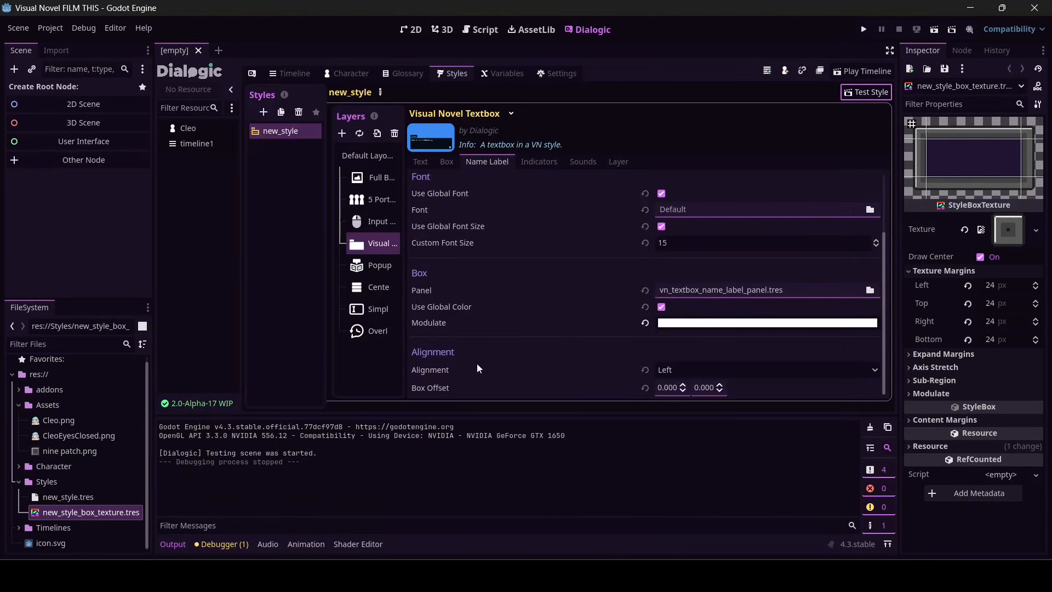
pyautogui.moveTo(434, 397)
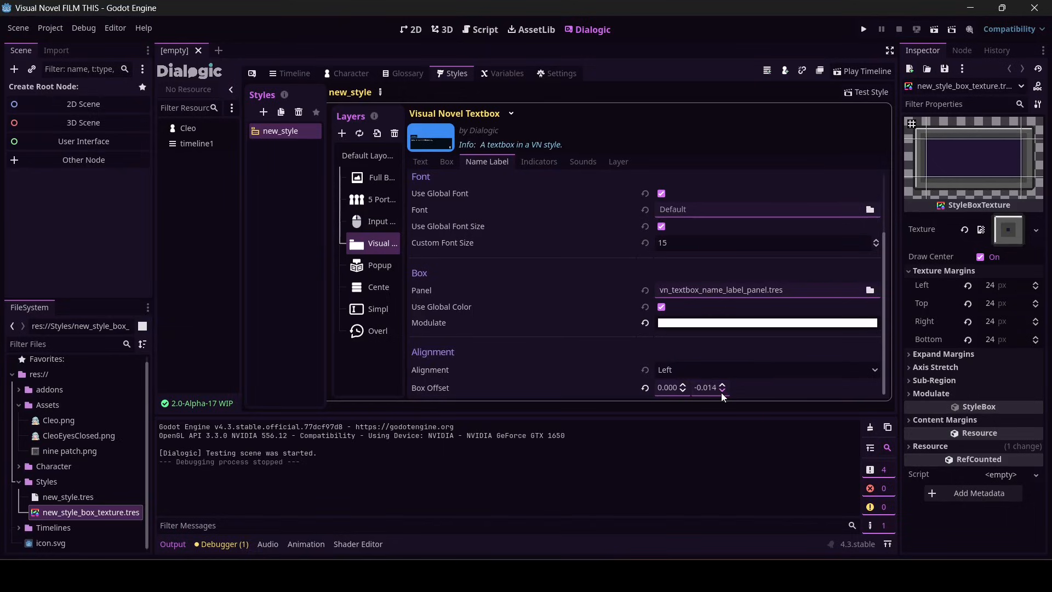
# - Set the Name Label Box Offset y to -10 and preview it in a style test
pyautogui.click(704, 387)
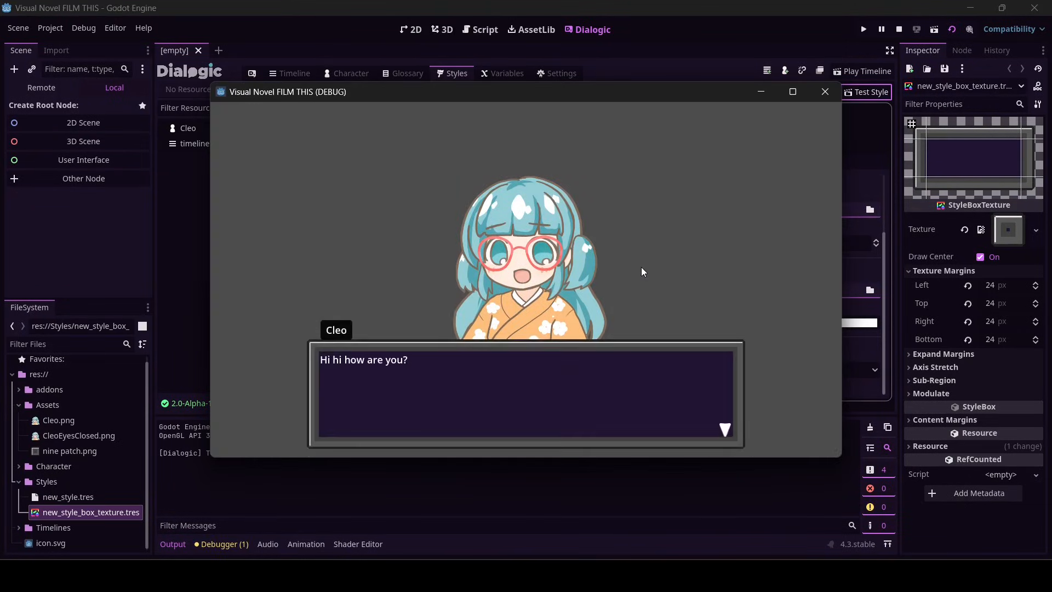
pyautogui.moveTo(851, 143)
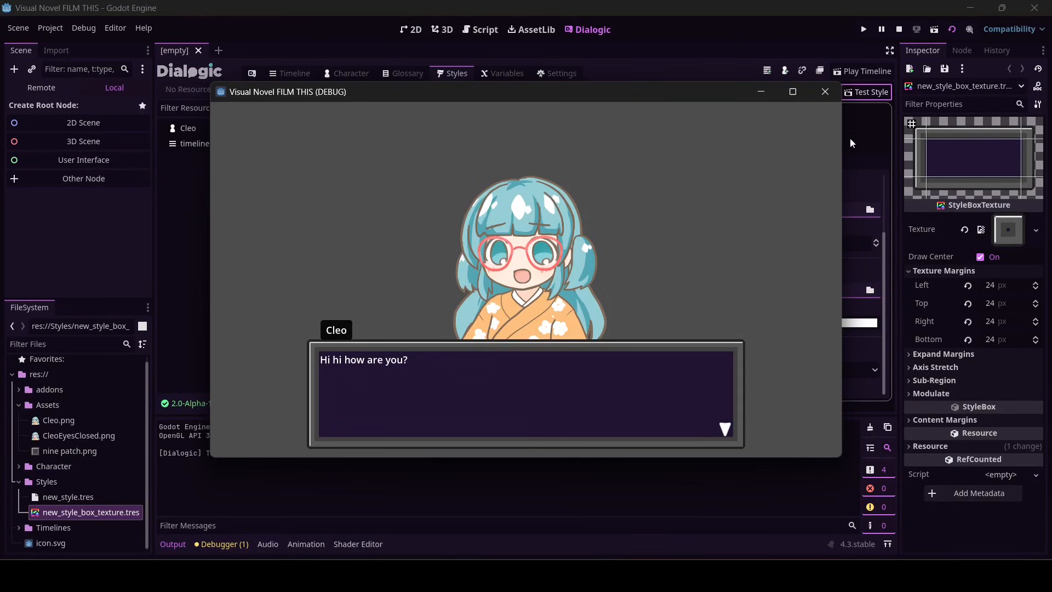
pyautogui.click(824, 91)
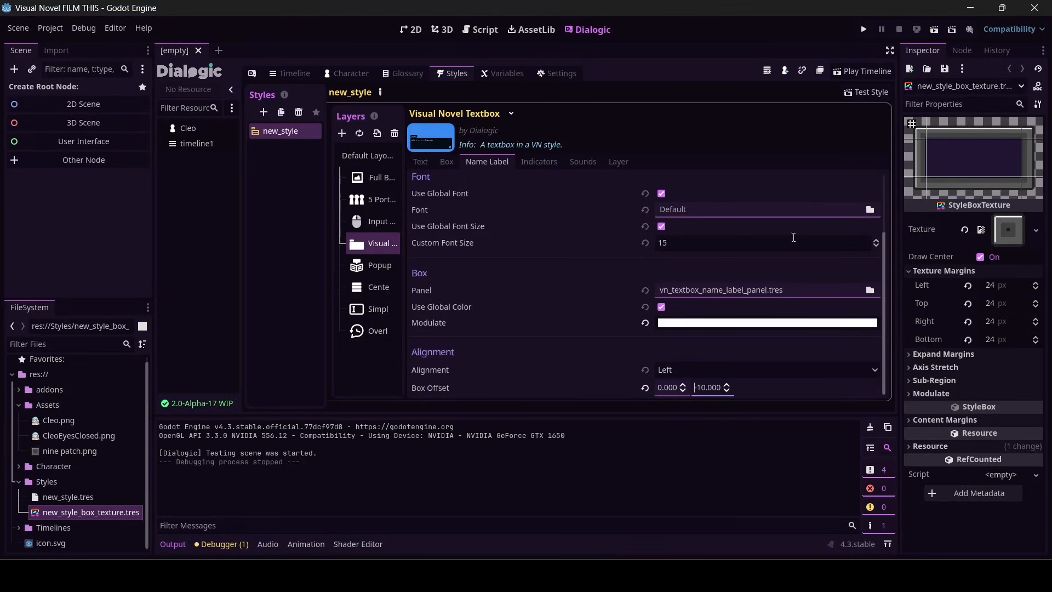
pyautogui.click(865, 92)
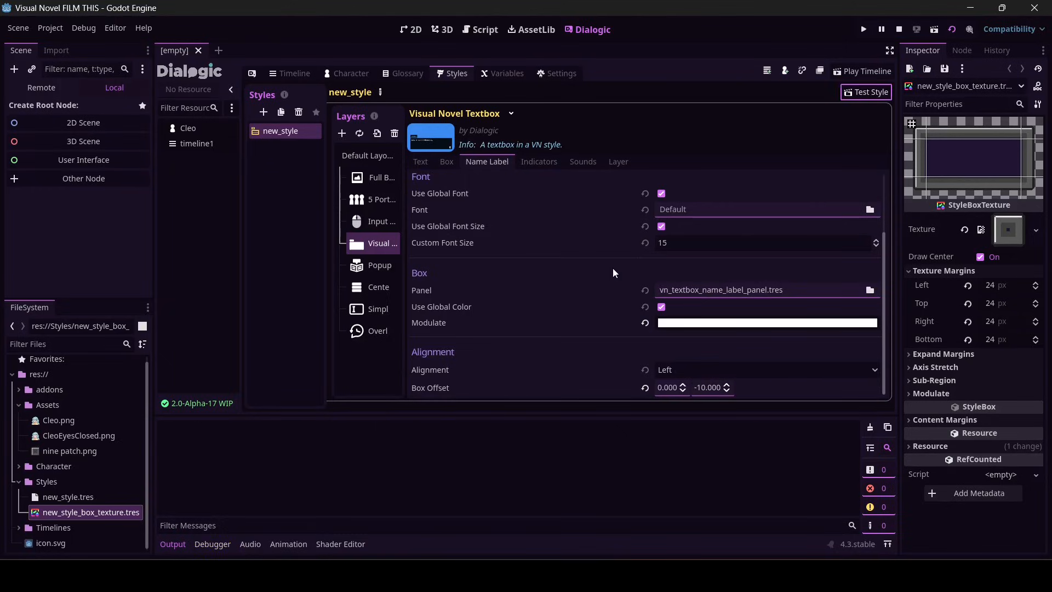
pyautogui.click(869, 93)
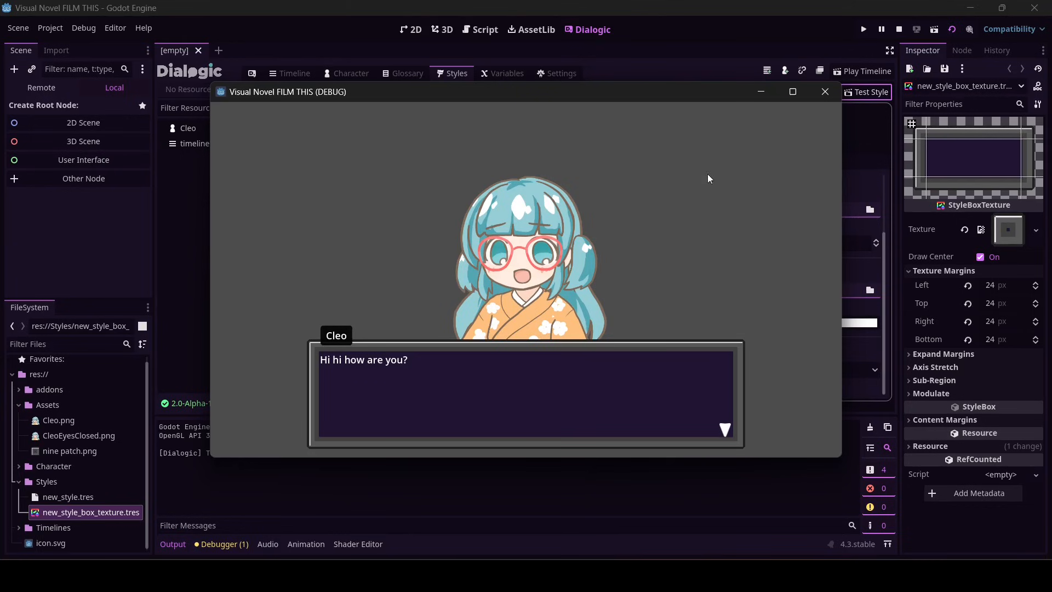
pyautogui.click(824, 91)
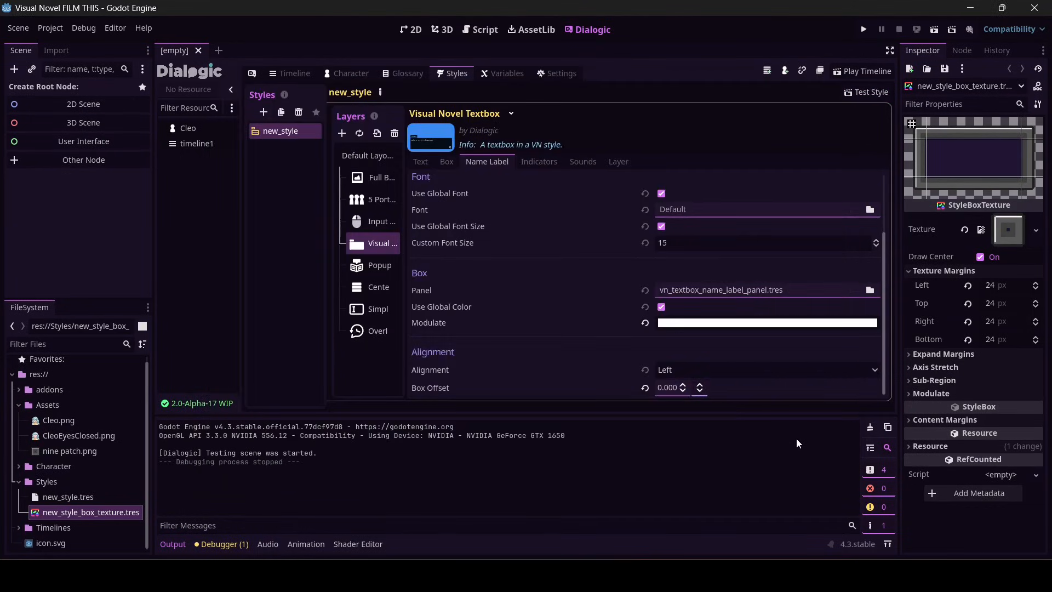
# - Change the name label y offset to -5 and run another style test through Cleo's lines
pyautogui.click(708, 387)
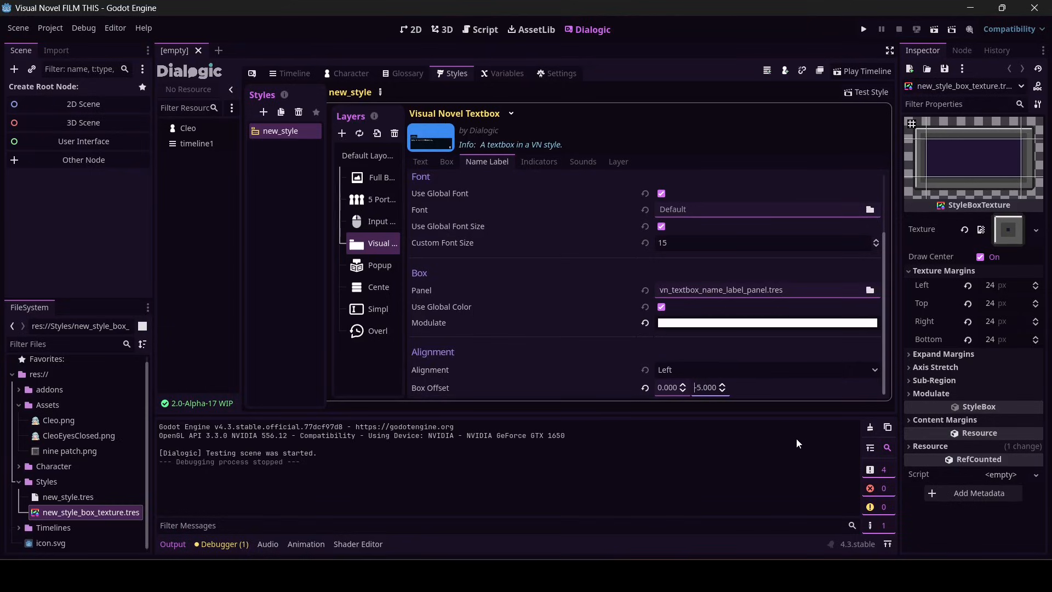
pyautogui.click(866, 92)
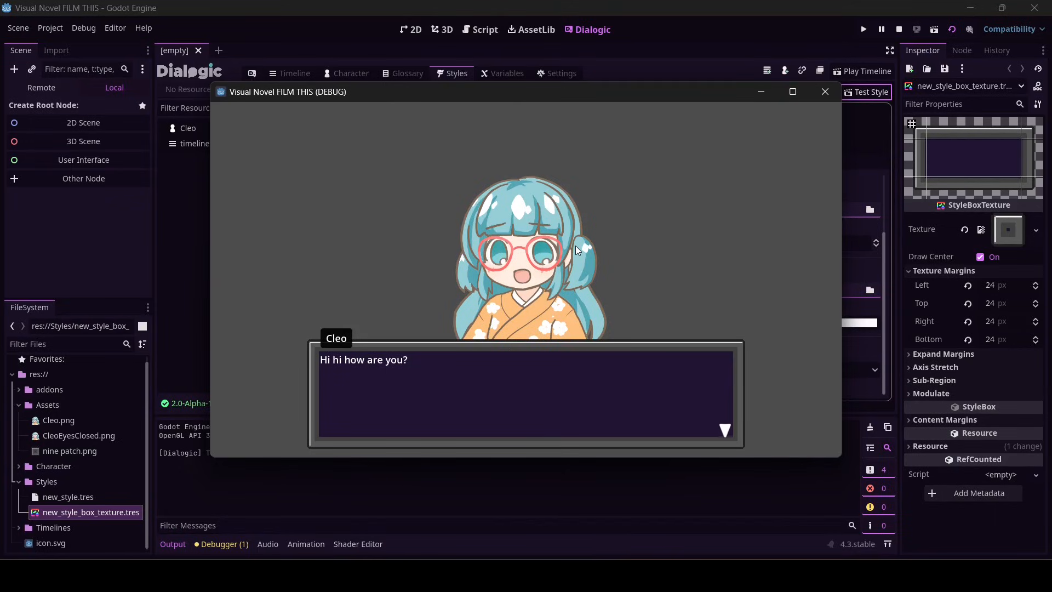
pyautogui.click(524, 392)
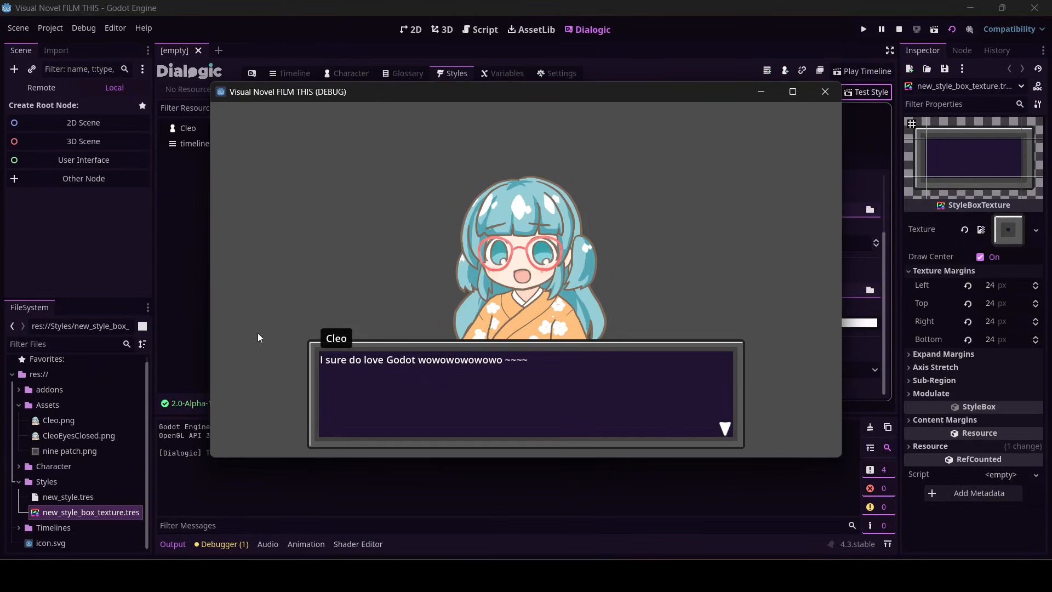
pyautogui.moveTo(339, 265)
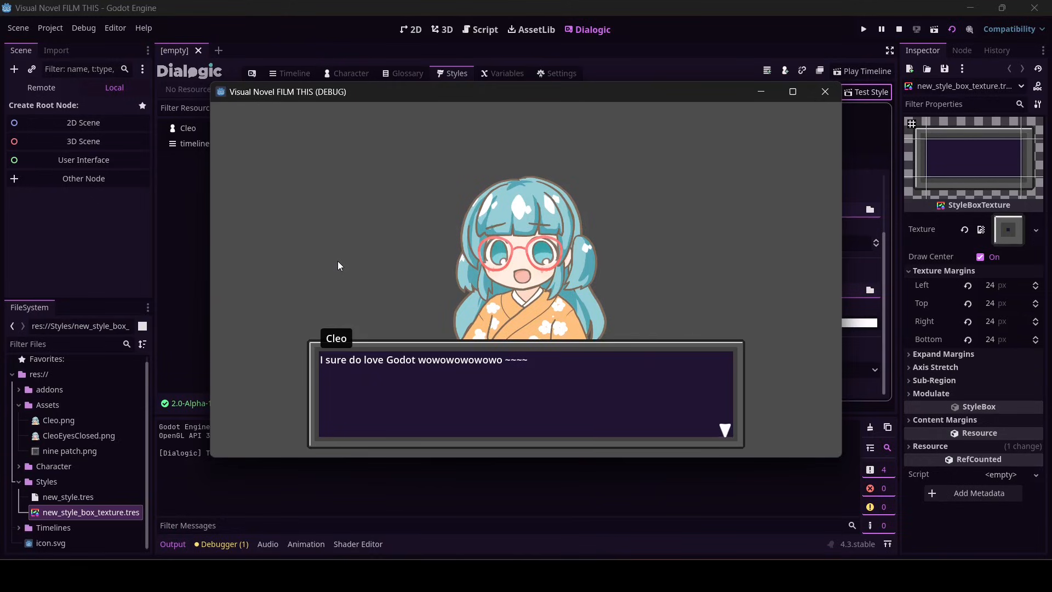